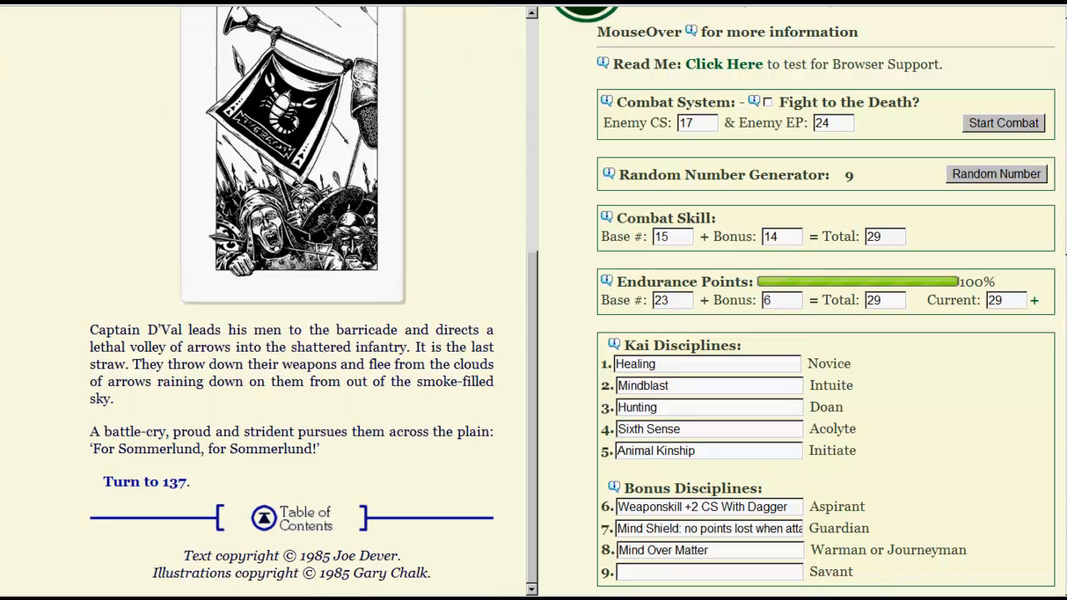
- Follow the link to section 12, where Captain D'Val offers equipment
{"action": "left_click", "coordinate": [167, 481]}
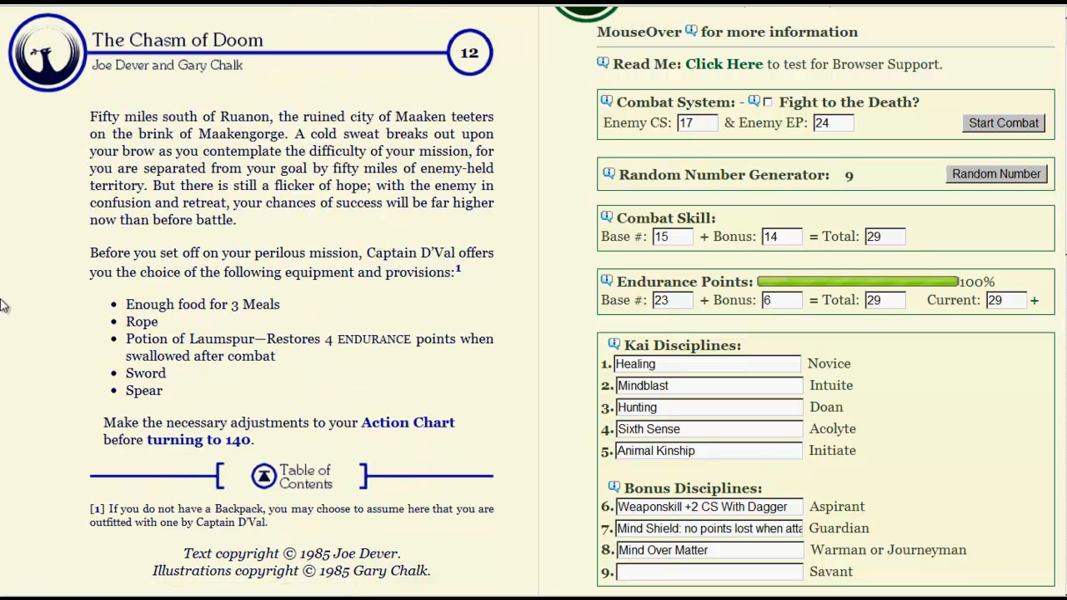
{"action": "mouse_move", "coordinate": [23, 254]}
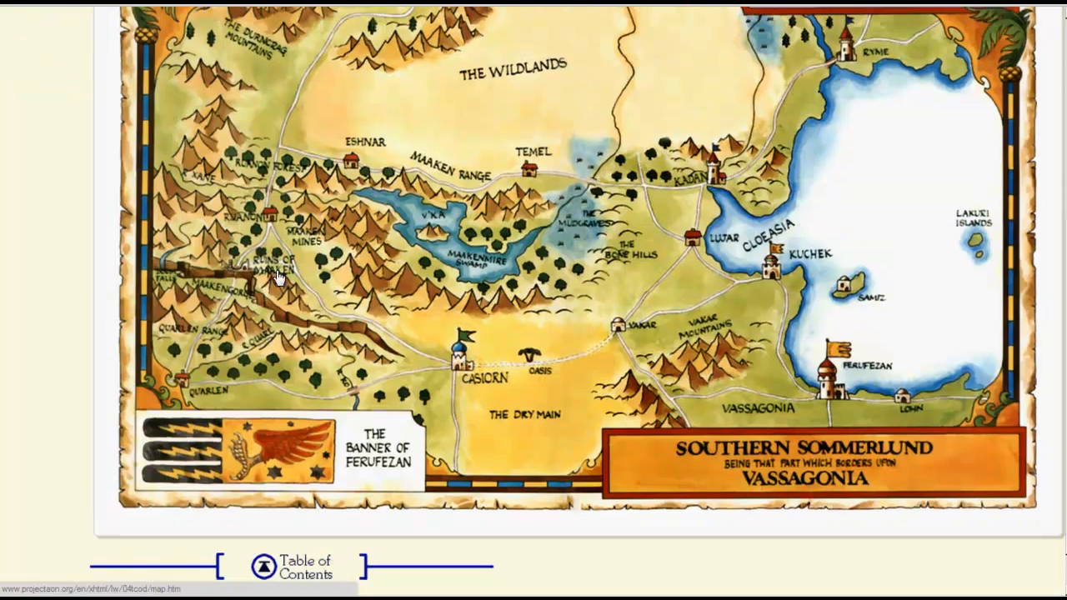
{"action": "mouse_move", "coordinate": [287, 270]}
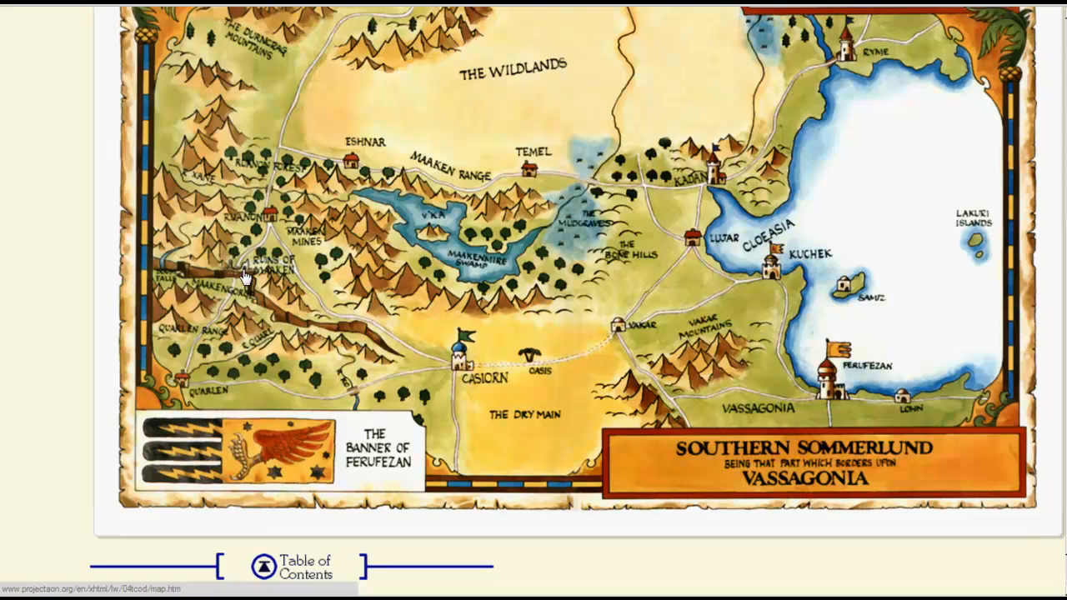
{"action": "mouse_move", "coordinate": [324, 333]}
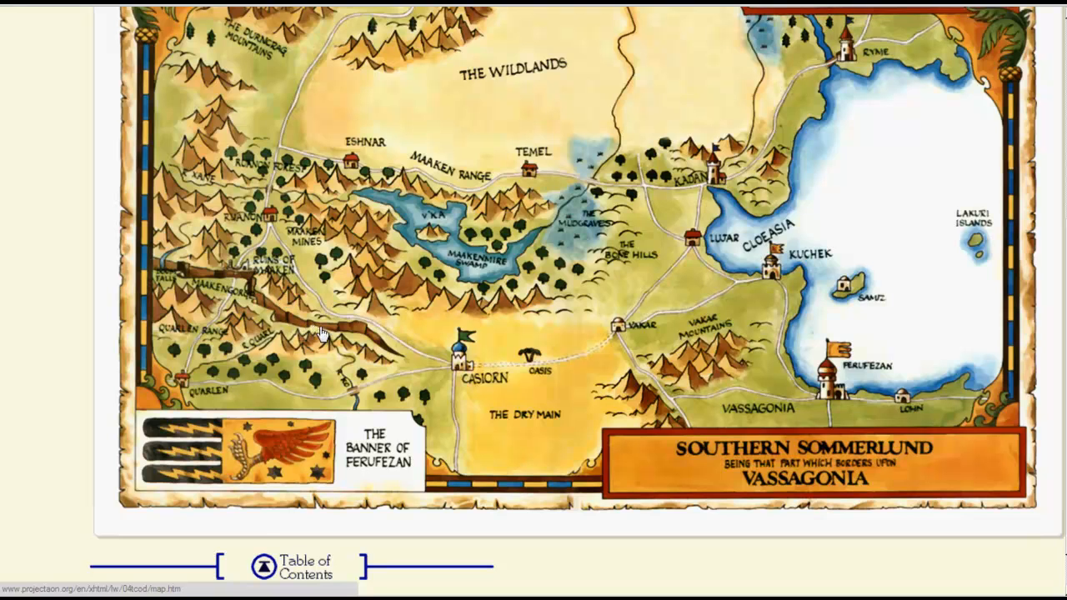
{"action": "mouse_move", "coordinate": [305, 327]}
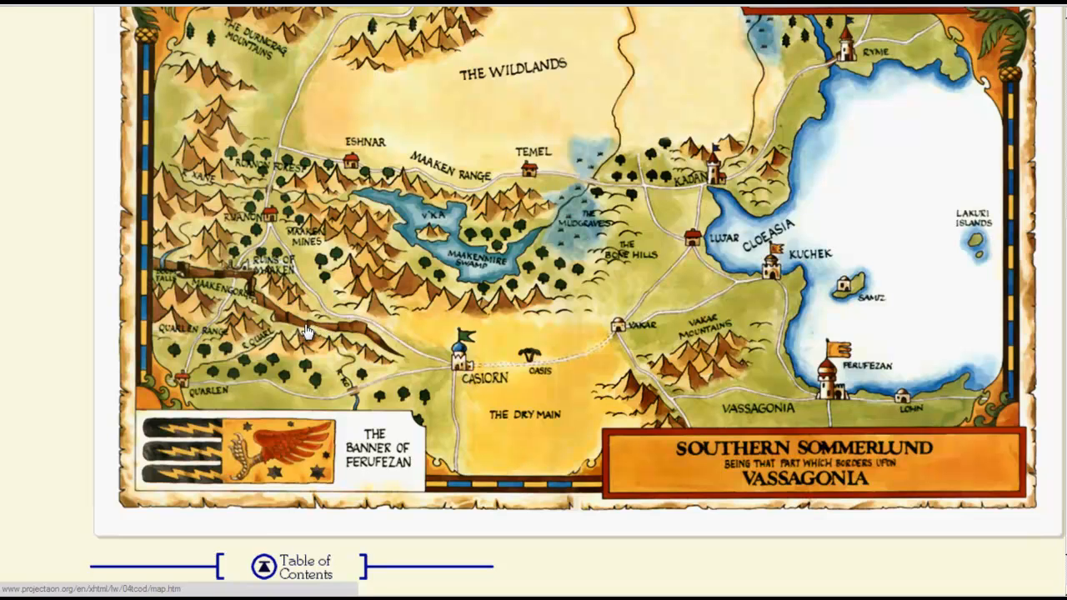
{"action": "mouse_move", "coordinate": [197, 183]}
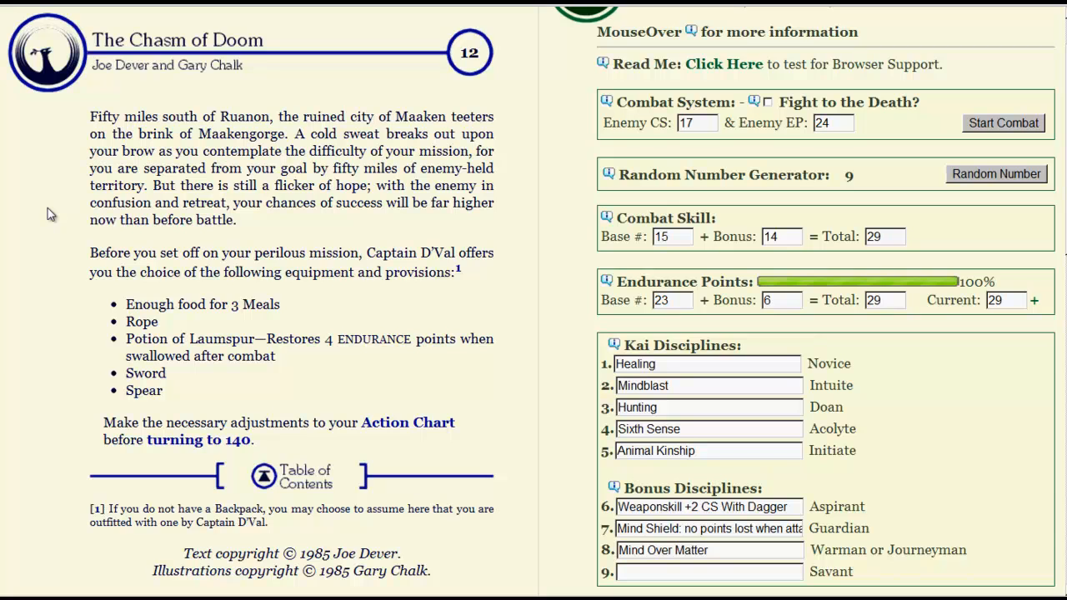
{"action": "mouse_move", "coordinate": [60, 220]}
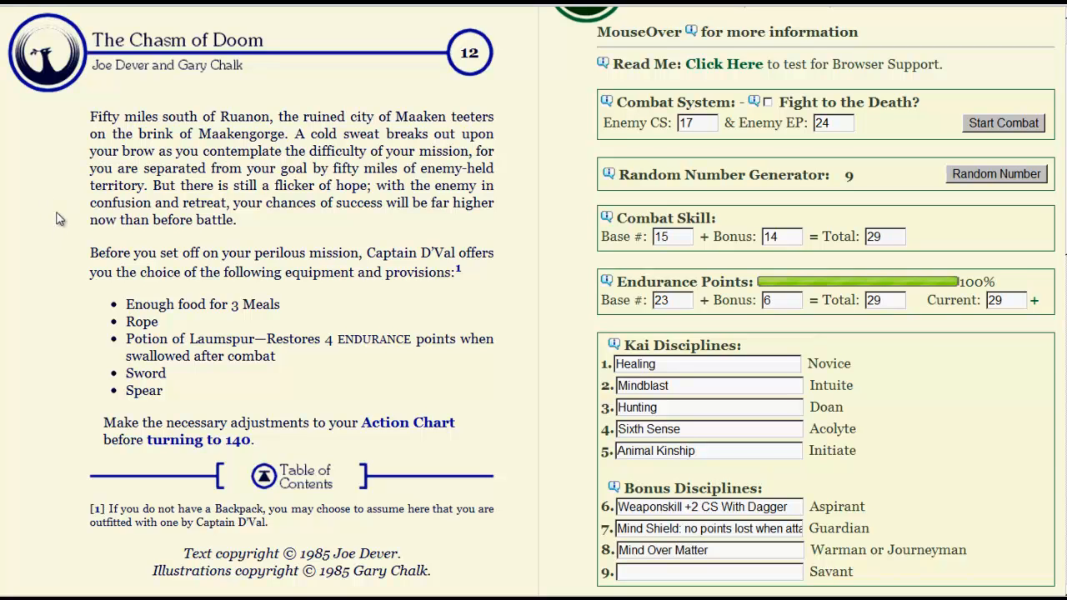
{"action": "mouse_move", "coordinate": [8, 254]}
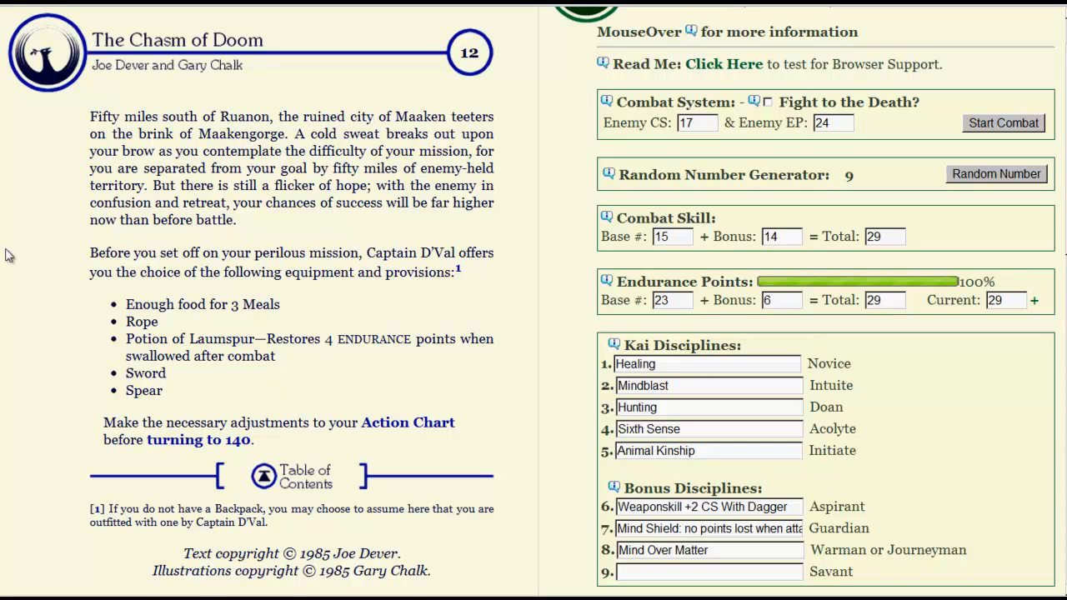
{"action": "mouse_move", "coordinate": [15, 270]}
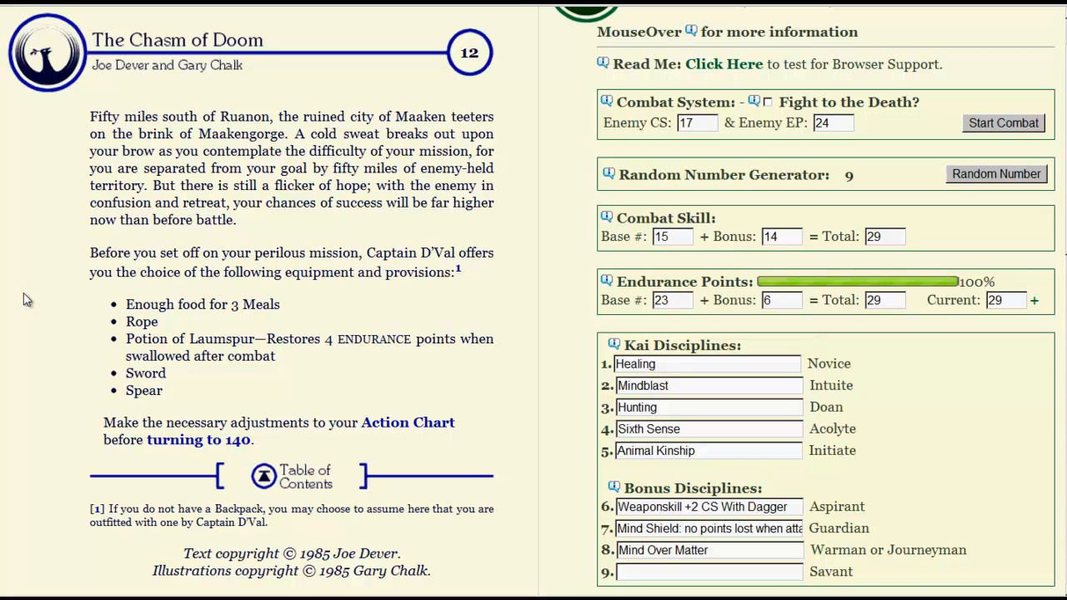
{"action": "mouse_move", "coordinate": [32, 310]}
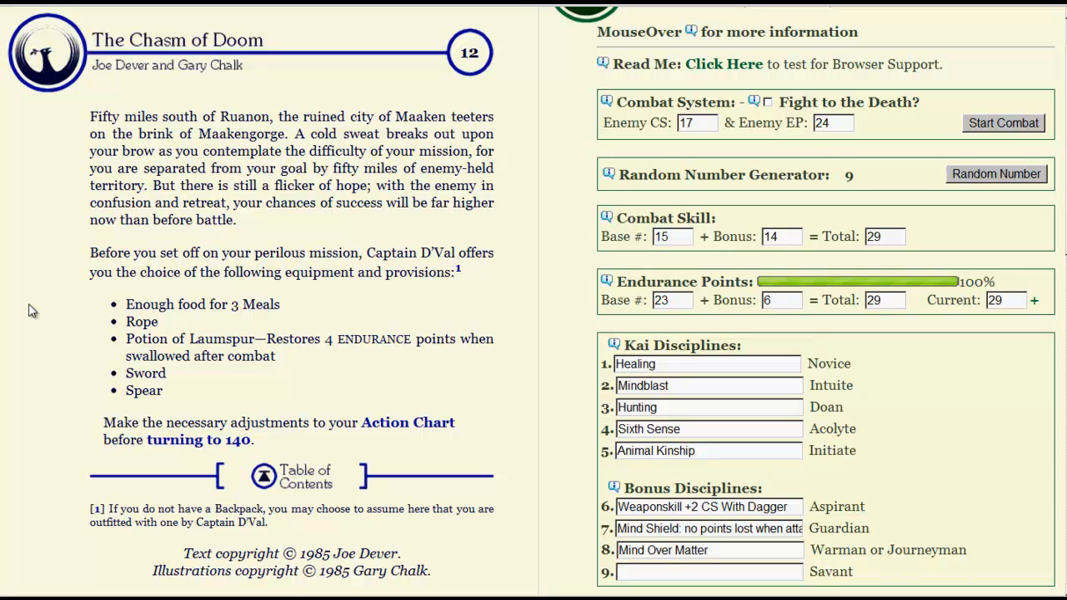
{"action": "mouse_move", "coordinate": [31, 317]}
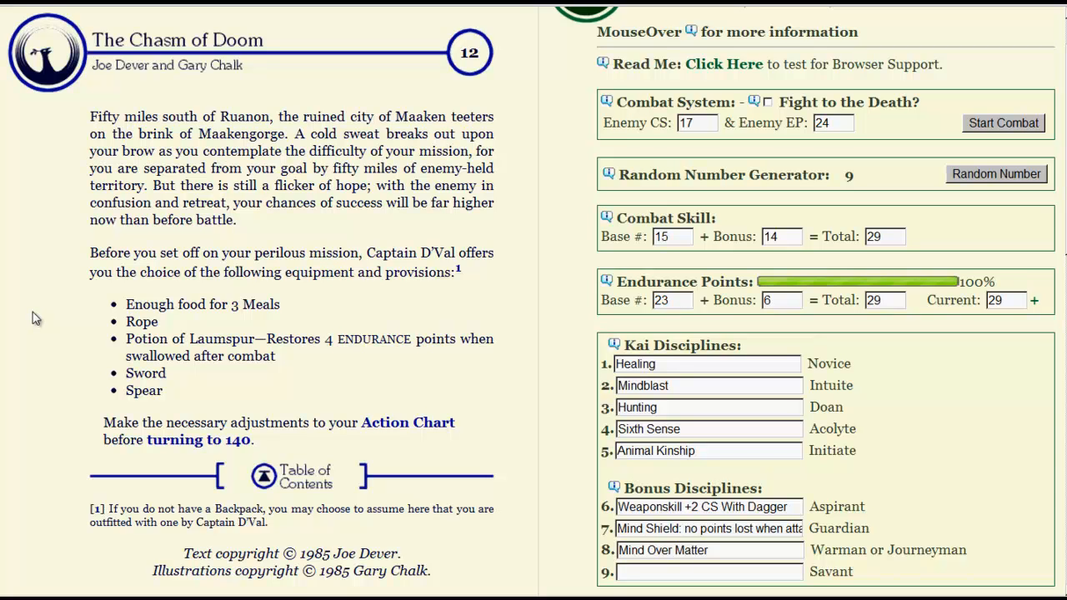
{"action": "mouse_move", "coordinate": [39, 325]}
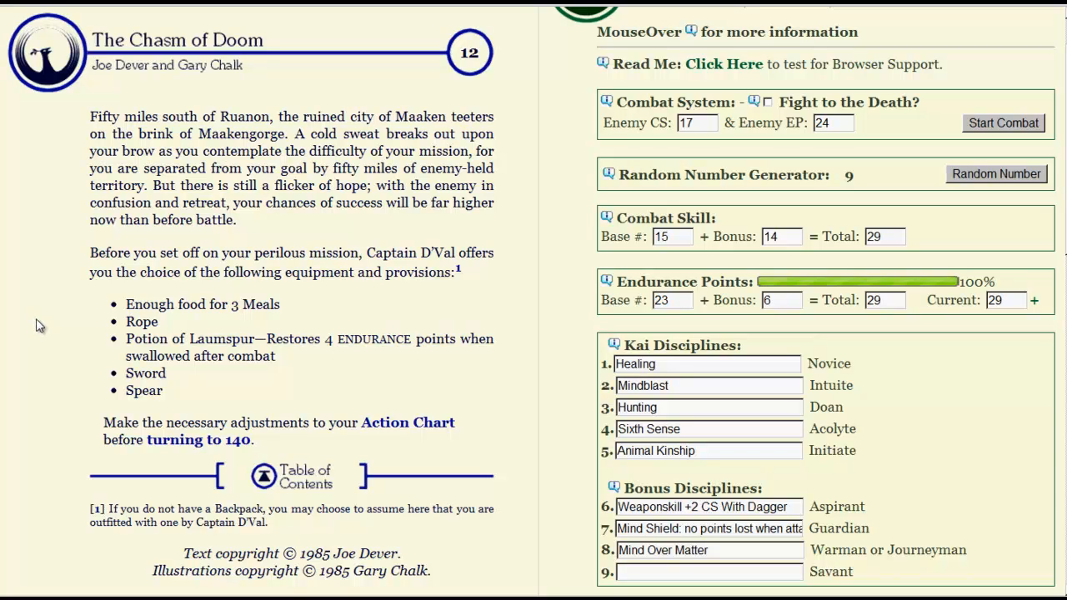
{"action": "mouse_move", "coordinate": [54, 334]}
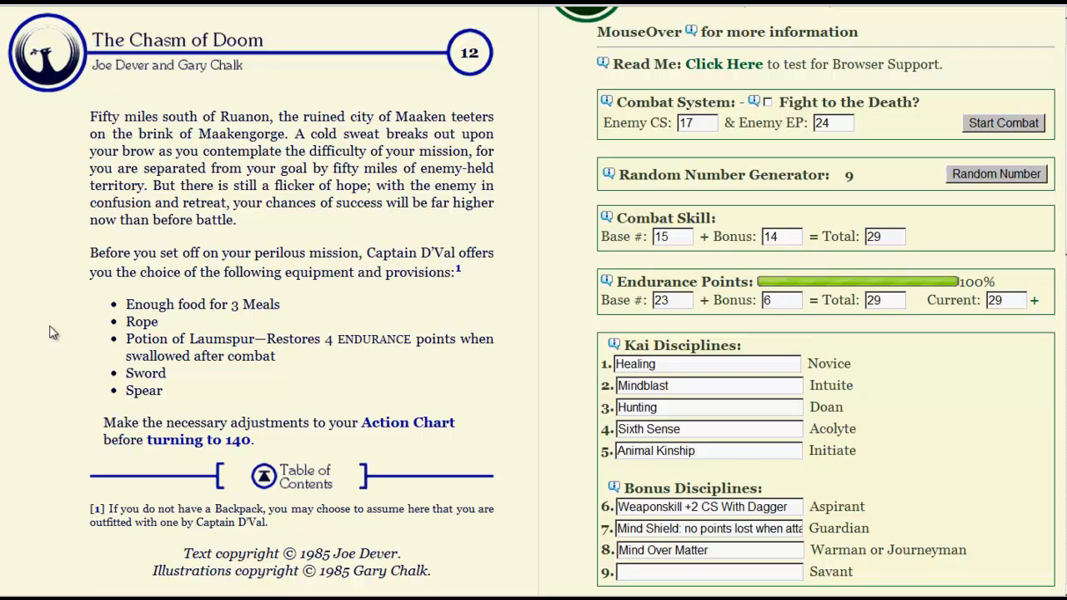
{"action": "mouse_move", "coordinate": [48, 444]}
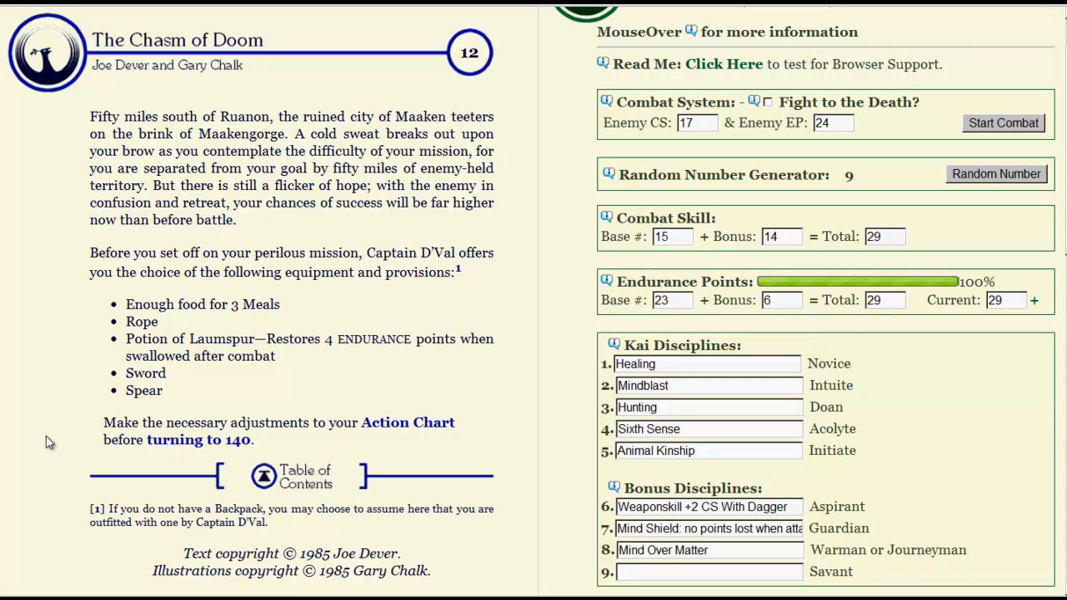
- Write Laumspur Potion (4) into backpack slot 5 and Rope into slot 6
{"action": "scroll", "scroll_direction": "down", "scroll_amount": 3}
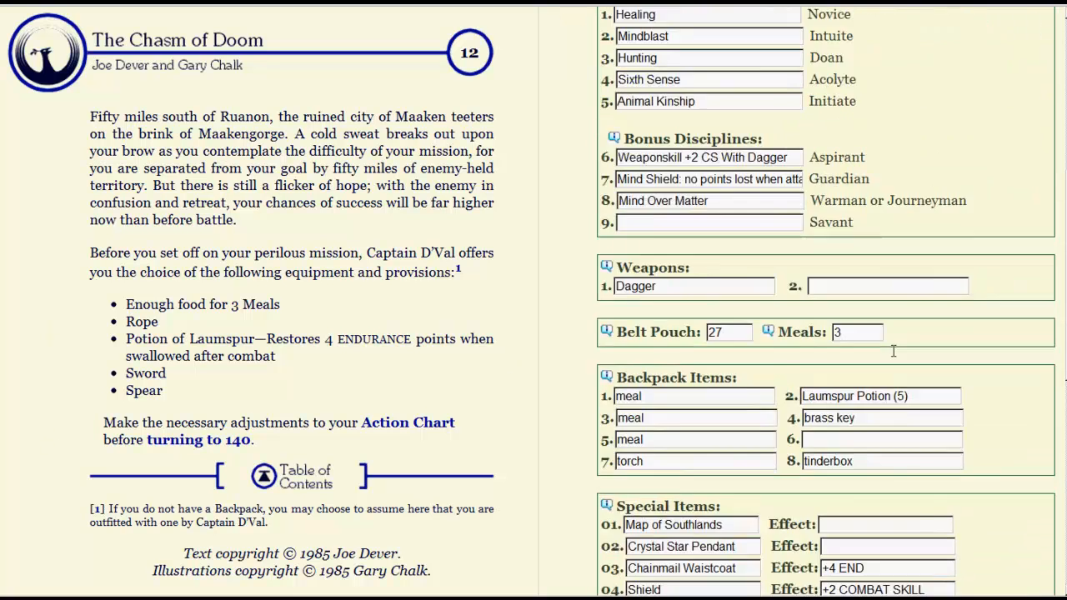
{"action": "scroll", "scroll_direction": "down", "scroll_amount": 3}
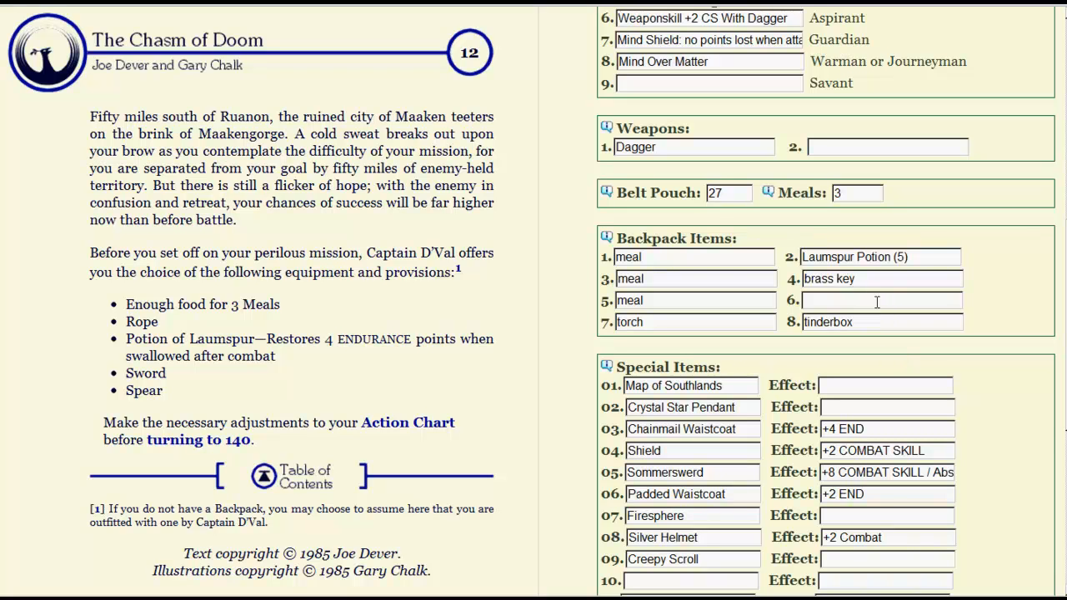
{"action": "left_click", "coordinate": [880, 300]}
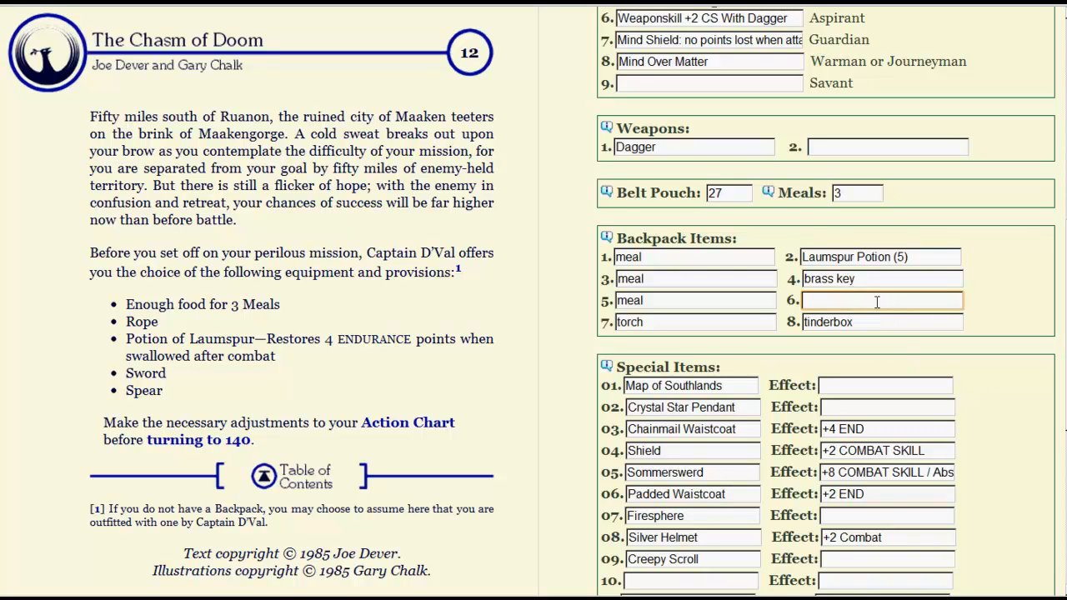
{"action": "mouse_move", "coordinate": [887, 296]}
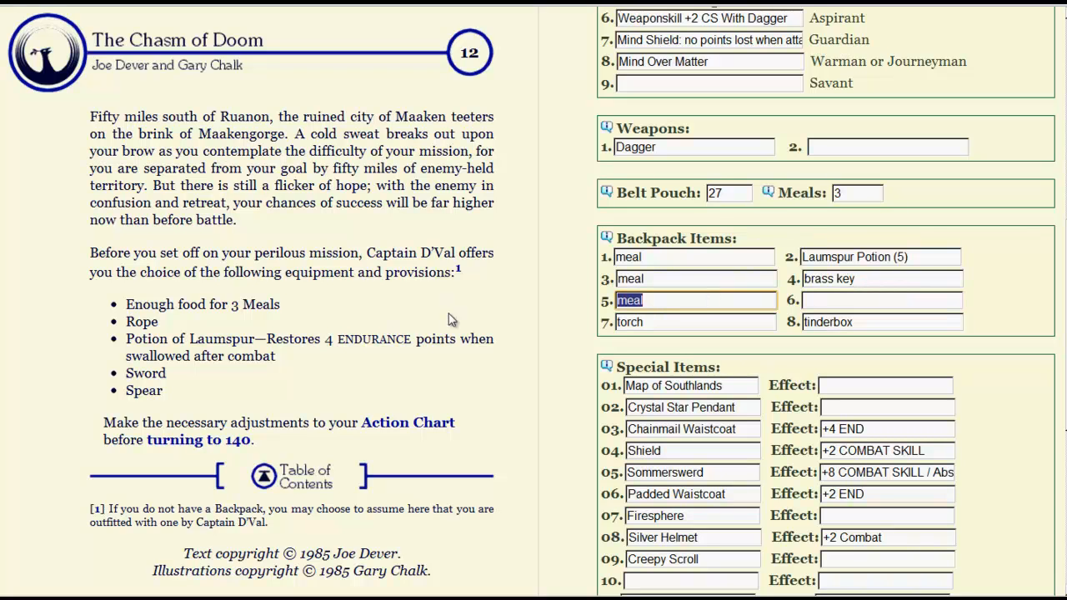
{"action": "mouse_move", "coordinate": [781, 243]}
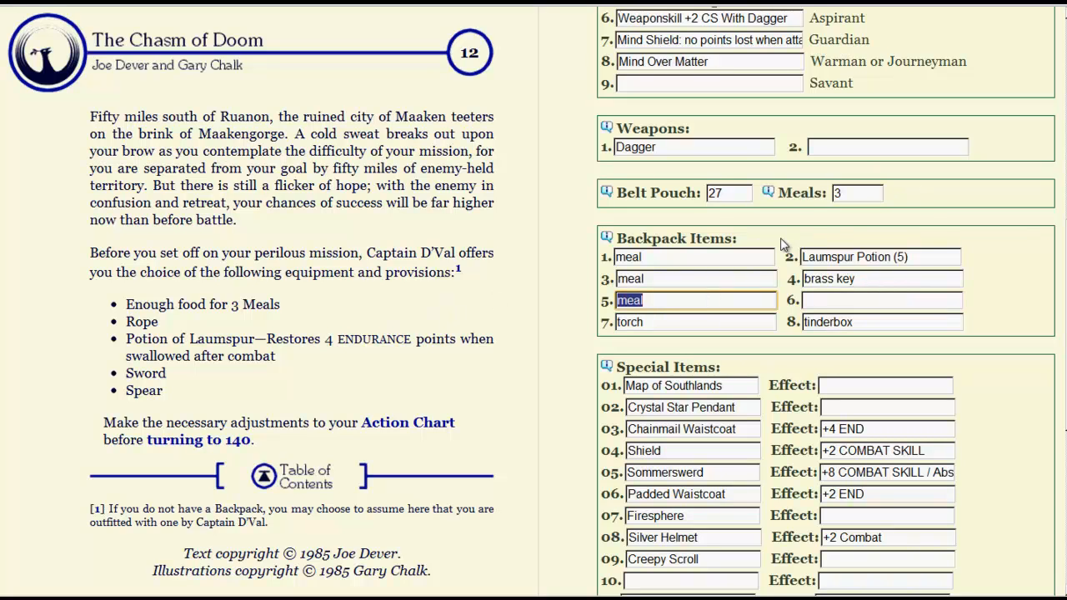
{"action": "type", "text": "Laump"}
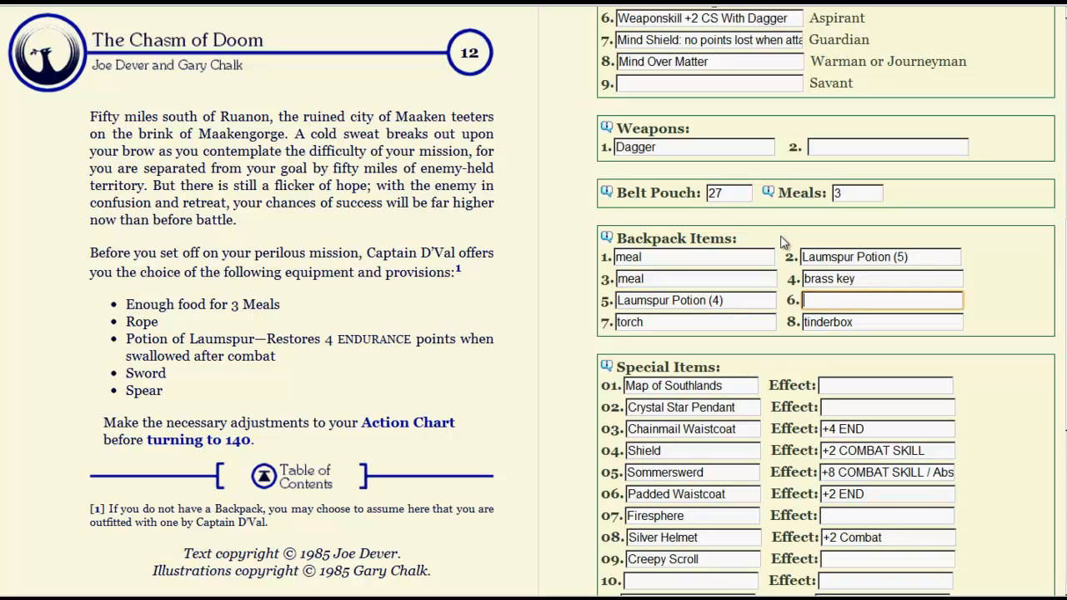
{"action": "type", "text": "Rope"}
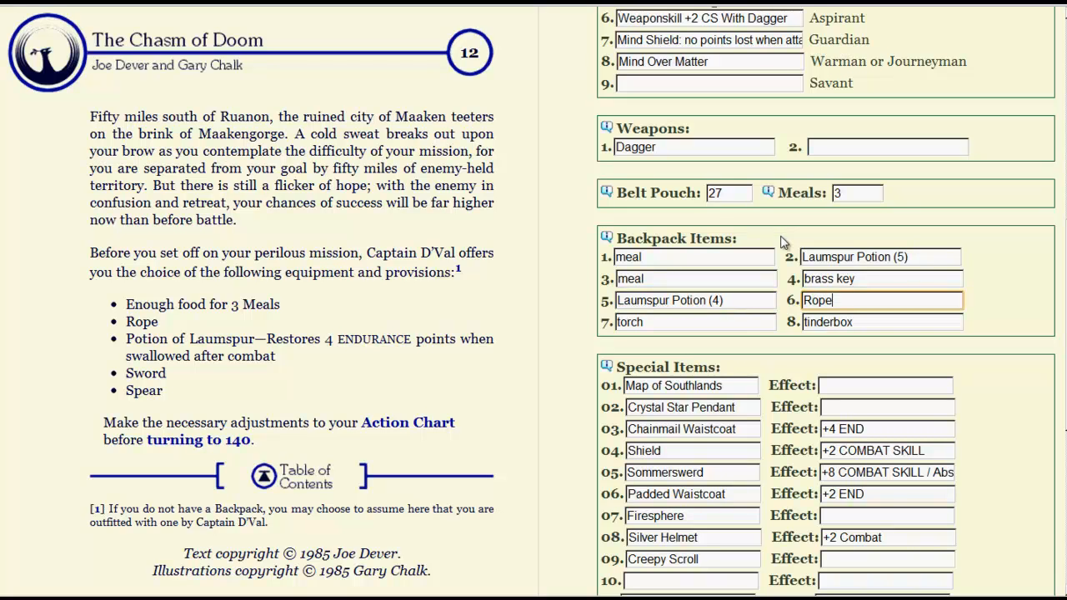
- Add a Spear as the second weapon on the Action Chart
{"action": "left_click", "coordinate": [887, 146]}
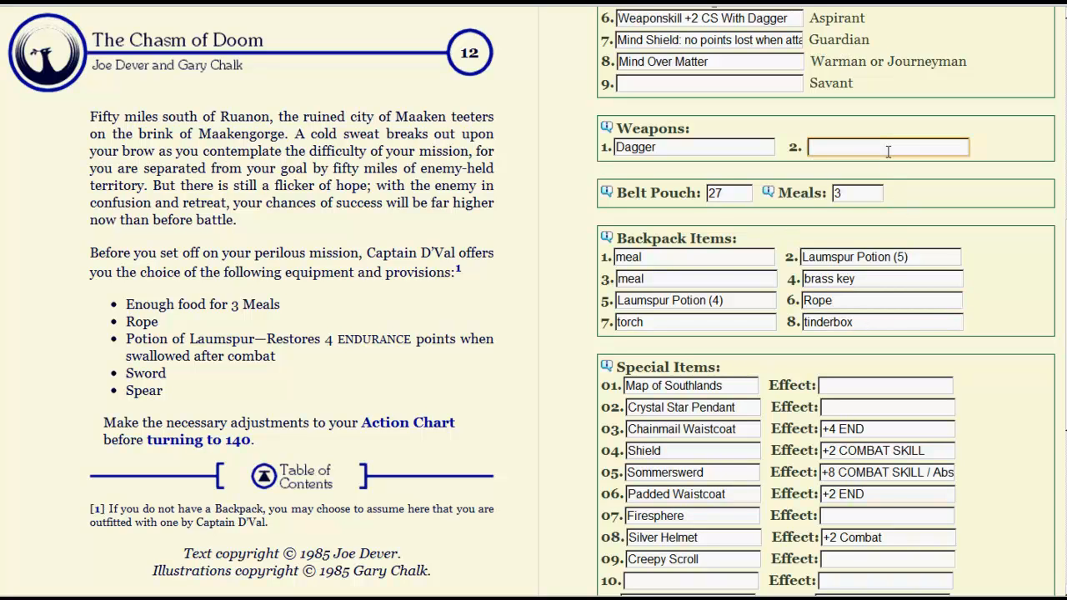
{"action": "type", "text": "Spear"}
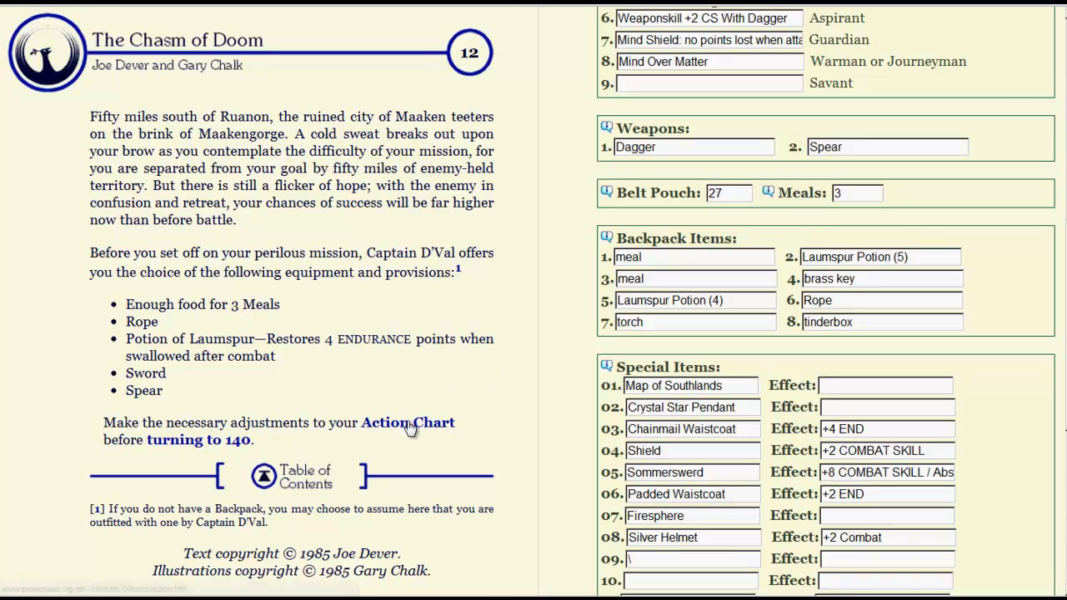
- Follow the 'turning to 140' link to the dusk crossing and forest path choice
{"action": "left_click", "coordinate": [407, 424]}
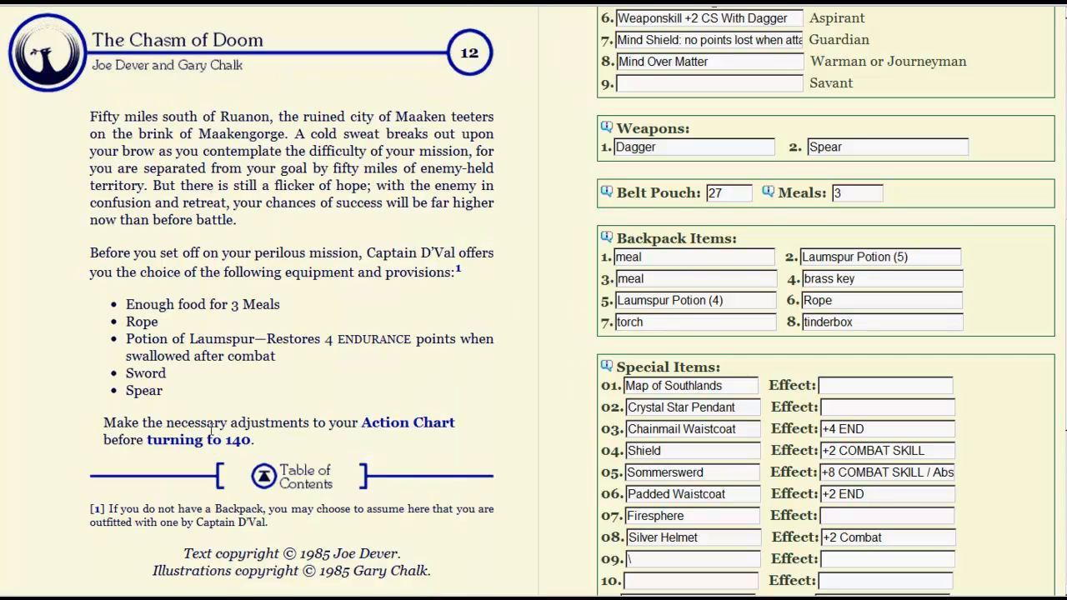
{"action": "left_click", "coordinate": [218, 440]}
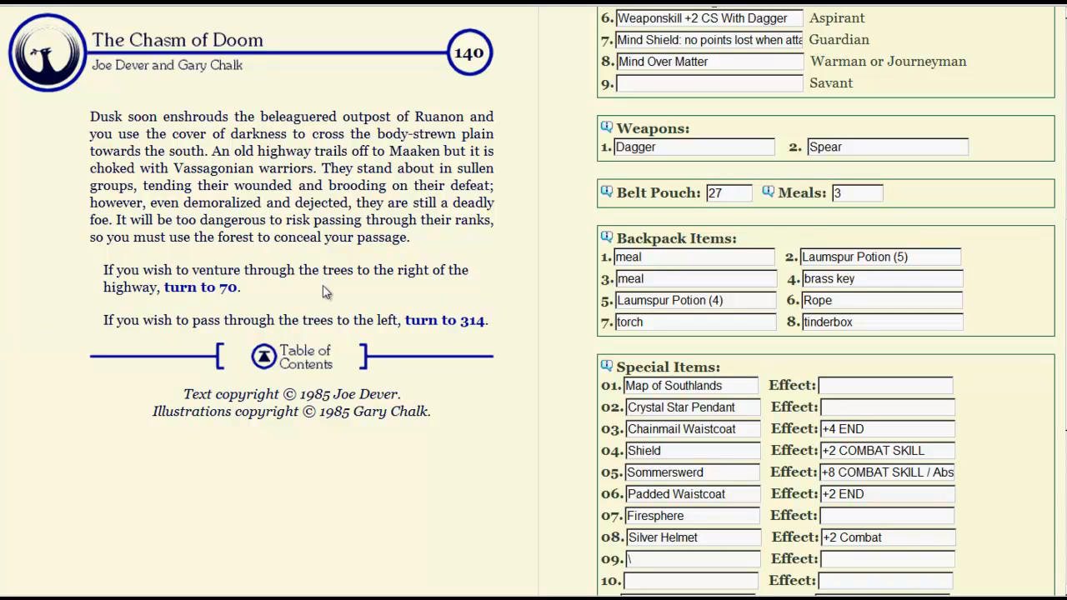
{"action": "mouse_move", "coordinate": [392, 341]}
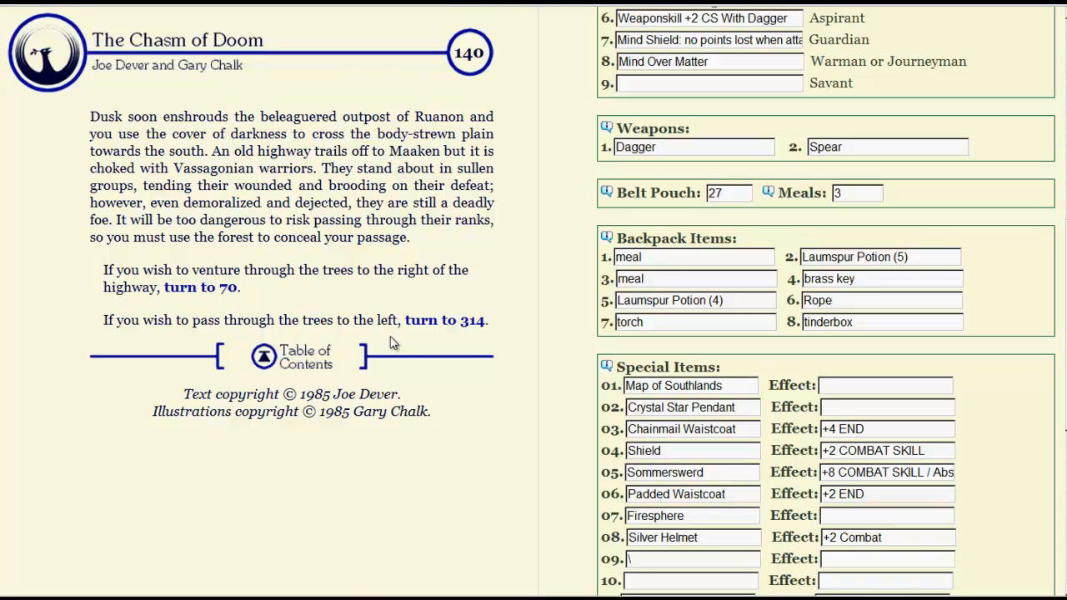
- Choose the way through the trees that leads to section 314 and the candle-lit hut
{"action": "left_click", "coordinate": [453, 320]}
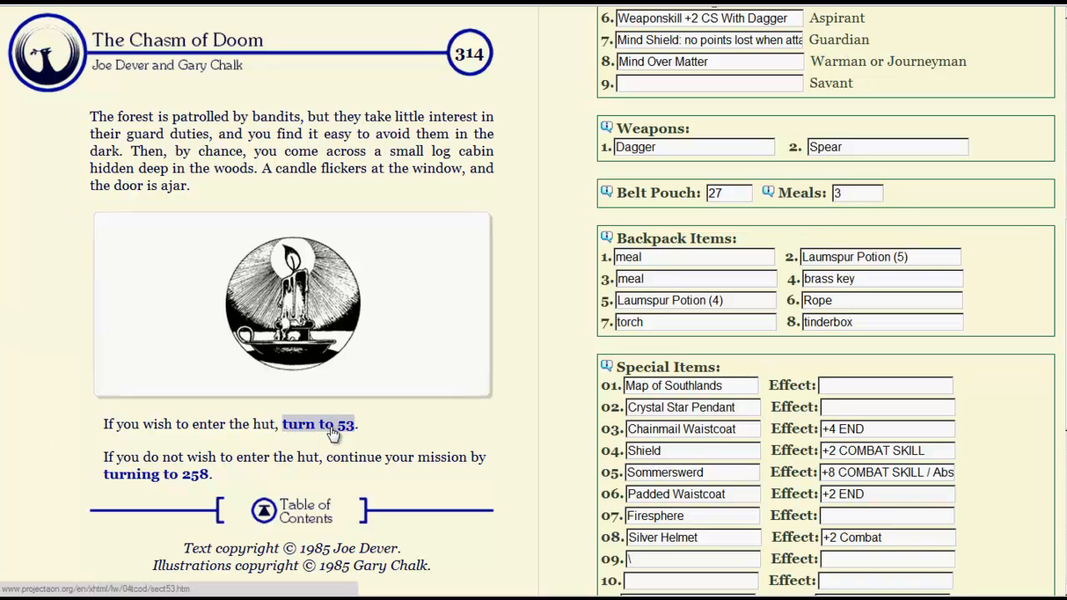
- Enter the hut, fight the Wounded Bandit with Enemy CS 13 and win through to section 109
{"action": "left_click", "coordinate": [317, 426]}
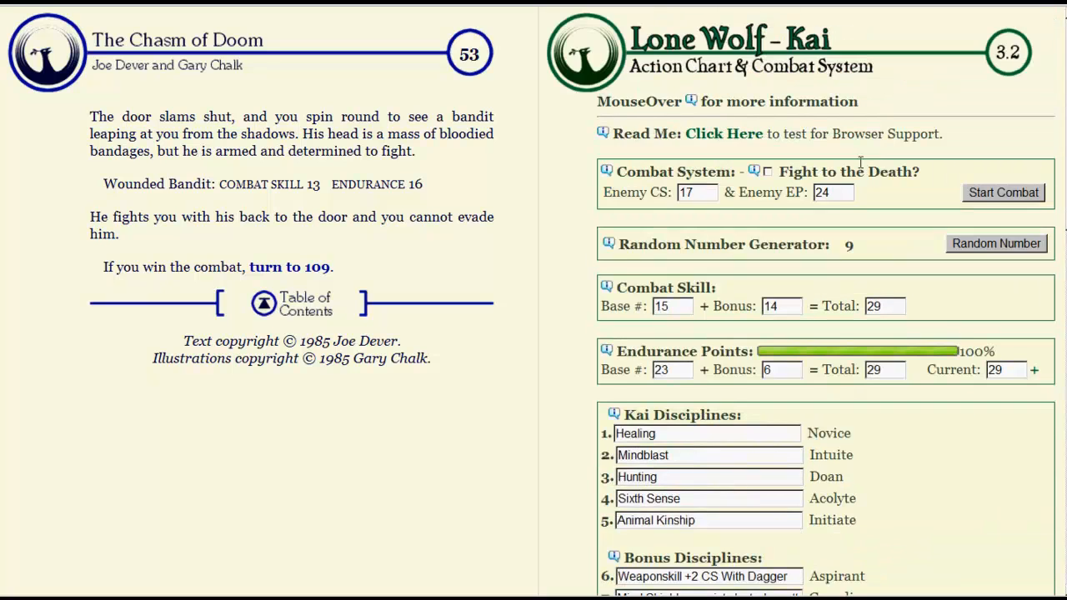
{"action": "left_click", "coordinate": [698, 192]}
{"action": "type", "text": "13"}
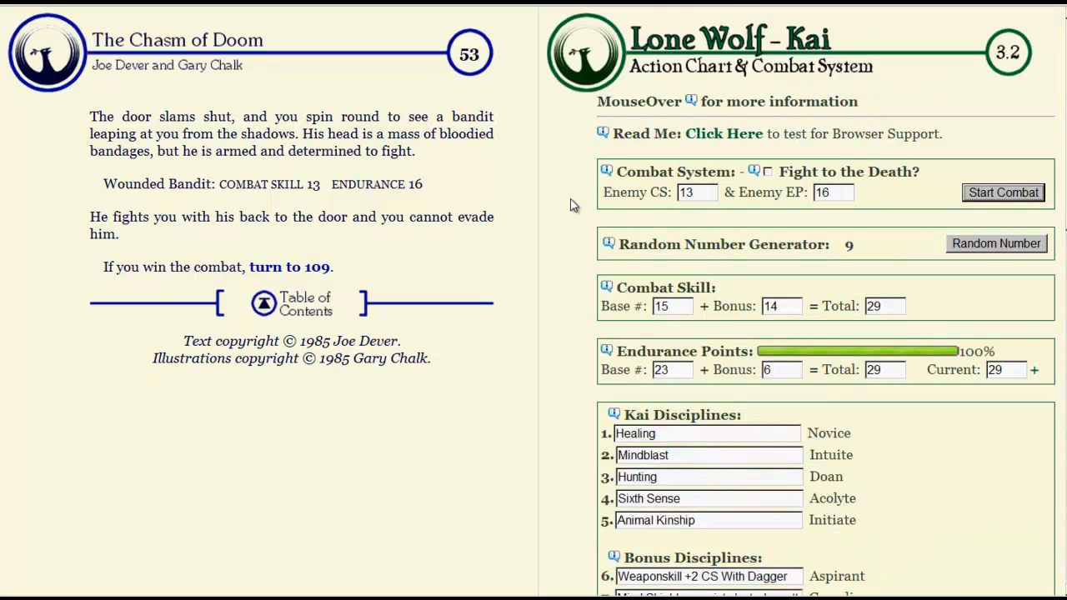
{"action": "left_click", "coordinate": [1004, 193]}
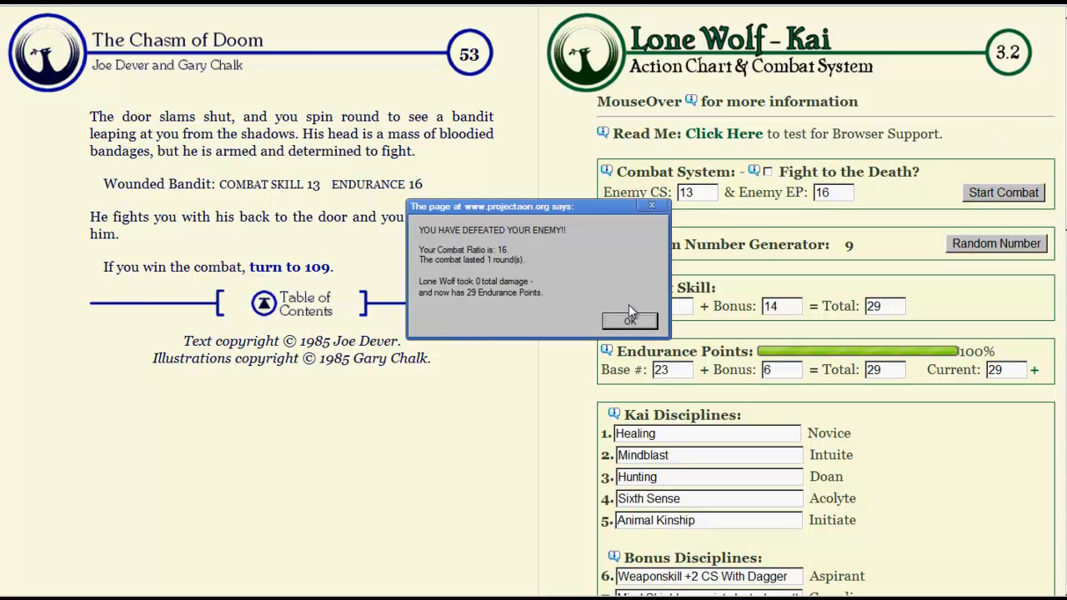
{"action": "left_click", "coordinate": [631, 320]}
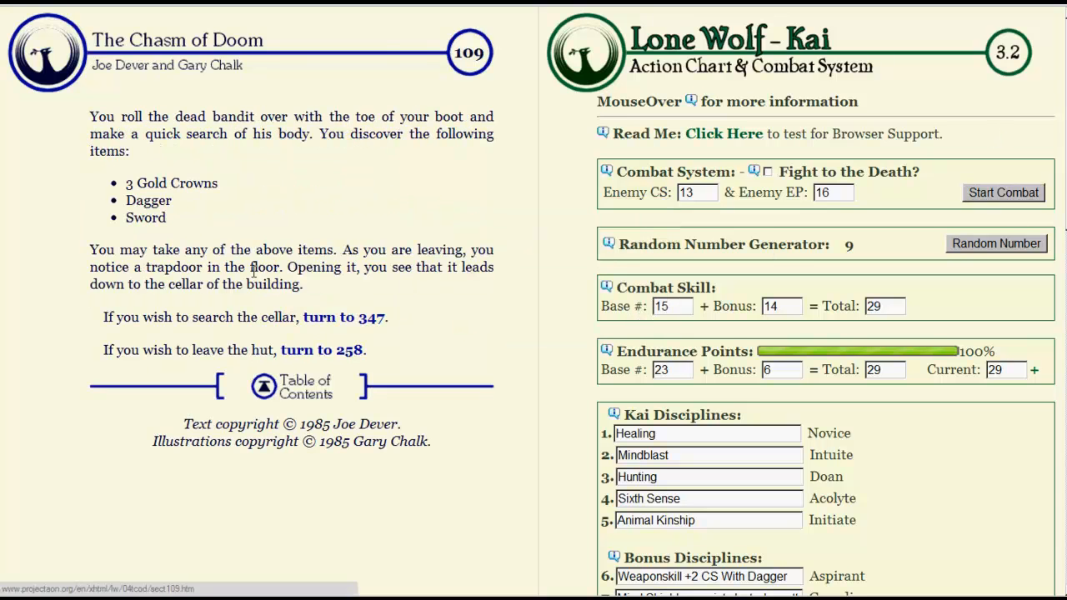
{"action": "mouse_move", "coordinate": [7, 257]}
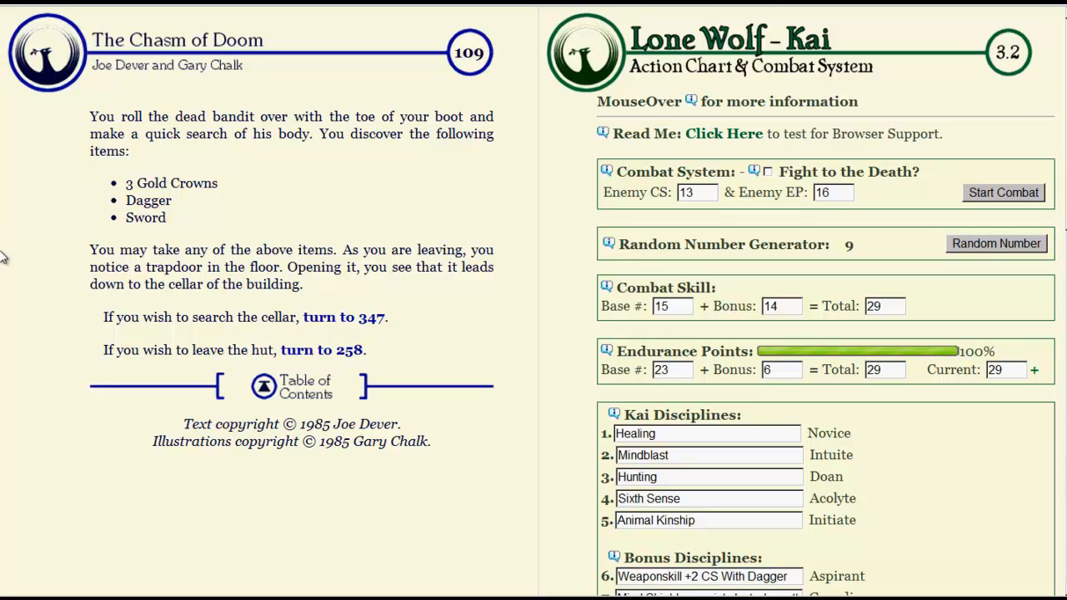
{"action": "mouse_move", "coordinate": [60, 230]}
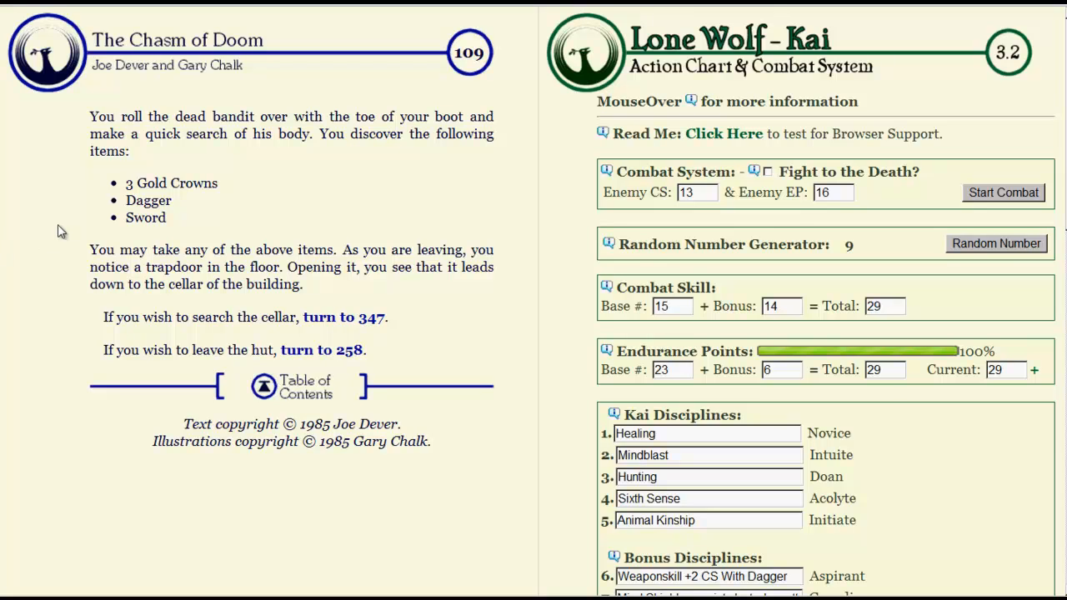
- Bring the Belt Pouch into view to raise it to 30 gold crowns
{"action": "scroll", "scroll_direction": "down", "scroll_amount": 3}
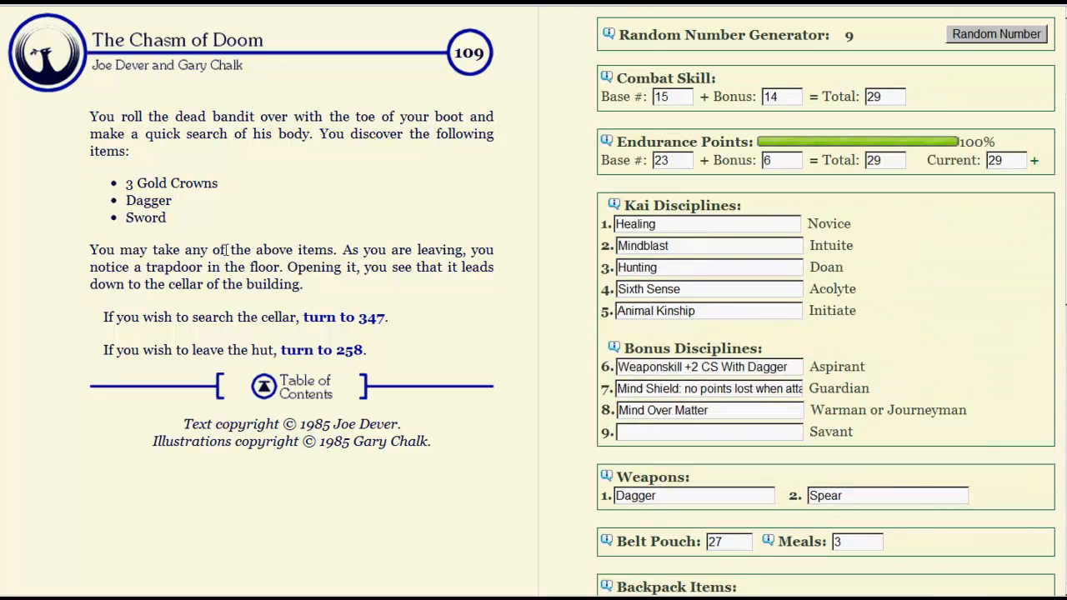
{"action": "mouse_move", "coordinate": [280, 245]}
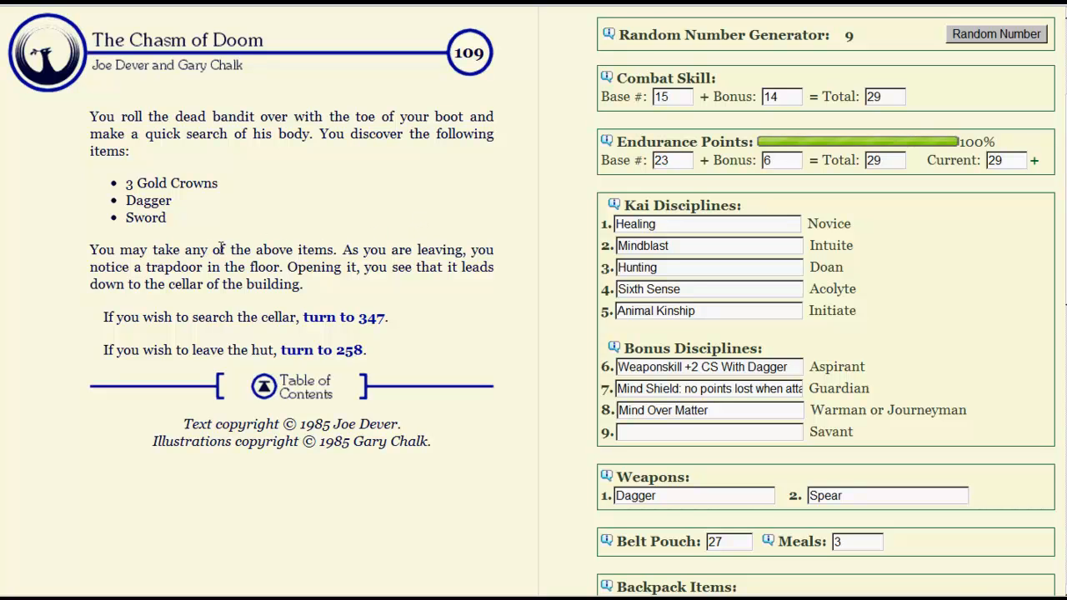
{"action": "scroll", "scroll_direction": "down", "scroll_amount": 3}
{"action": "type", "text": "30"}
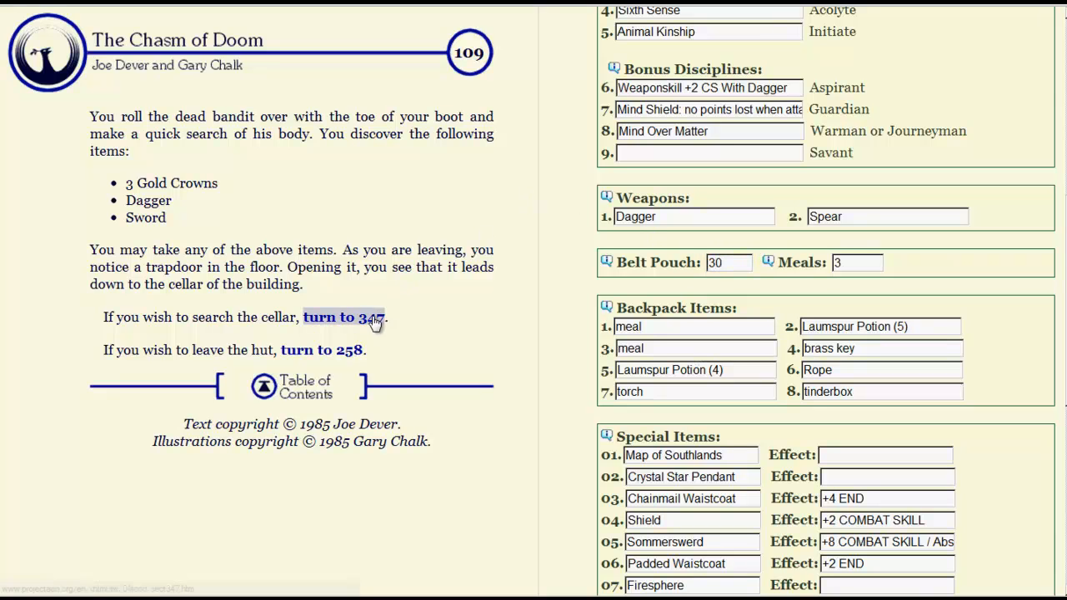
{"action": "mouse_move", "coordinate": [370, 325]}
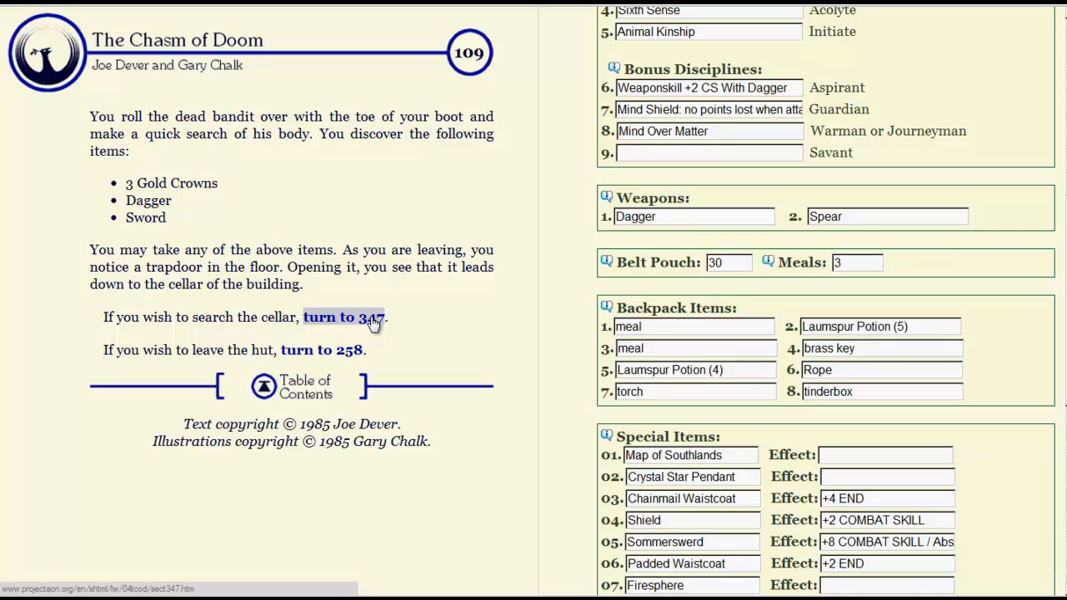
- Search the cellar, reaching the death ending in section 347
{"action": "left_click", "coordinate": [340, 317]}
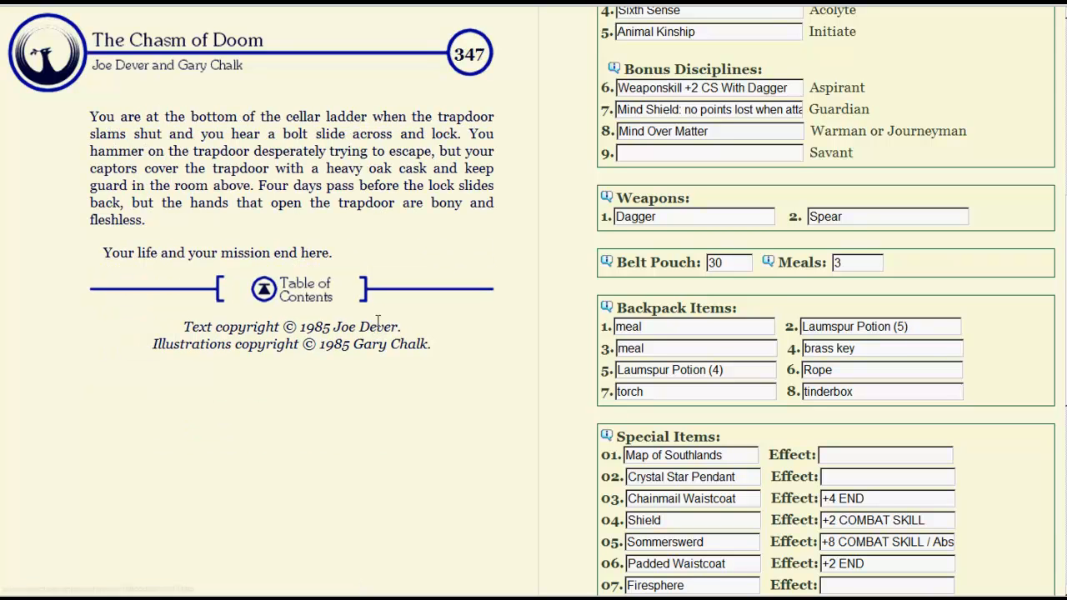
{"action": "mouse_move", "coordinate": [372, 380]}
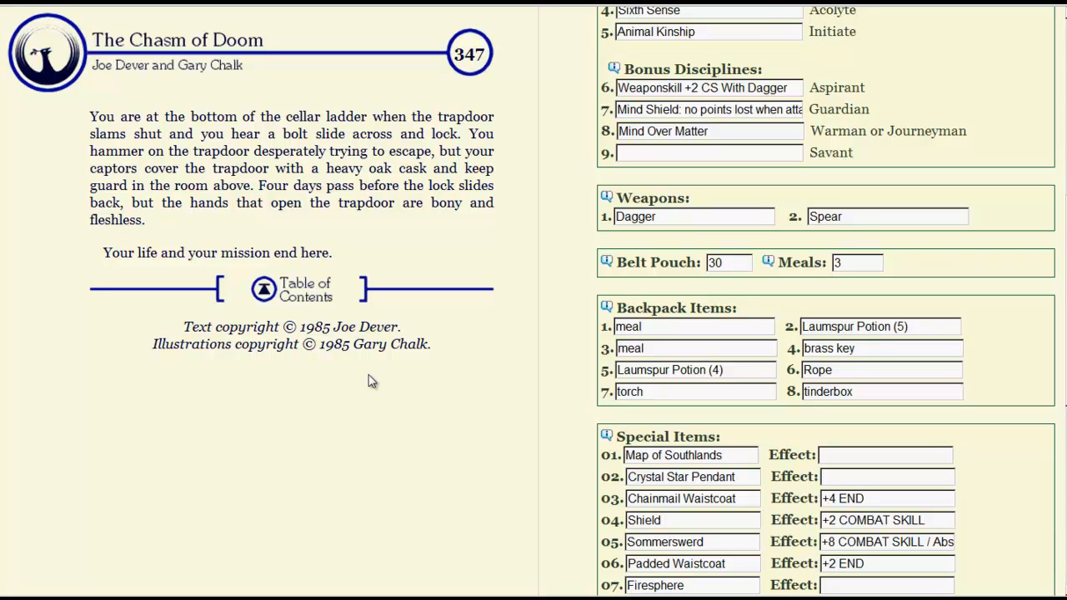
{"action": "mouse_move", "coordinate": [417, 377]}
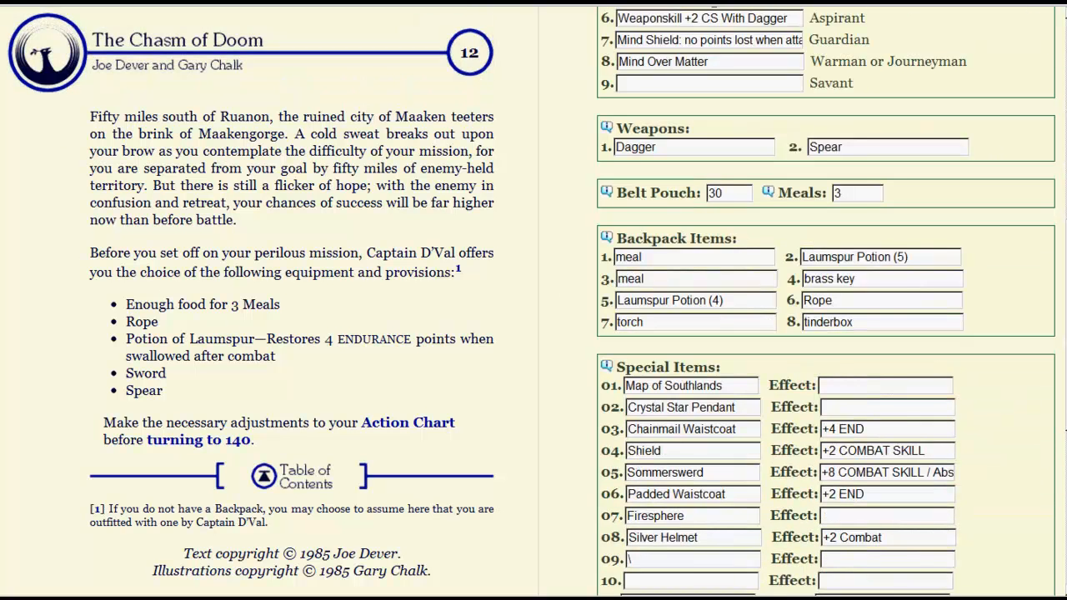
- Restart via section 140 and take the trees right of the highway to section 70
{"action": "left_click", "coordinate": [200, 440]}
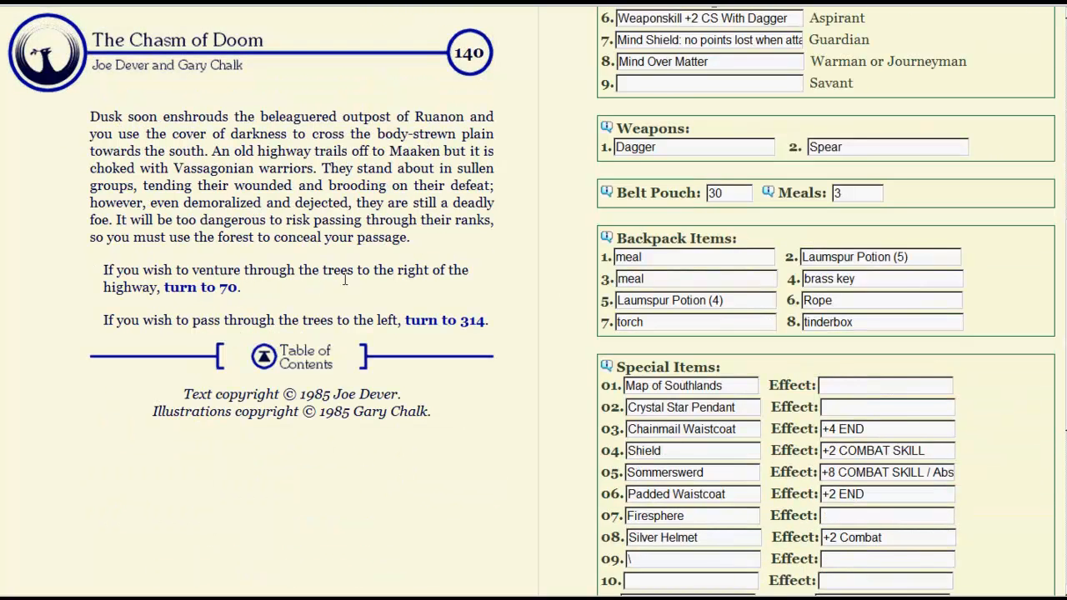
{"action": "left_click", "coordinate": [200, 287]}
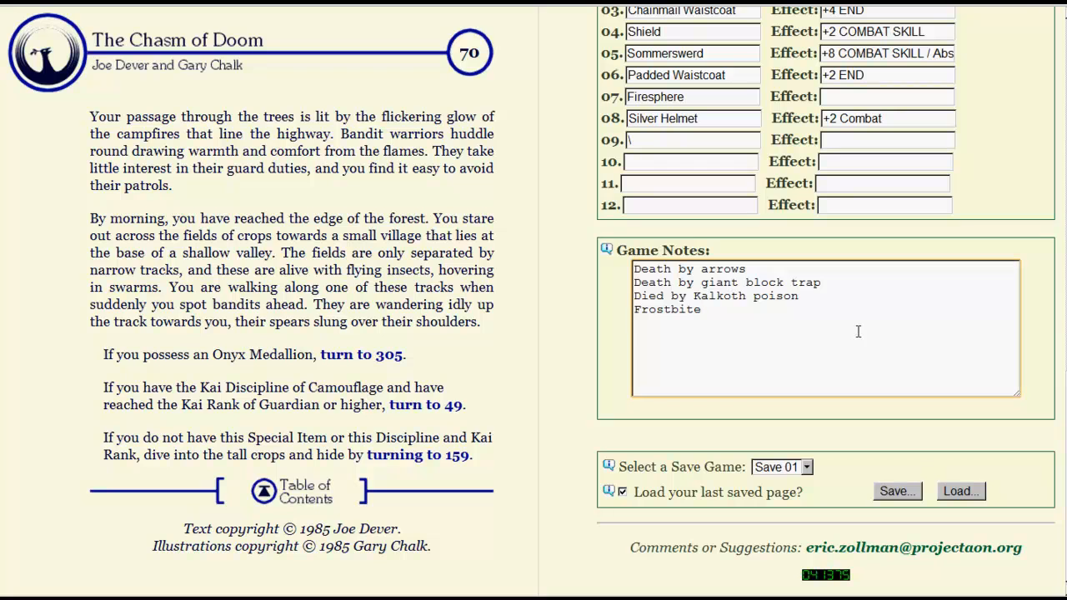
- Add a Game Notes entry recording being killed by undead in the basement
{"action": "type", "text": "Killed By Undead I"}
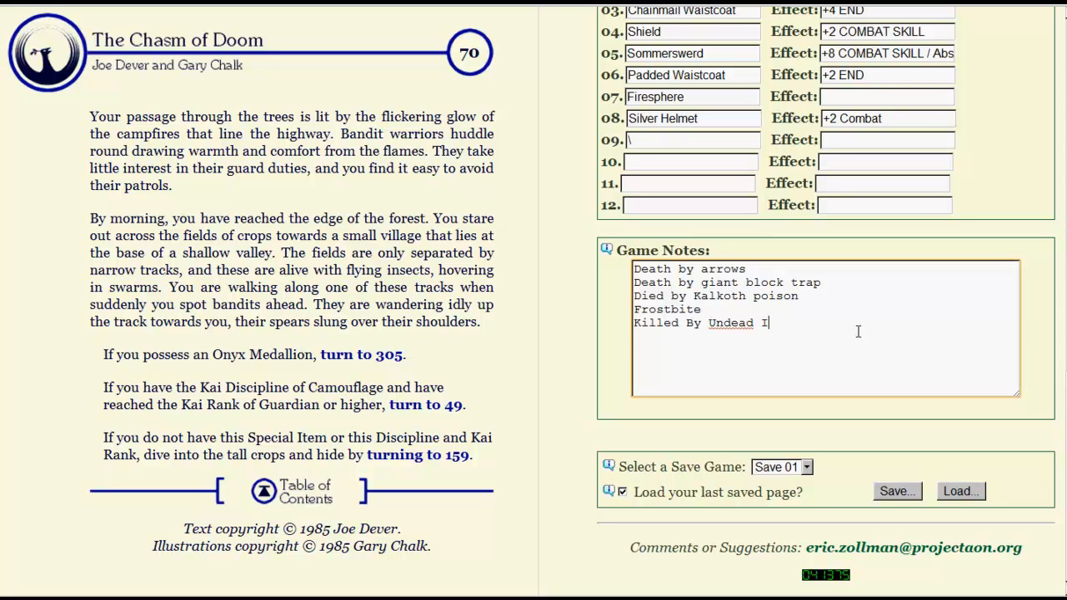
{"action": "type", "text": "n The Basement Like"}
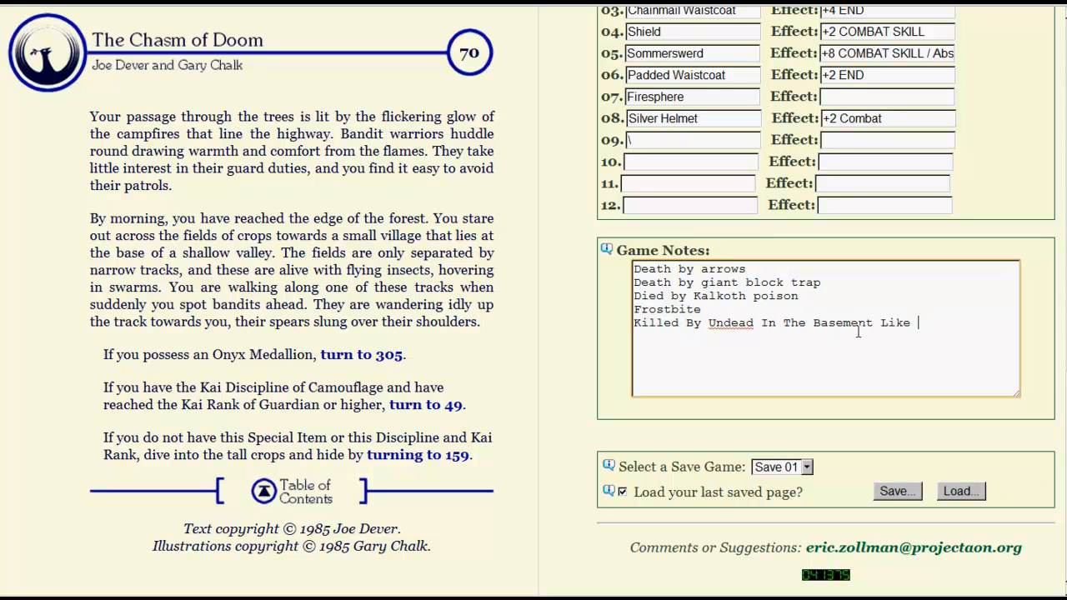
{"action": "type", "text": "A Retard"}
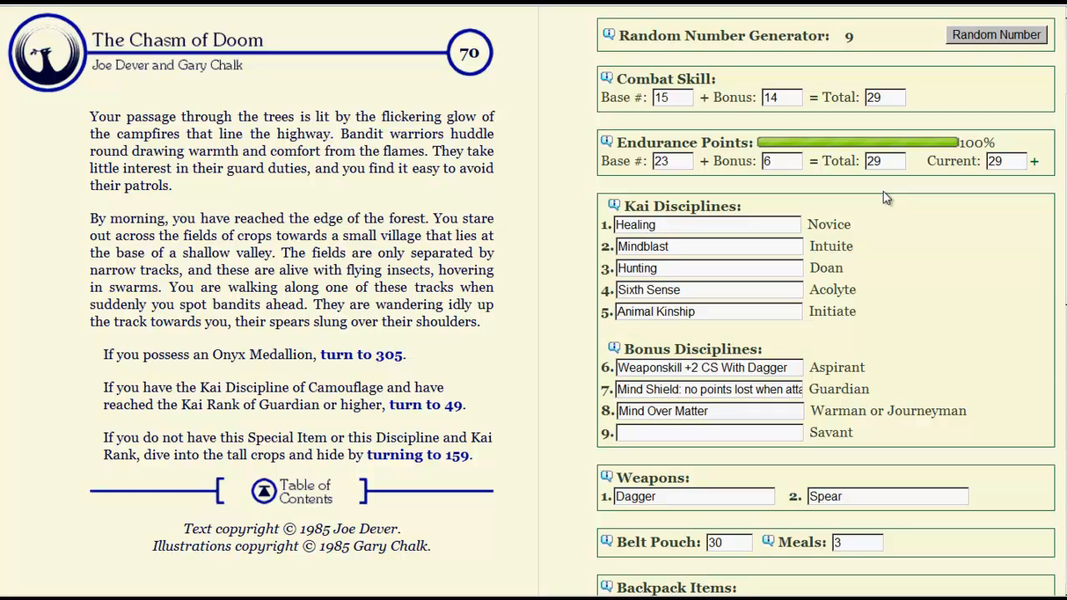
{"action": "mouse_move", "coordinate": [924, 187]}
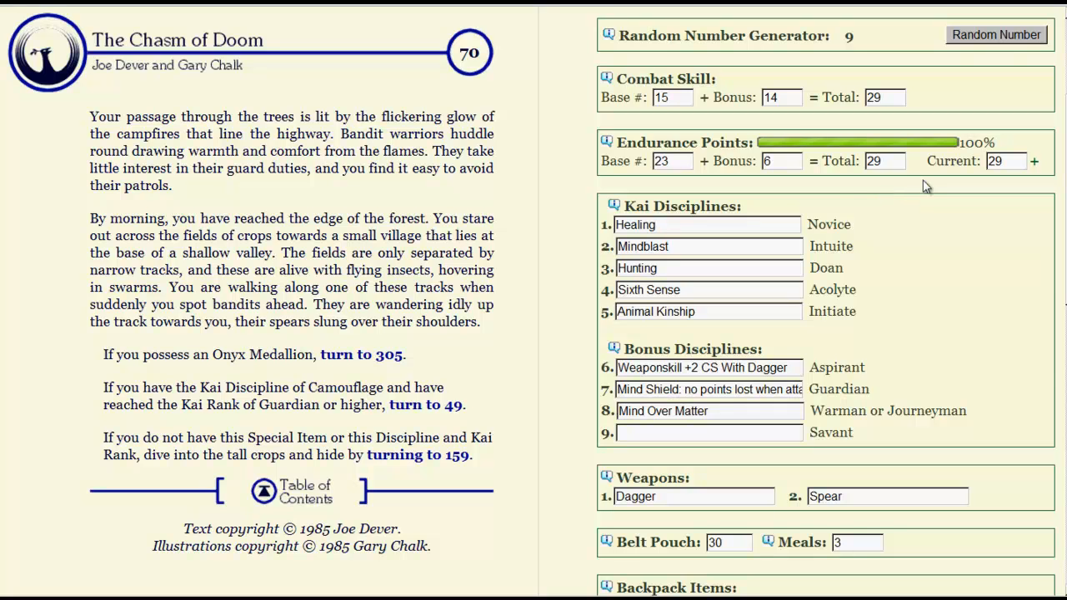
{"action": "mouse_move", "coordinate": [317, 392]}
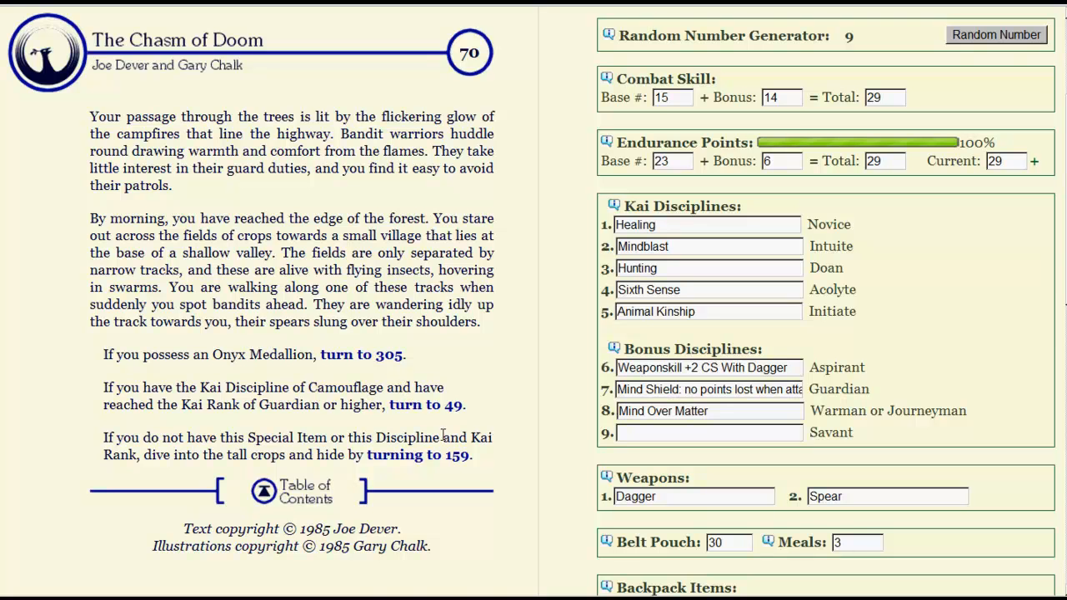
- Dive into the tall crops to hide, arriving at section 159
{"action": "left_click", "coordinate": [416, 454]}
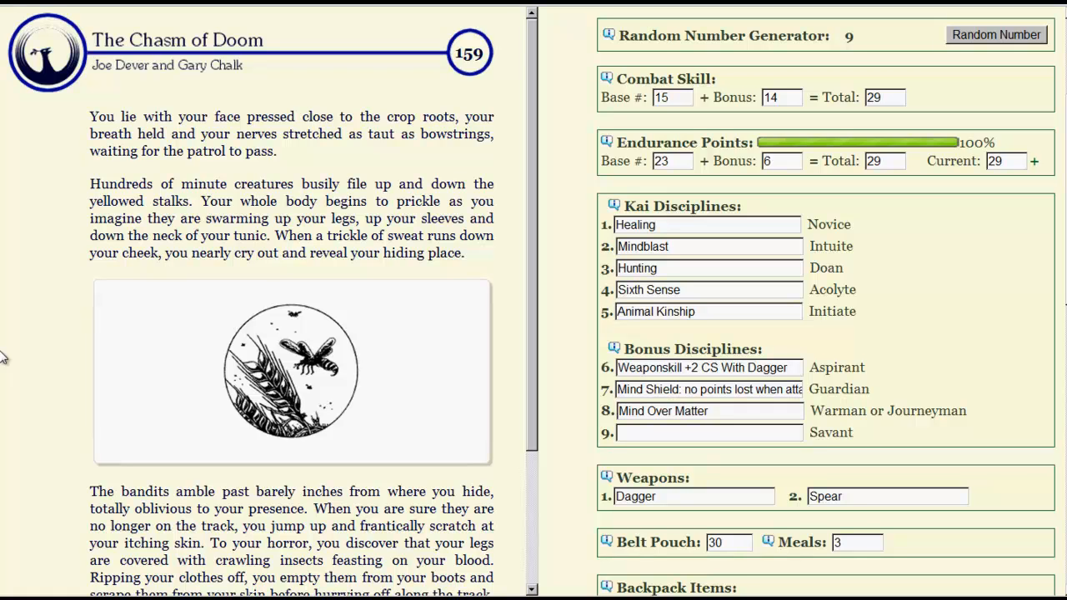
- Lower current Endurance to 27 after the insect bites and continue to section 204
{"action": "scroll", "scroll_direction": "down", "scroll_amount": 3}
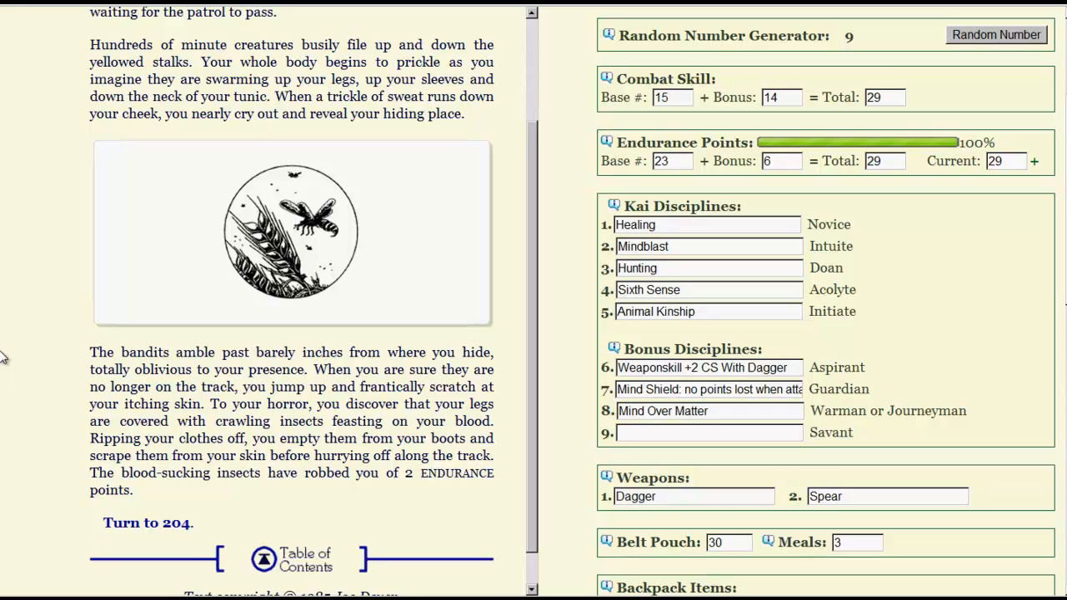
{"action": "mouse_move", "coordinate": [191, 301]}
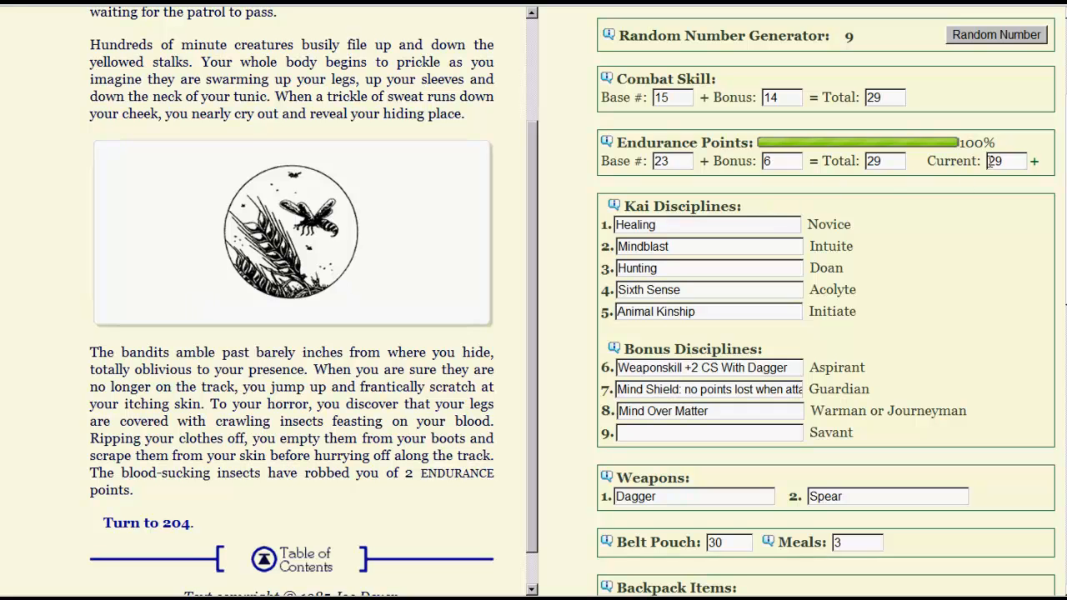
{"action": "type", "text": "27"}
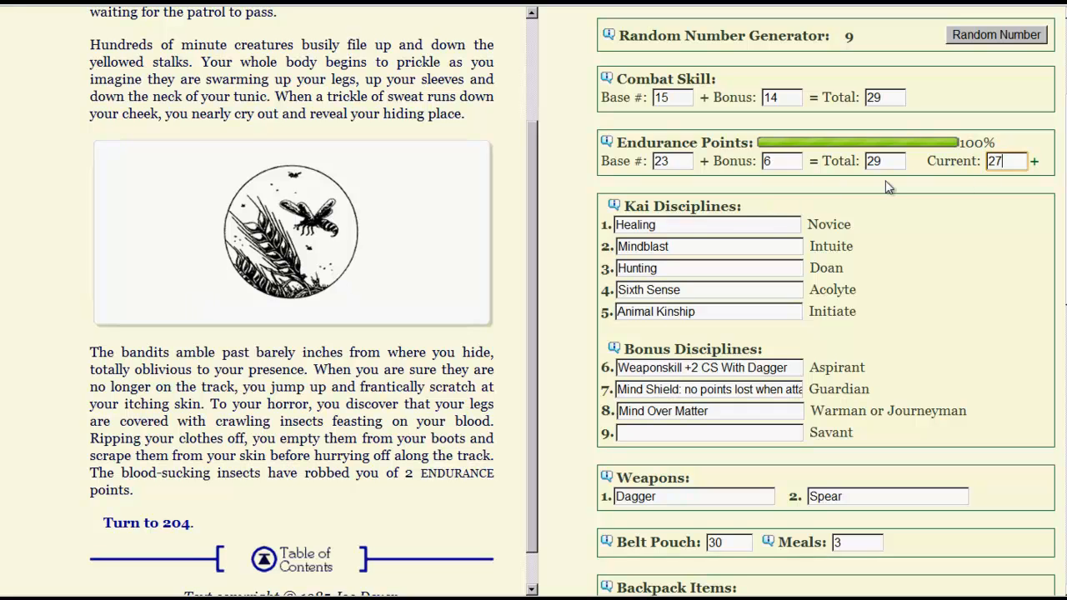
{"action": "left_click", "coordinate": [147, 524]}
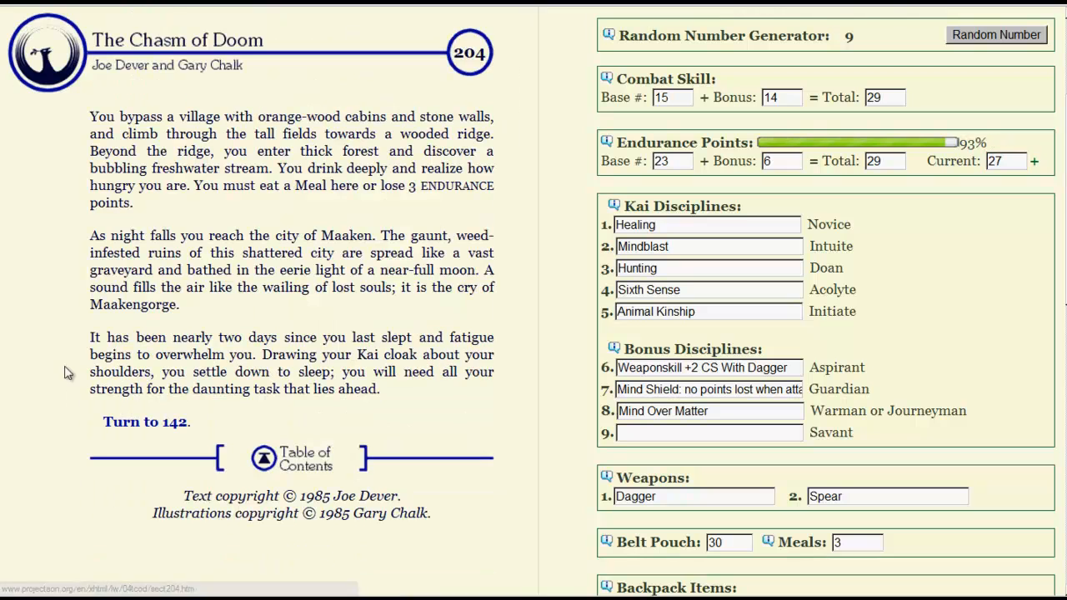
{"action": "mouse_move", "coordinate": [65, 360]}
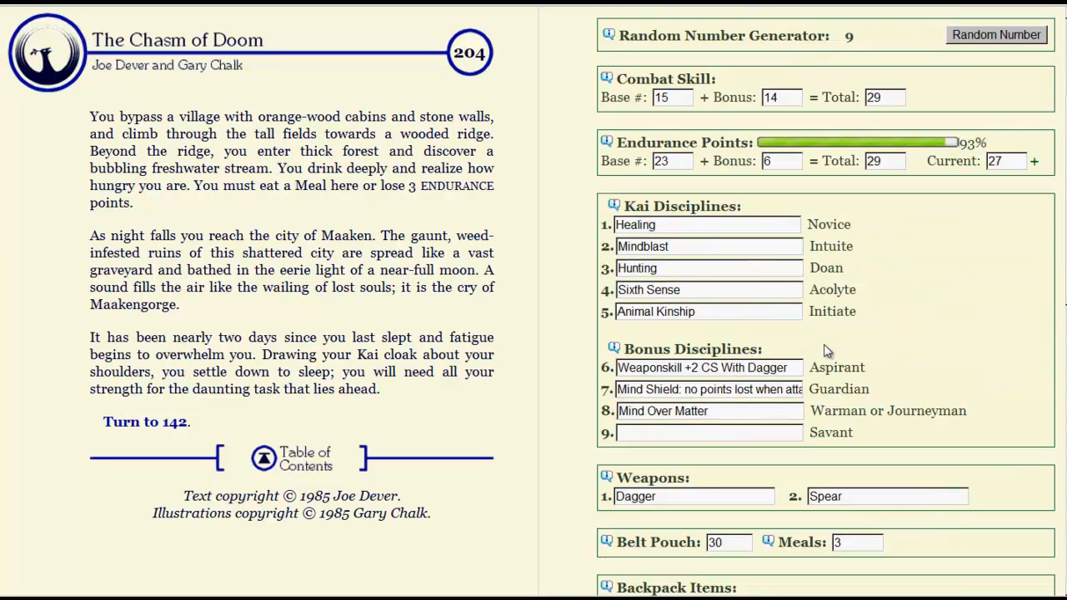
{"action": "mouse_move", "coordinate": [46, 359]}
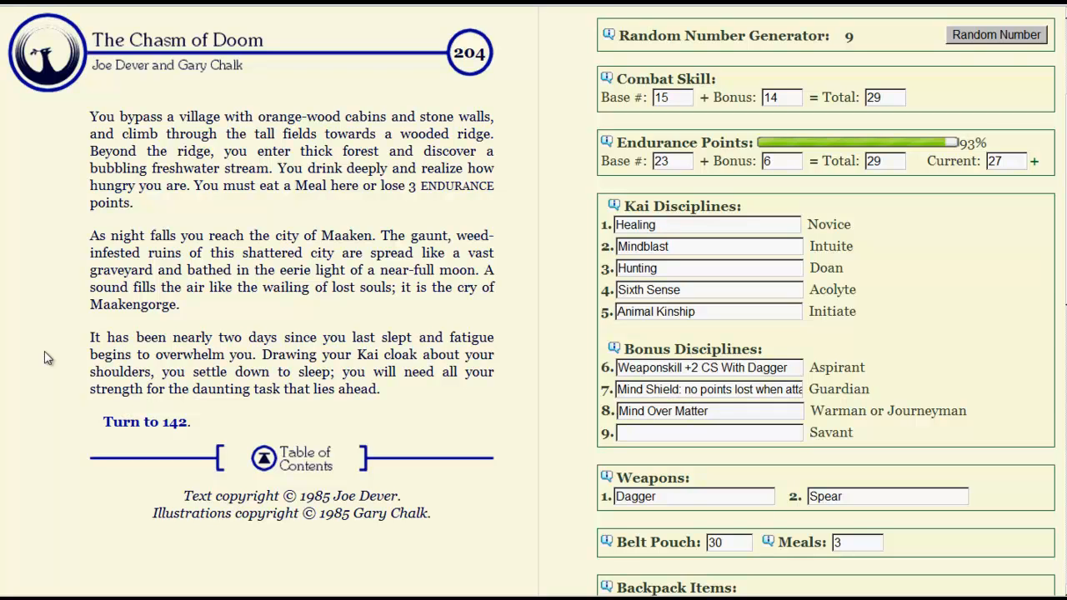
{"action": "mouse_move", "coordinate": [52, 369]}
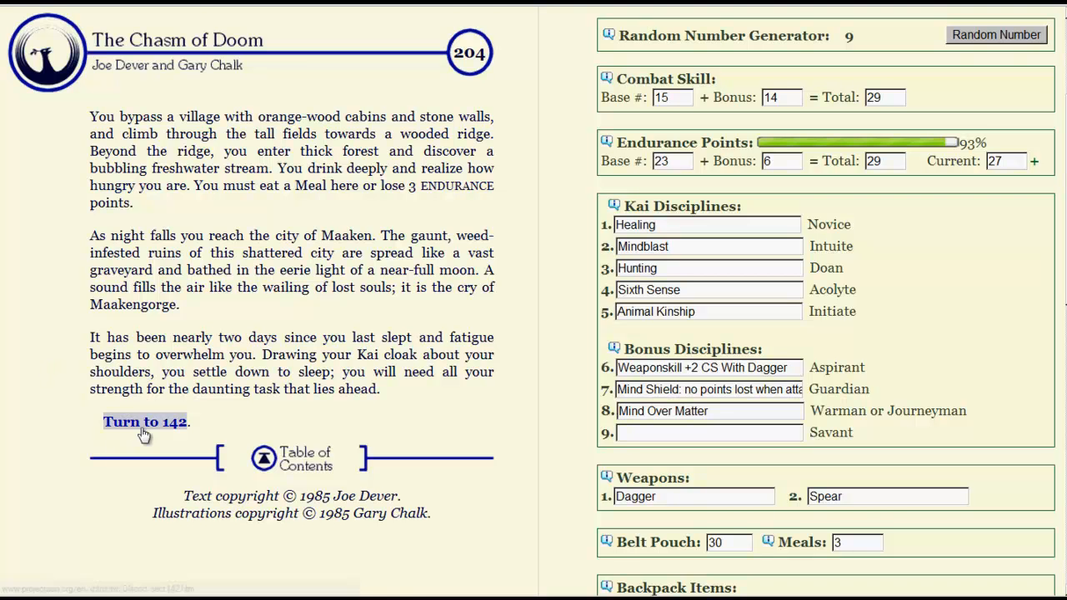
- Follow the 'Turn to 142' link, reaching the ruins of Maaken at dawn
{"action": "left_click", "coordinate": [145, 422]}
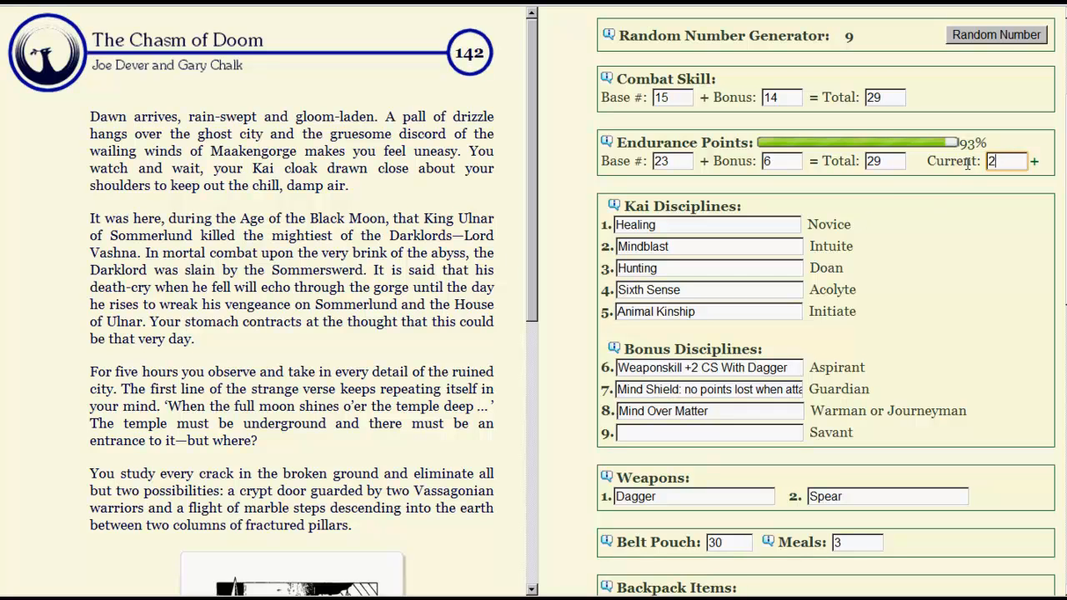
- Restore Current Endurance to 29 and take the guarded crypt door route to section 183
{"action": "type", "text": "9"}
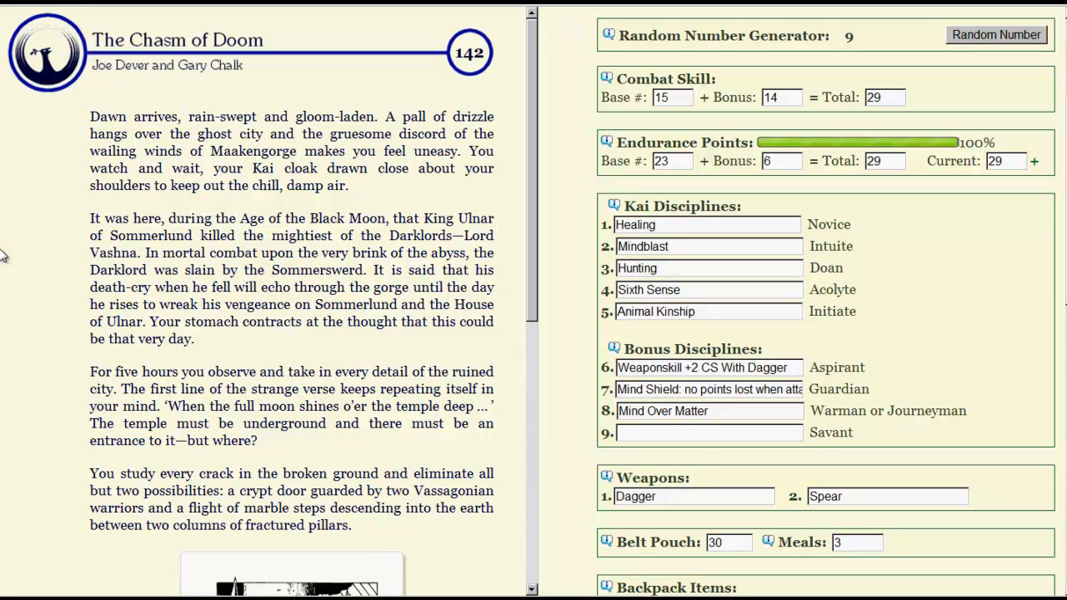
{"action": "scroll", "scroll_direction": "down", "scroll_amount": 3}
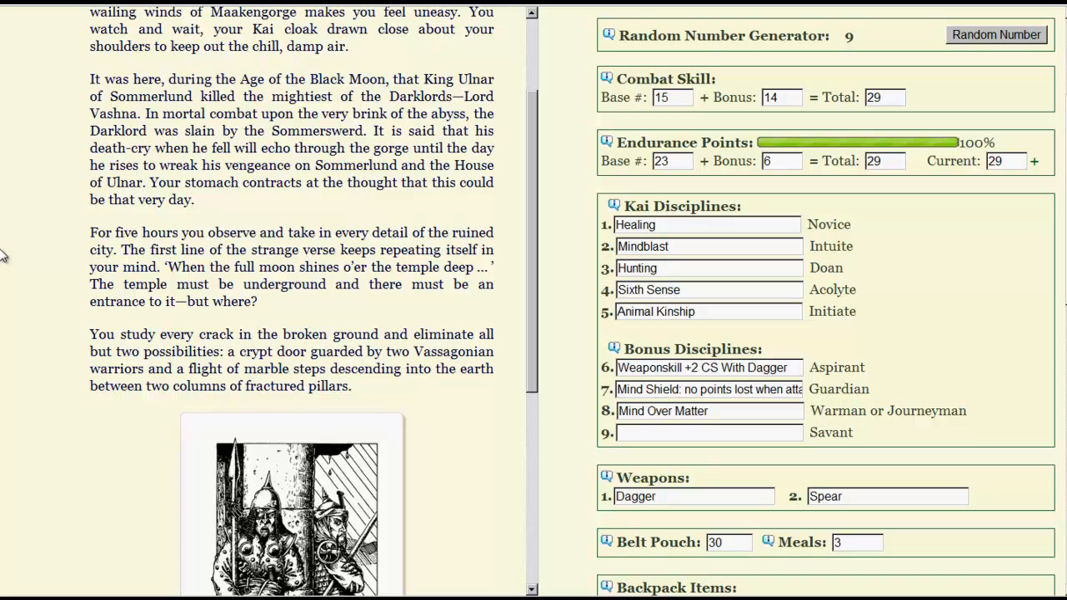
{"action": "mouse_move", "coordinate": [7, 255]}
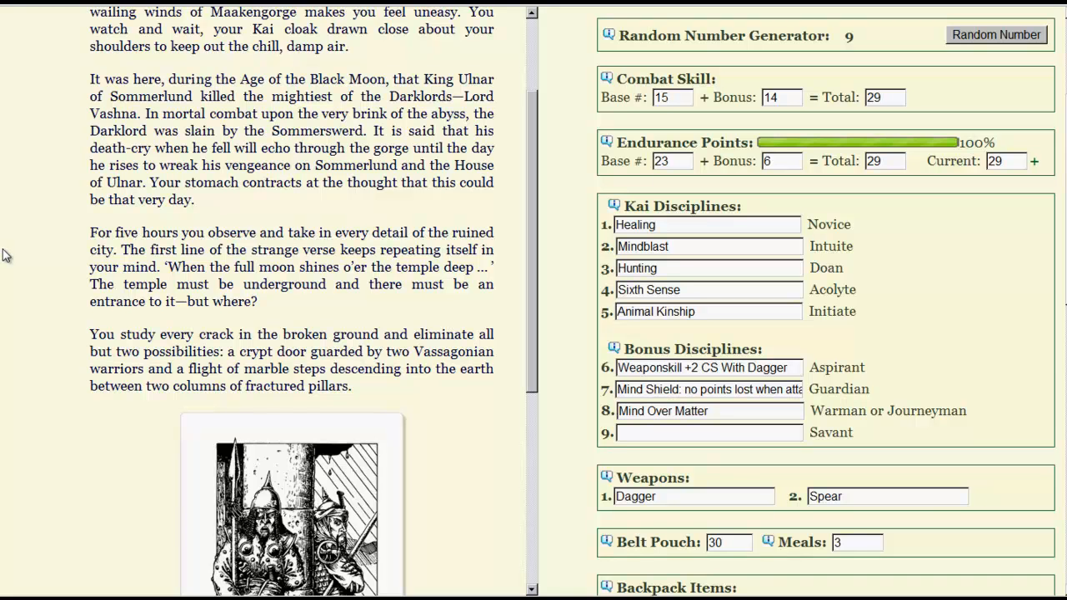
{"action": "scroll", "scroll_direction": "down", "scroll_amount": 3}
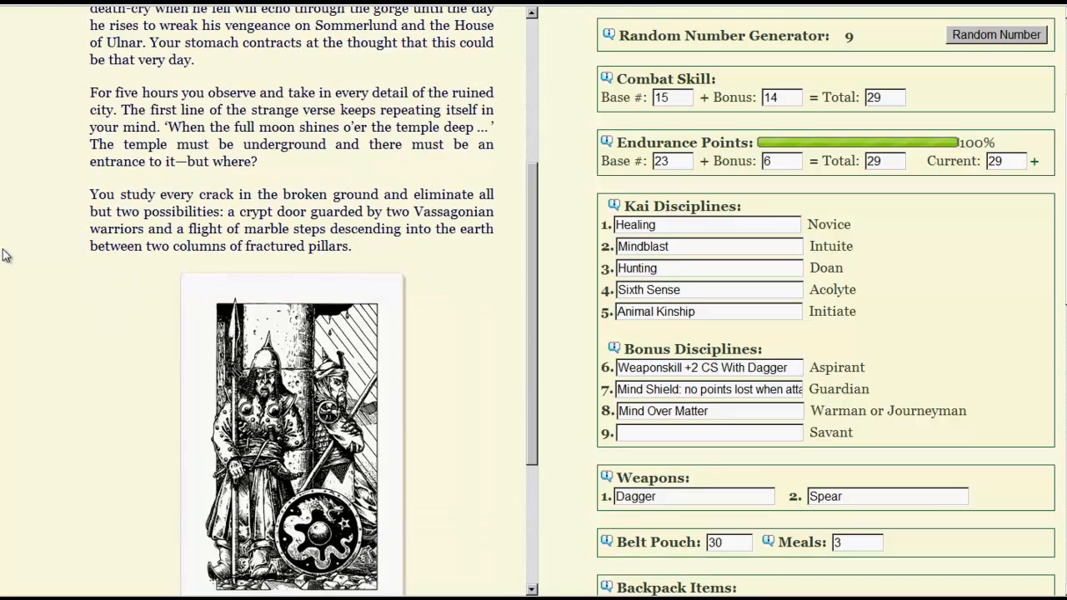
{"action": "scroll", "scroll_direction": "down", "scroll_amount": 3}
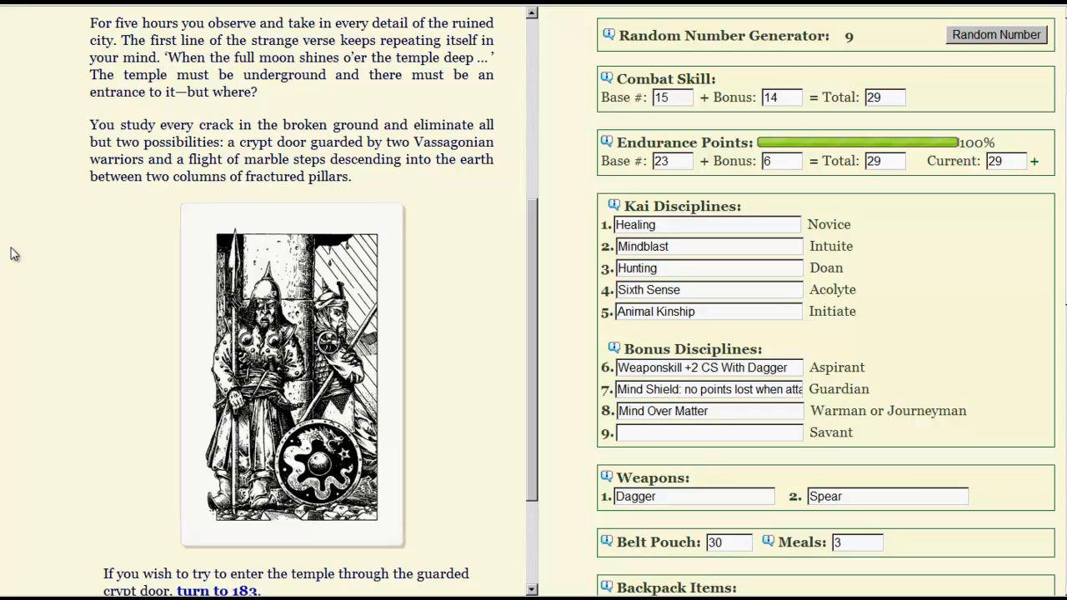
{"action": "scroll", "scroll_direction": "down", "scroll_amount": 3}
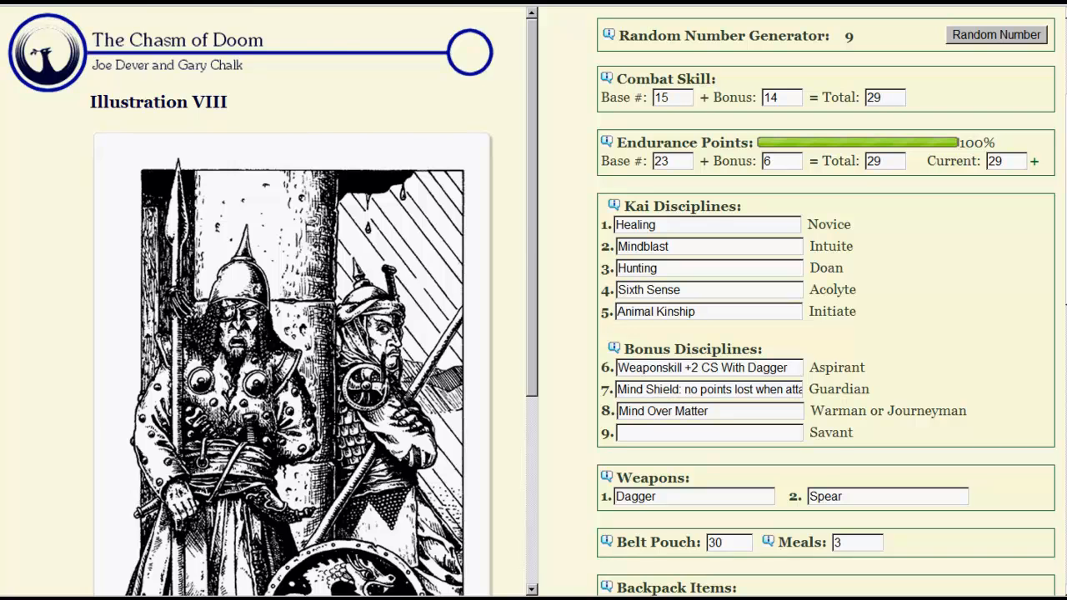
{"action": "scroll", "scroll_direction": "down", "scroll_amount": 3}
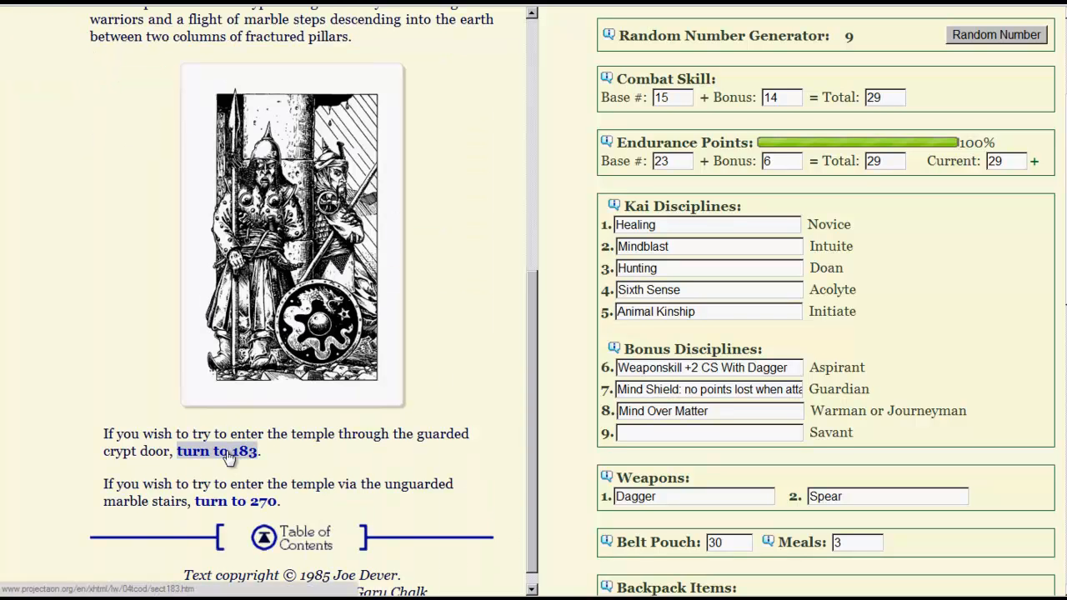
{"action": "left_click", "coordinate": [217, 450]}
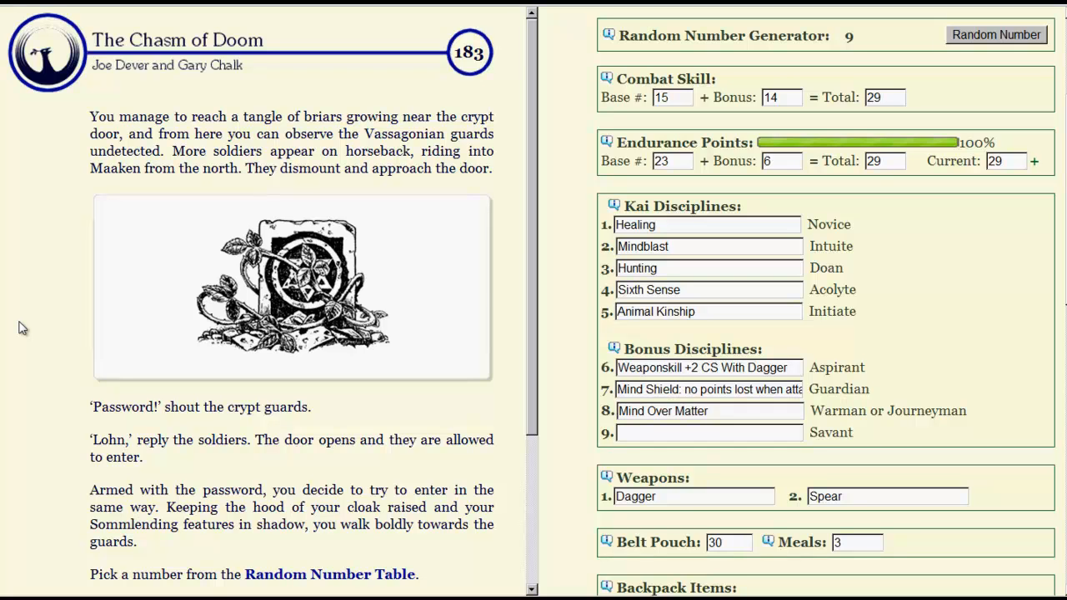
- Review section 183 and the action chart before drawing the random number for the password test
{"action": "scroll", "scroll_direction": "down", "scroll_amount": 3}
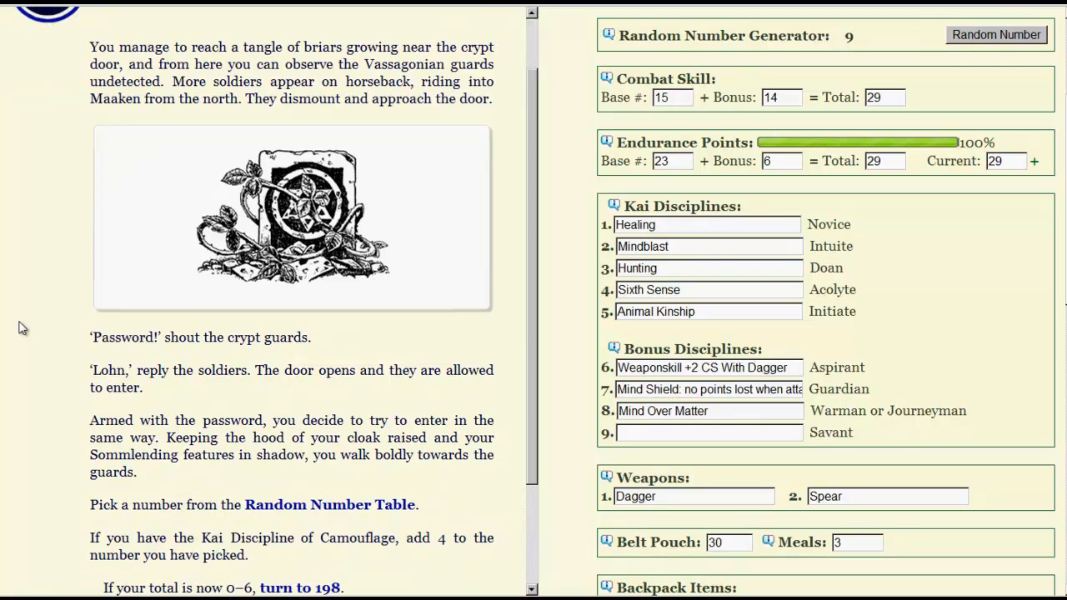
{"action": "scroll", "scroll_direction": "down", "scroll_amount": 3}
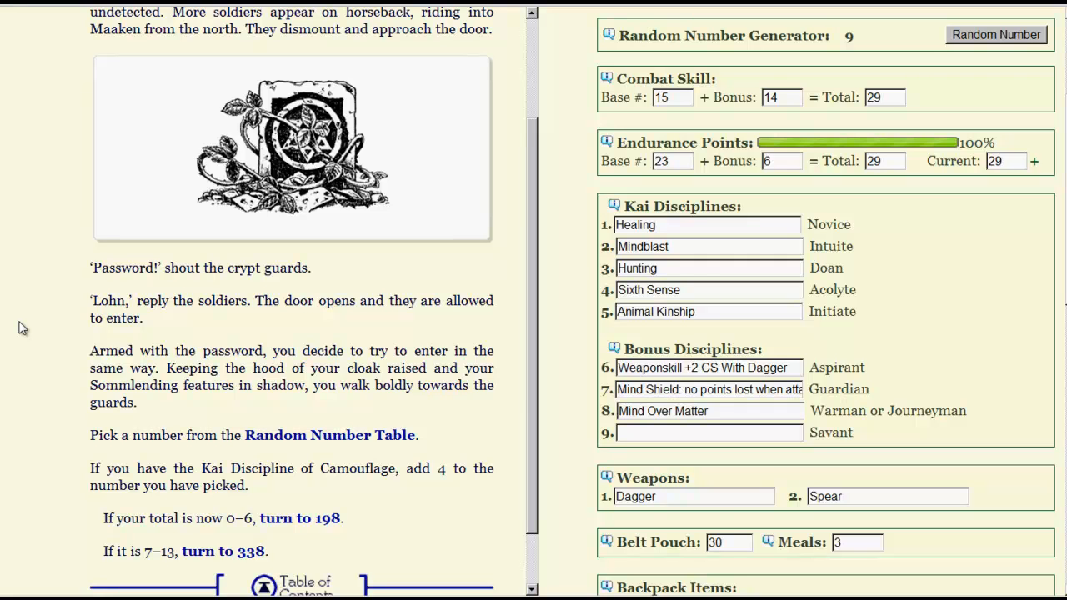
{"action": "mouse_move", "coordinate": [88, 393]}
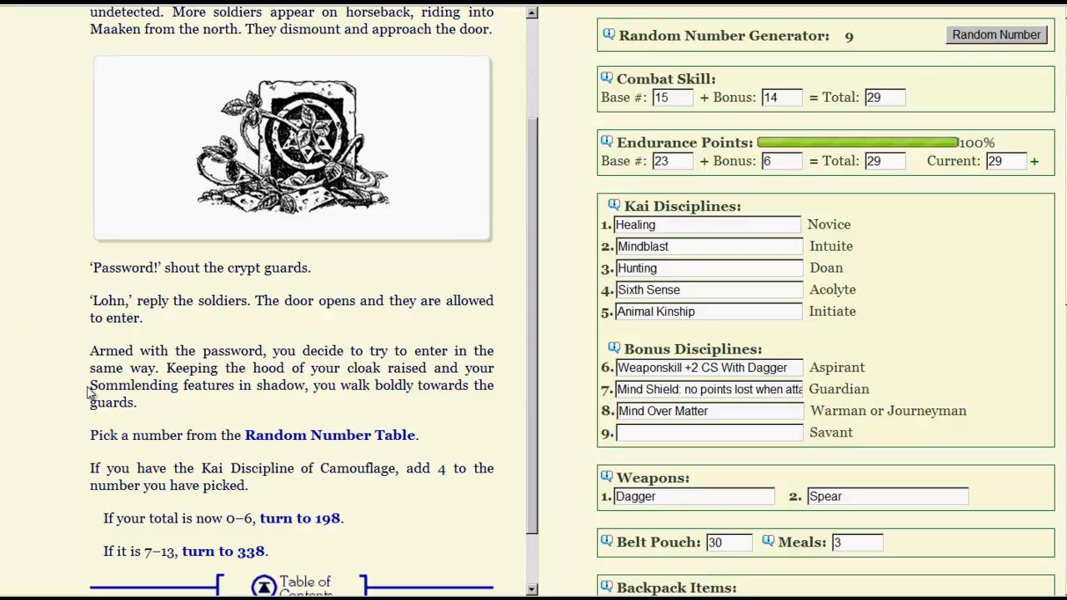
{"action": "mouse_move", "coordinate": [767, 368]}
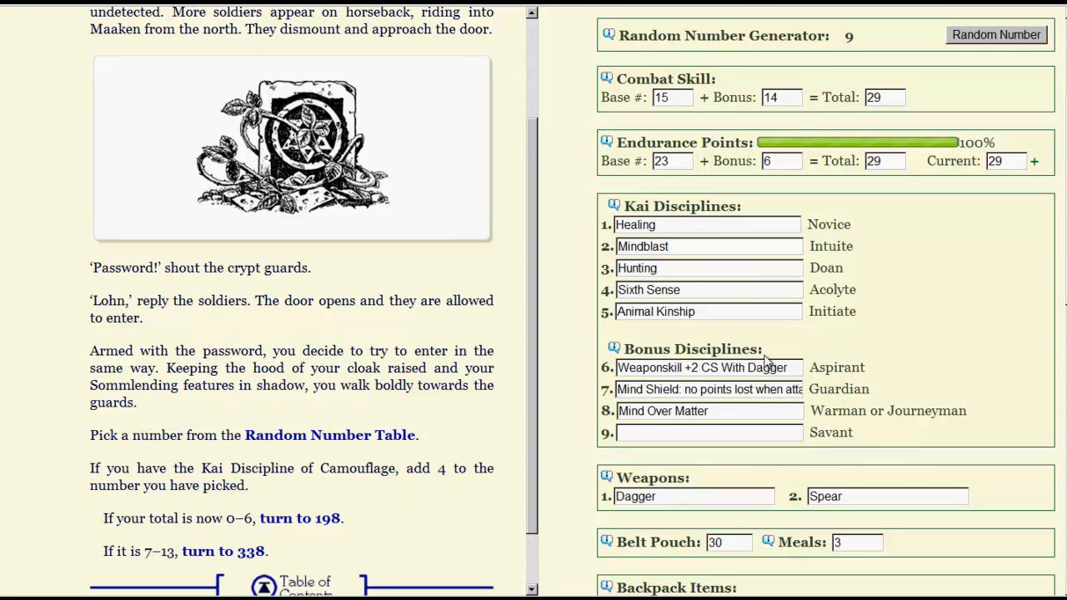
{"action": "scroll", "scroll_direction": "up", "scroll_amount": 3}
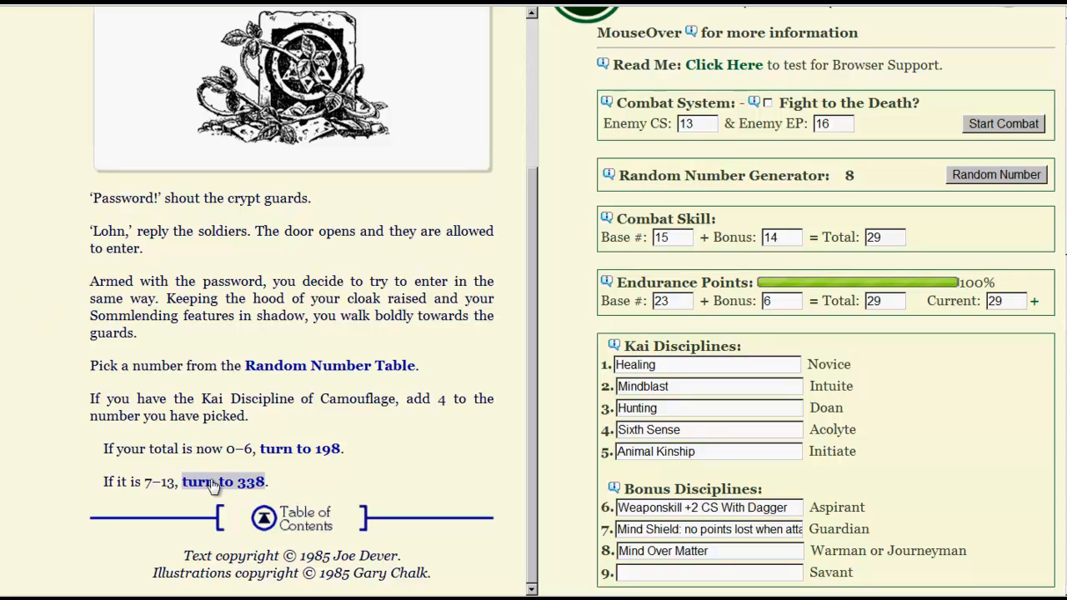
- Take the 7–13 outcome to section 338, then continue to the junction in section 235
{"action": "left_click", "coordinate": [224, 482]}
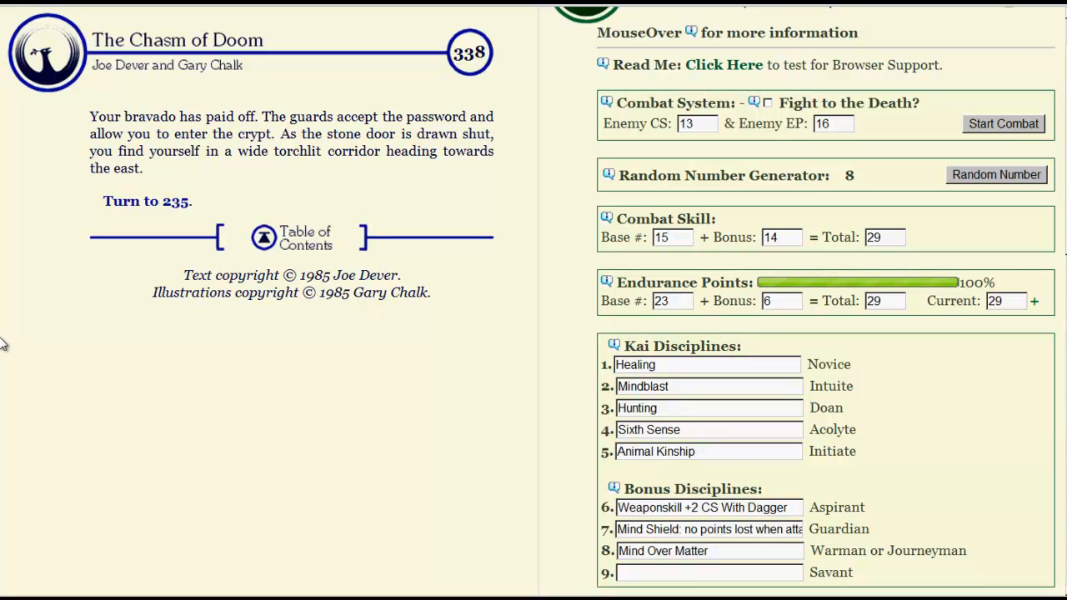
{"action": "mouse_move", "coordinate": [31, 237]}
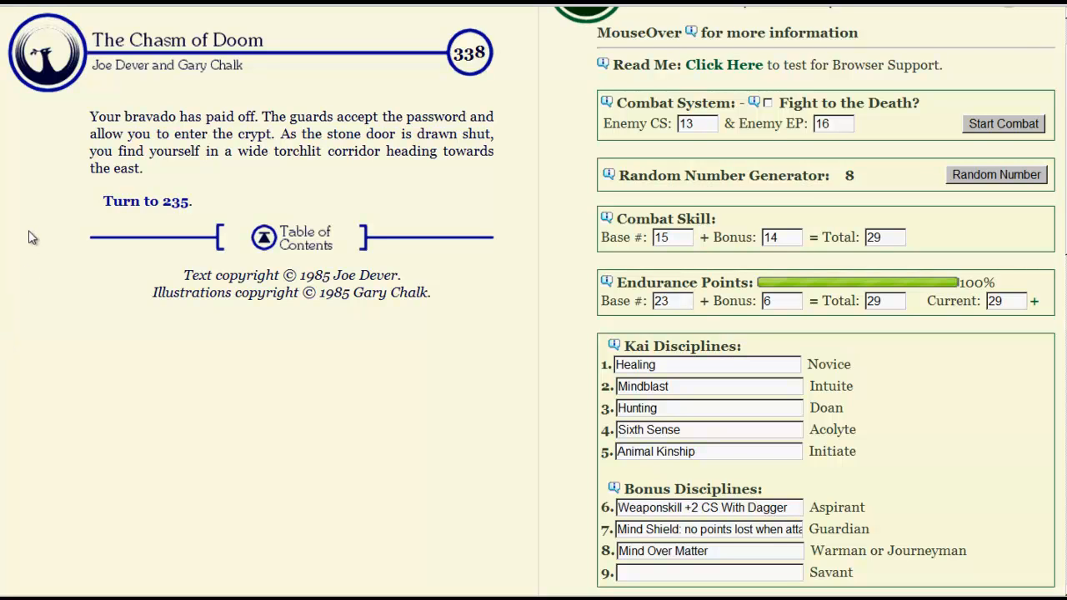
{"action": "mouse_move", "coordinate": [105, 184]}
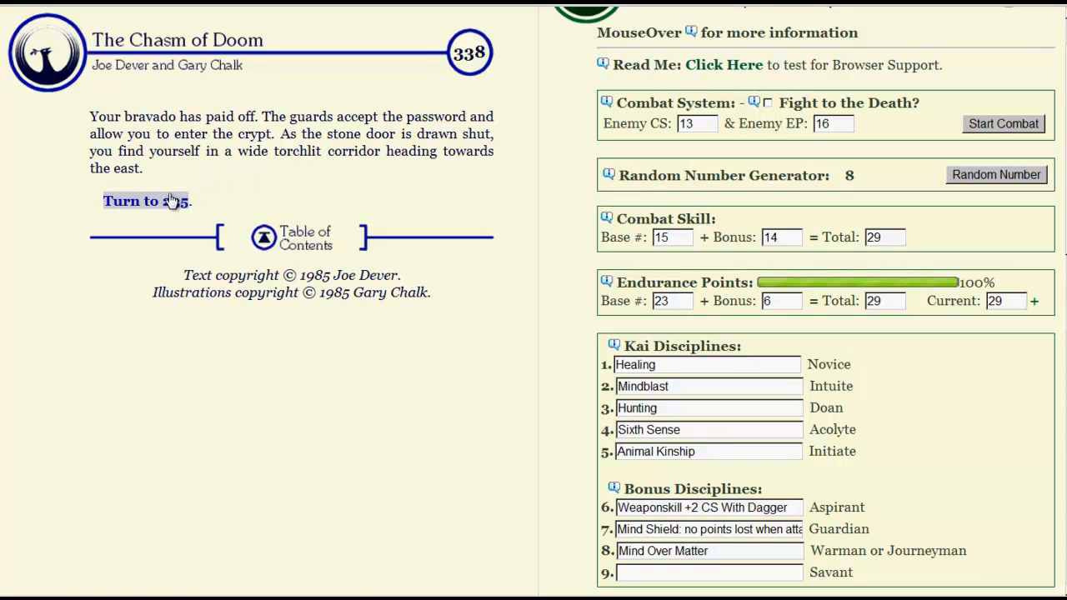
{"action": "left_click", "coordinate": [147, 200]}
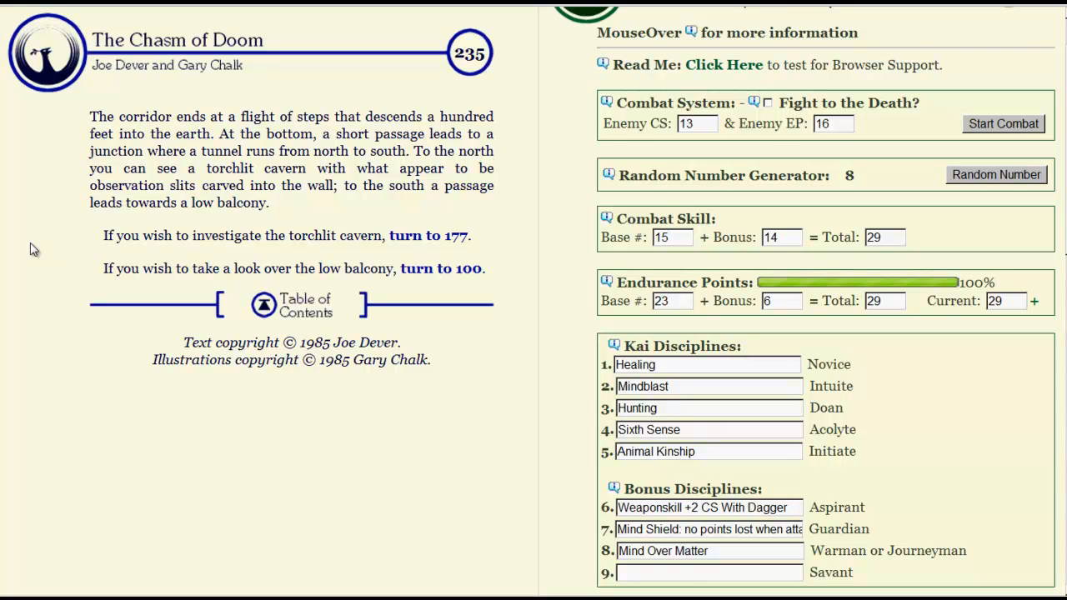
{"action": "mouse_move", "coordinate": [30, 257]}
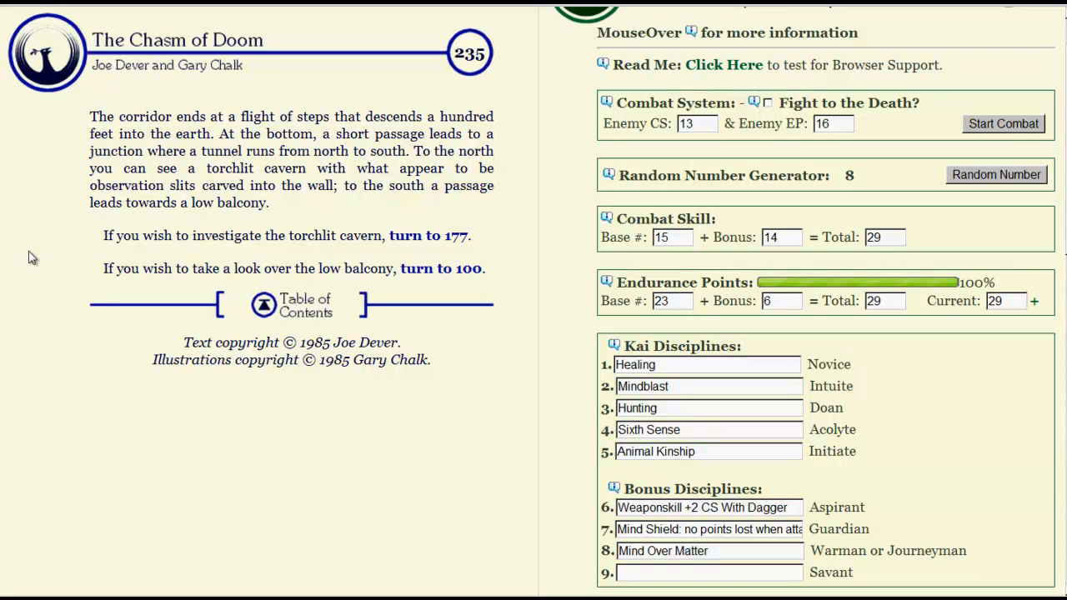
{"action": "mouse_move", "coordinate": [24, 220]}
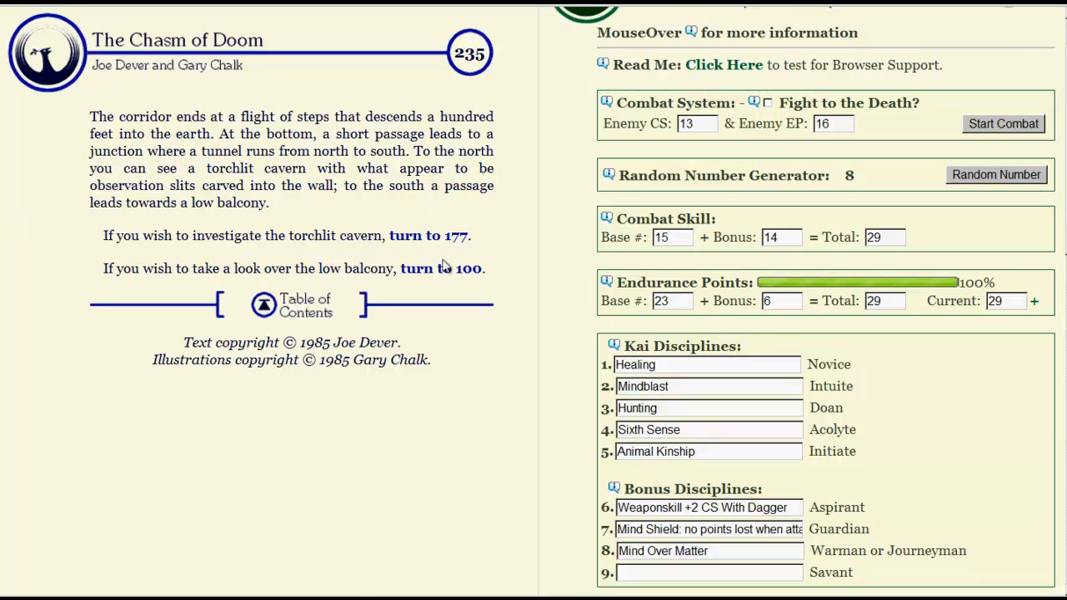
- Choose the low balcony, section 100, and read to its closing illustration of the altar
{"action": "left_click", "coordinate": [460, 269]}
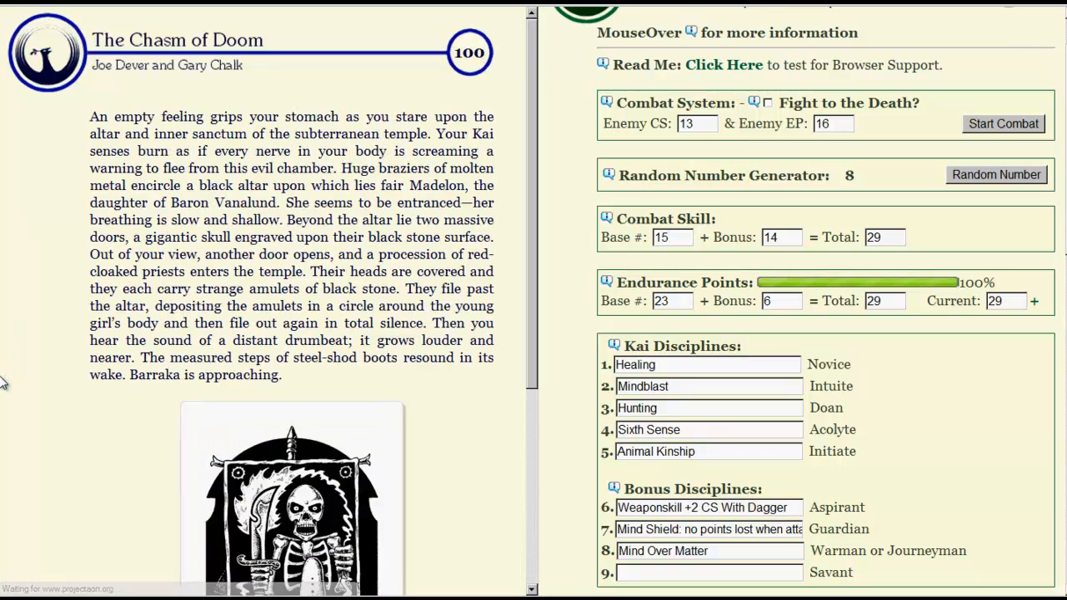
{"action": "scroll", "scroll_direction": "down", "scroll_amount": 3}
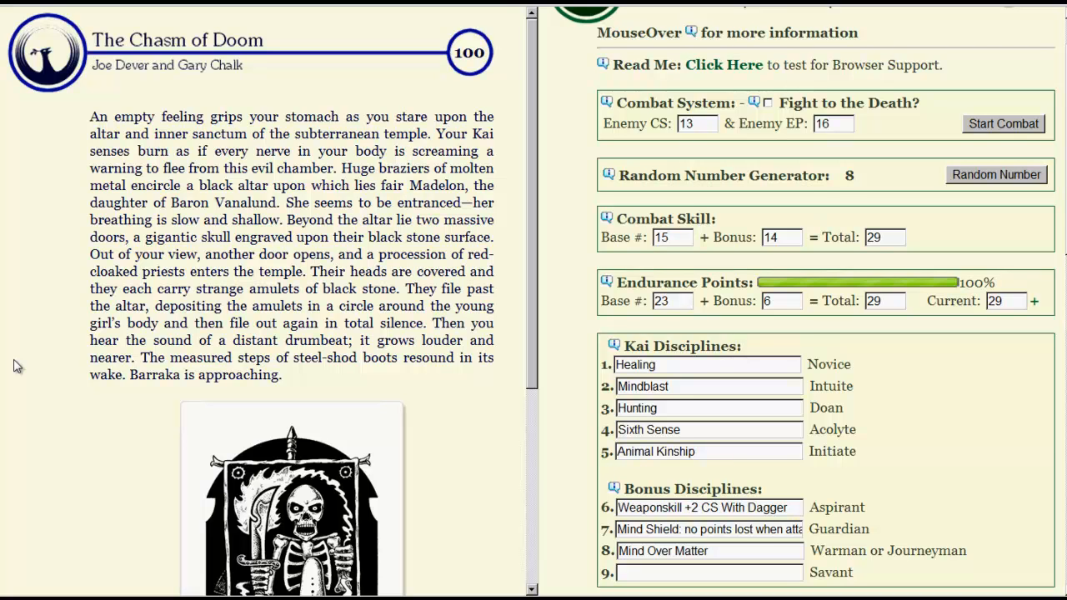
{"action": "scroll", "scroll_direction": "down", "scroll_amount": 3}
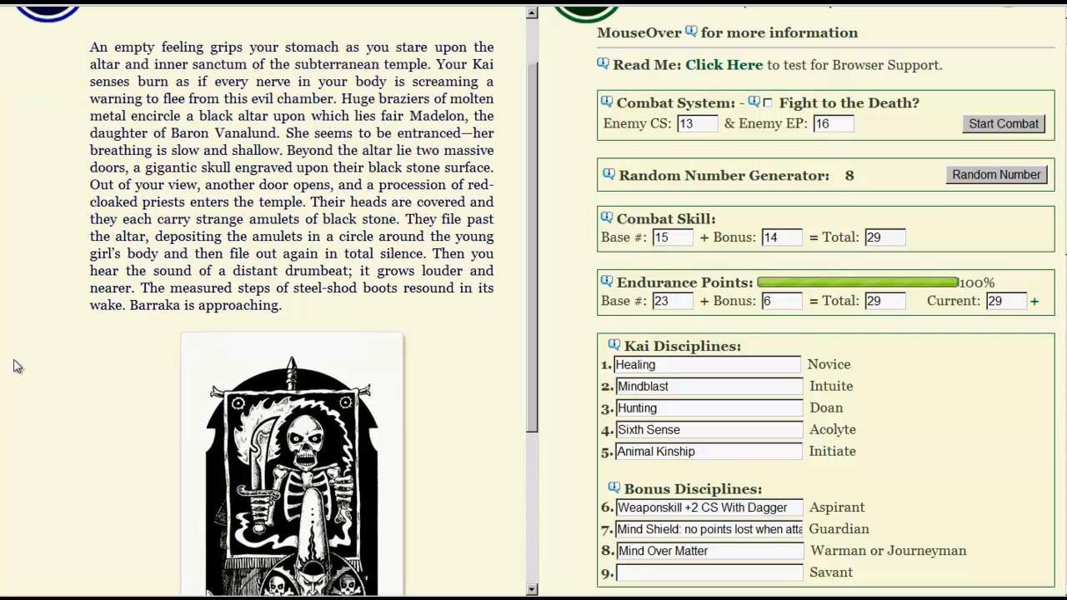
{"action": "mouse_move", "coordinate": [27, 370]}
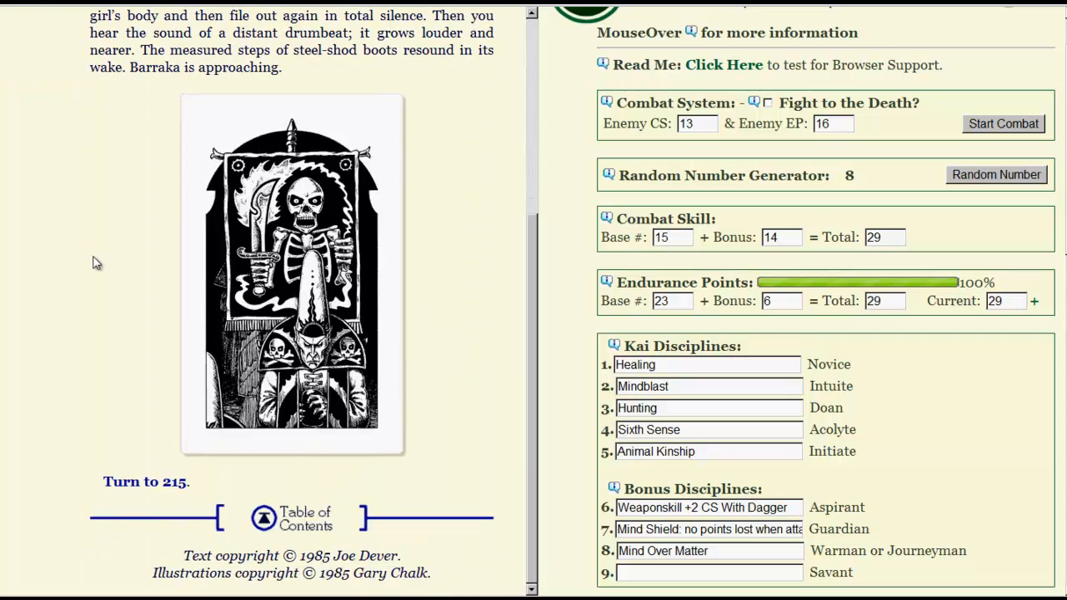
- Continue to section 215, where Barraka prepares the sacrifice, and read its choices
{"action": "left_click", "coordinate": [143, 482]}
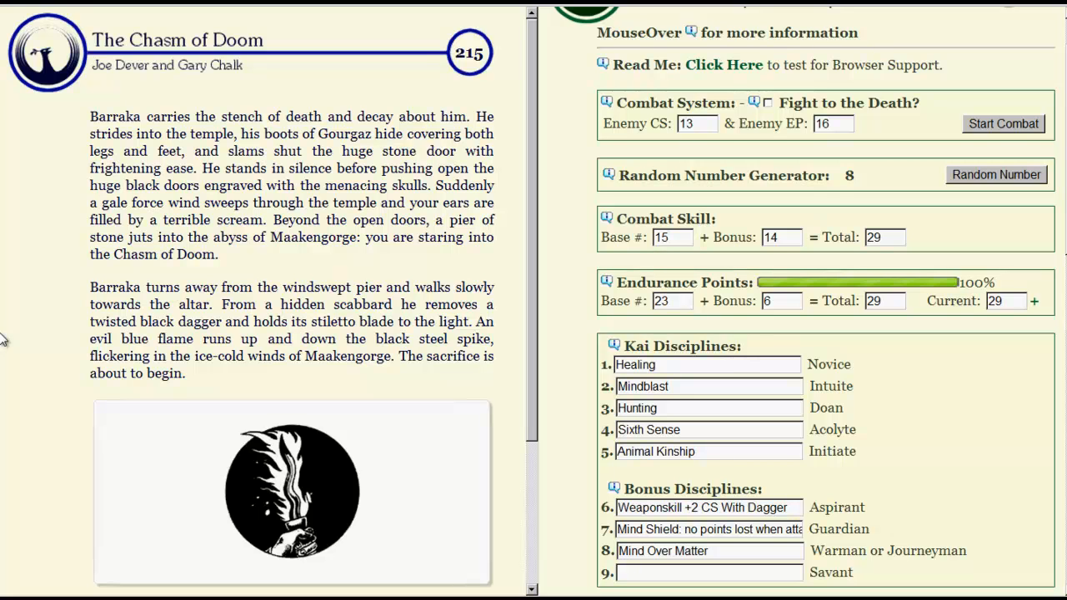
{"action": "scroll", "scroll_direction": "down", "scroll_amount": 3}
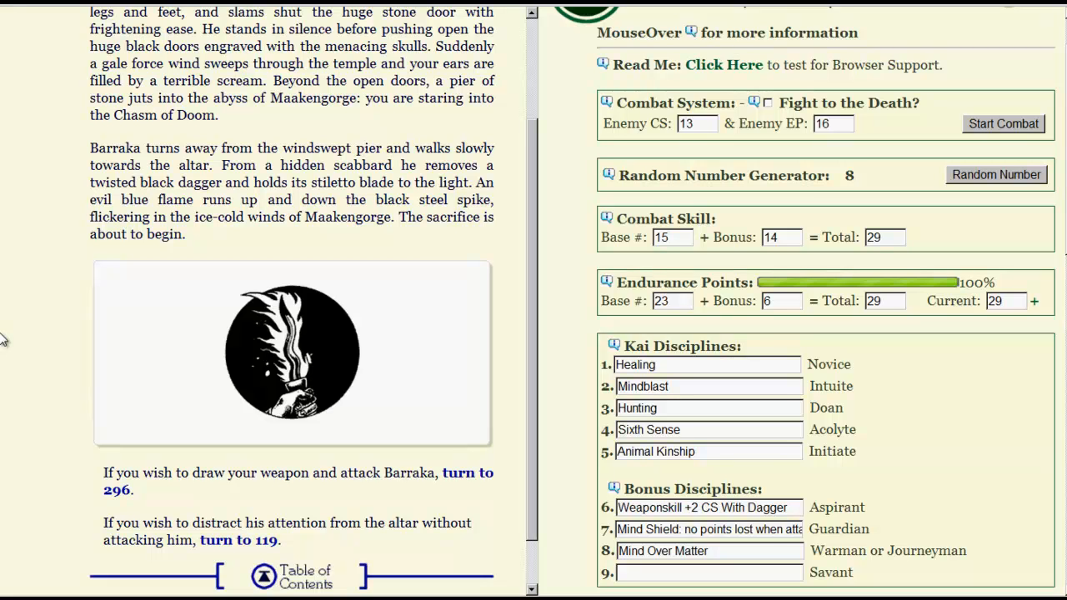
{"action": "mouse_move", "coordinate": [7, 345]}
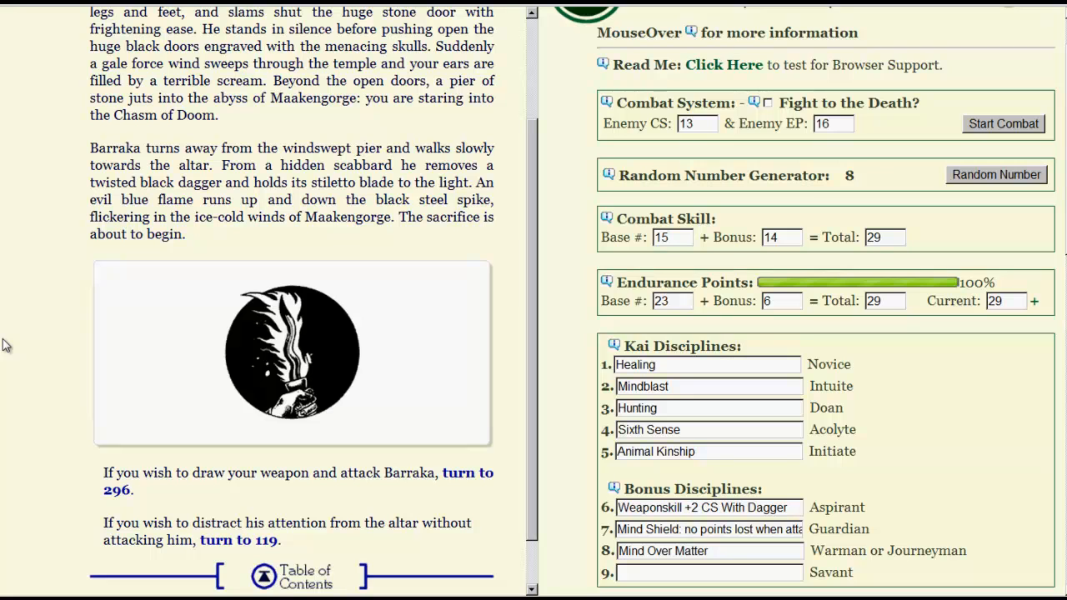
{"action": "mouse_move", "coordinate": [90, 437]}
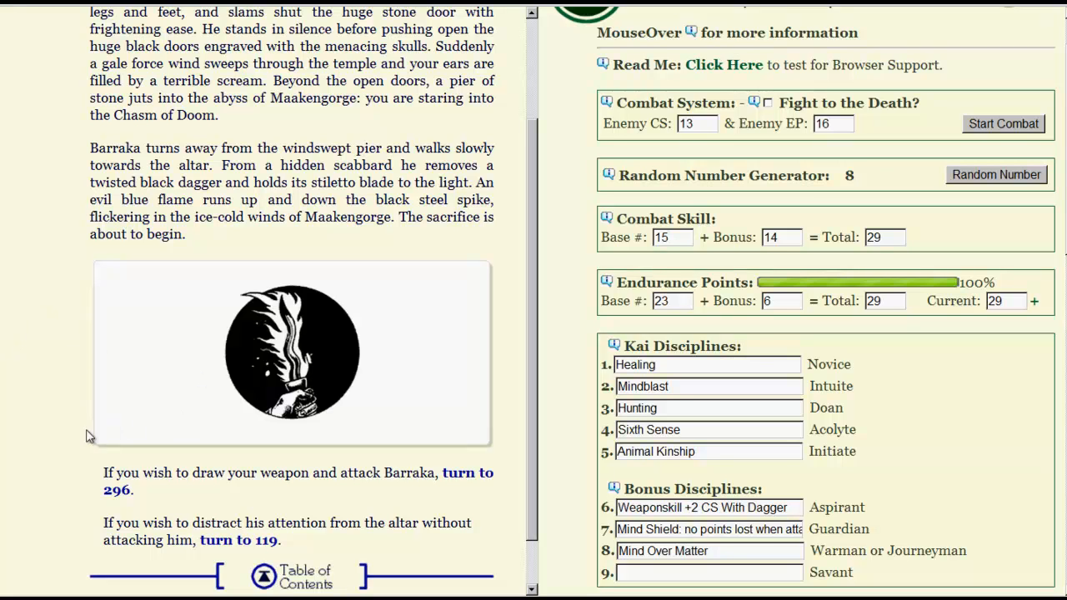
{"action": "mouse_move", "coordinate": [6, 463]}
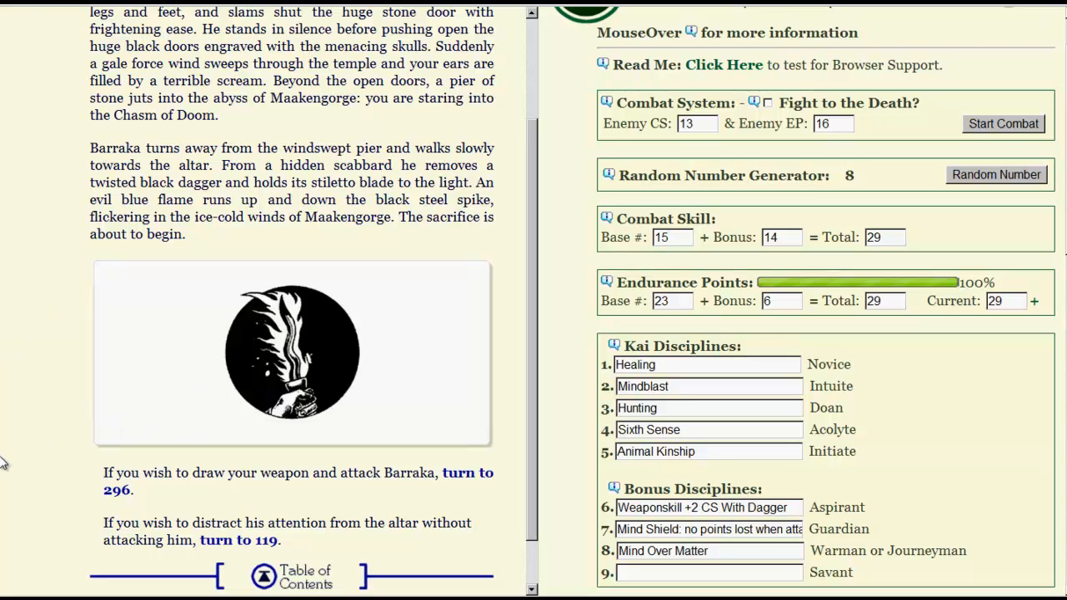
{"action": "mouse_move", "coordinate": [458, 484]}
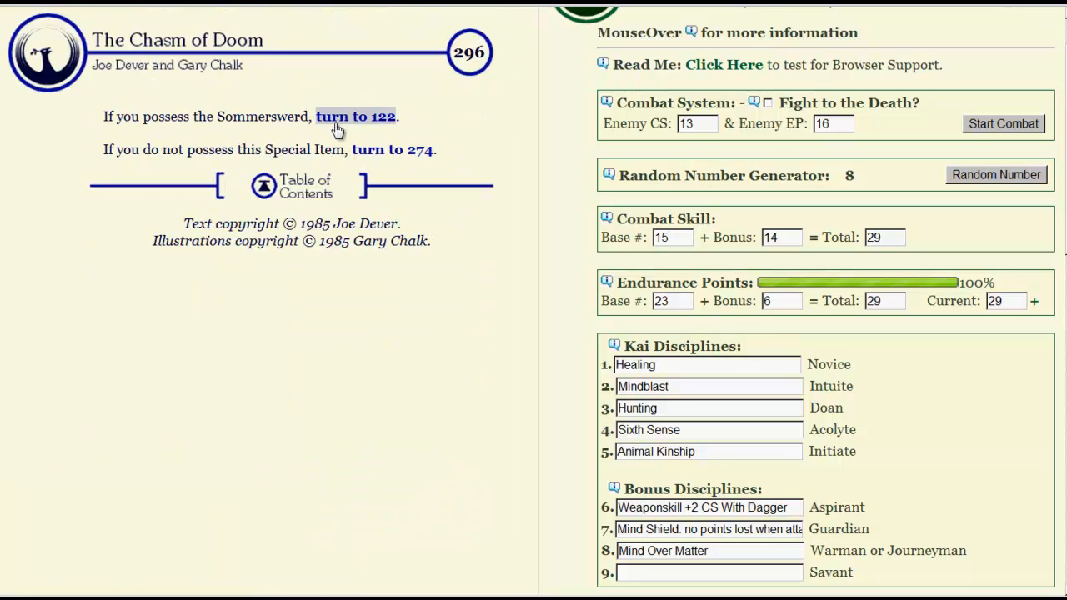
- Take the Sommerswerd choice to section 122 and enter Barraka's CS 25 and EP 29
{"action": "left_click", "coordinate": [355, 117]}
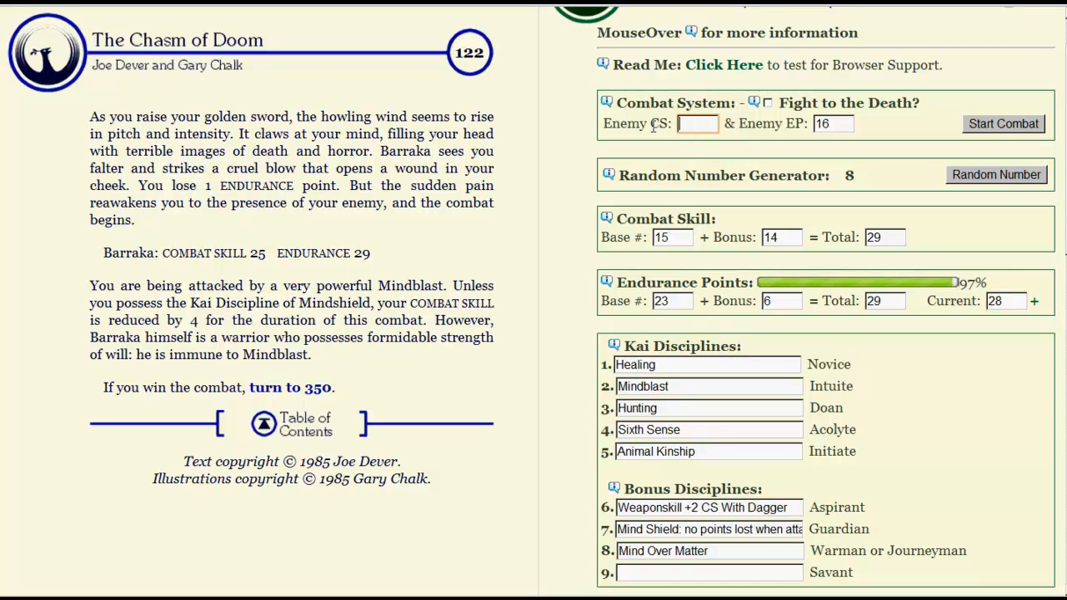
{"action": "type", "text": "5"}
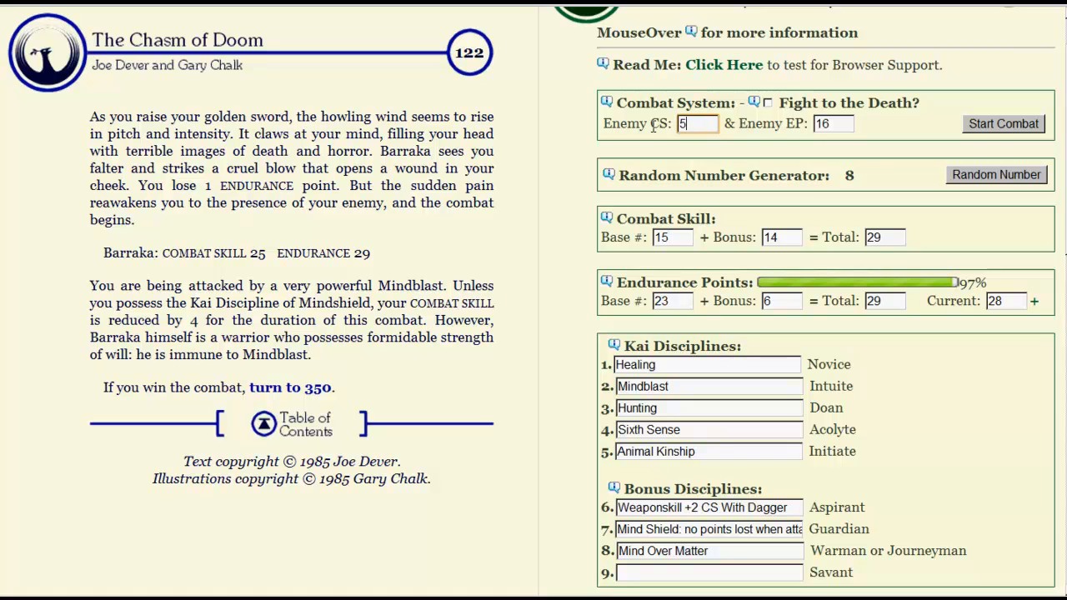
{"action": "type", "text": "25"}
{"action": "left_click", "coordinate": [834, 123]}
{"action": "type", "text": "2"}
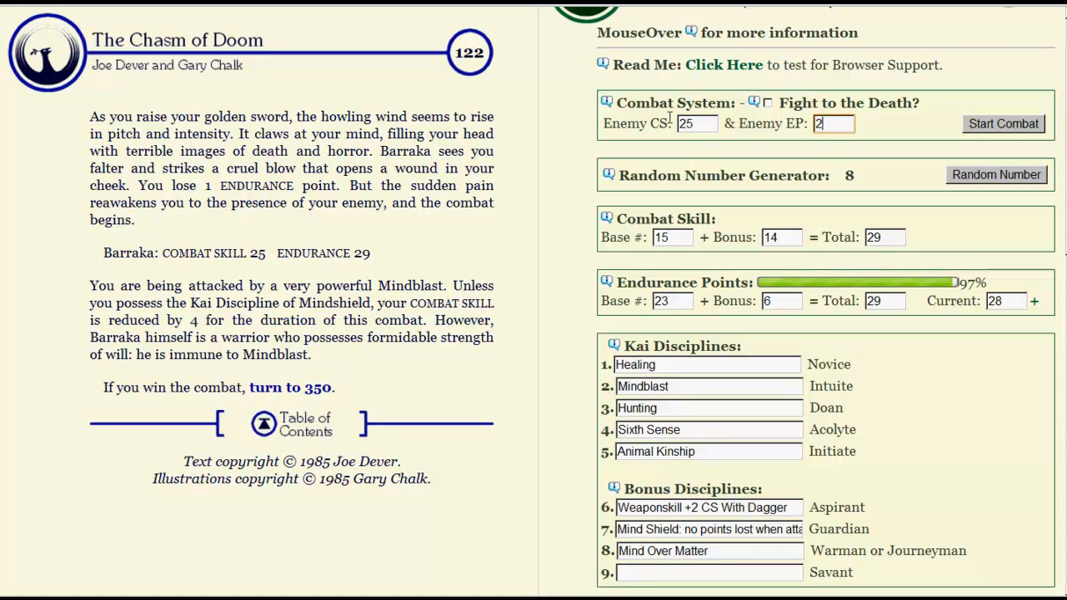
{"action": "type", "text": "9"}
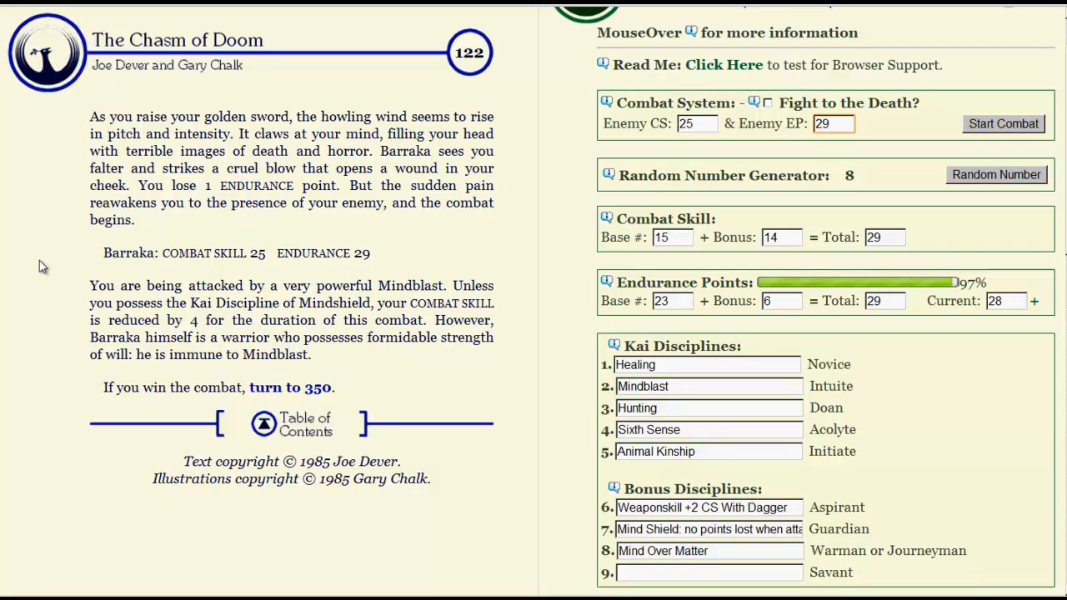
{"action": "mouse_move", "coordinate": [13, 290]}
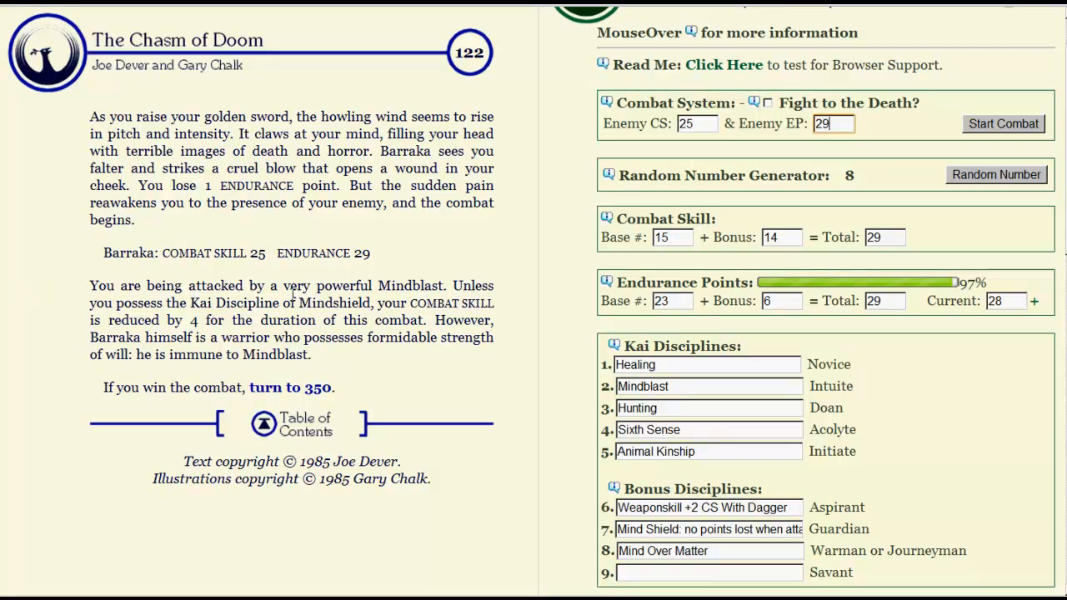
{"action": "mouse_move", "coordinate": [387, 303]}
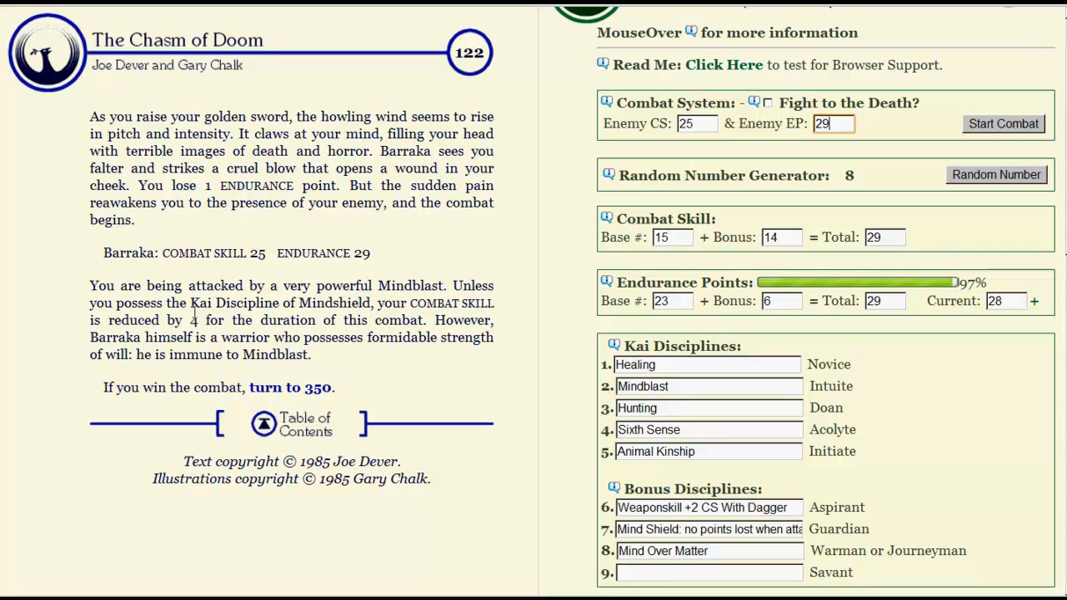
{"action": "mouse_move", "coordinate": [517, 280]}
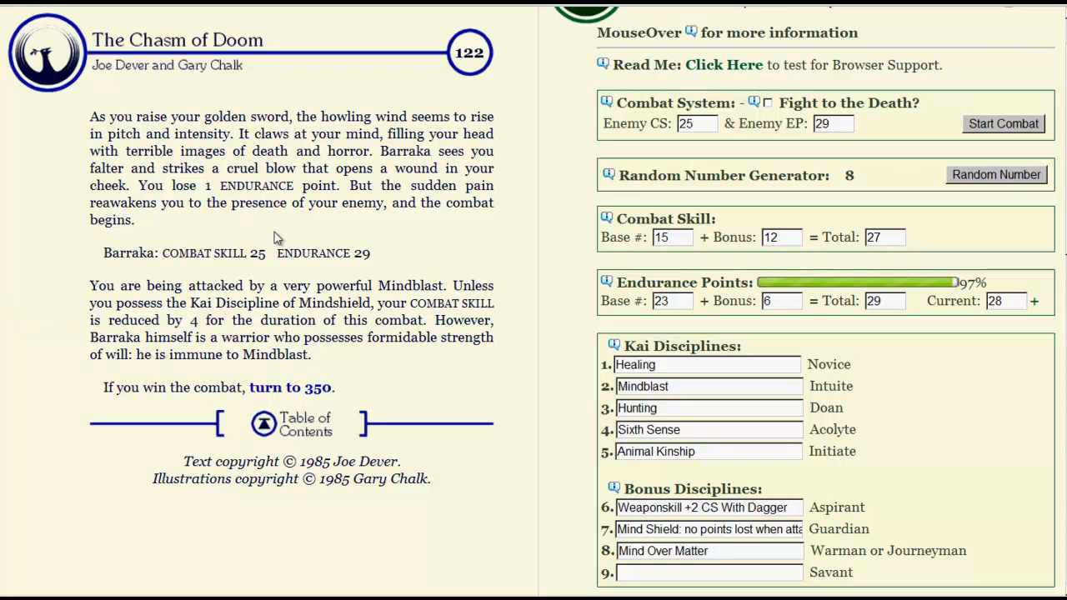
{"action": "mouse_move", "coordinate": [527, 215]}
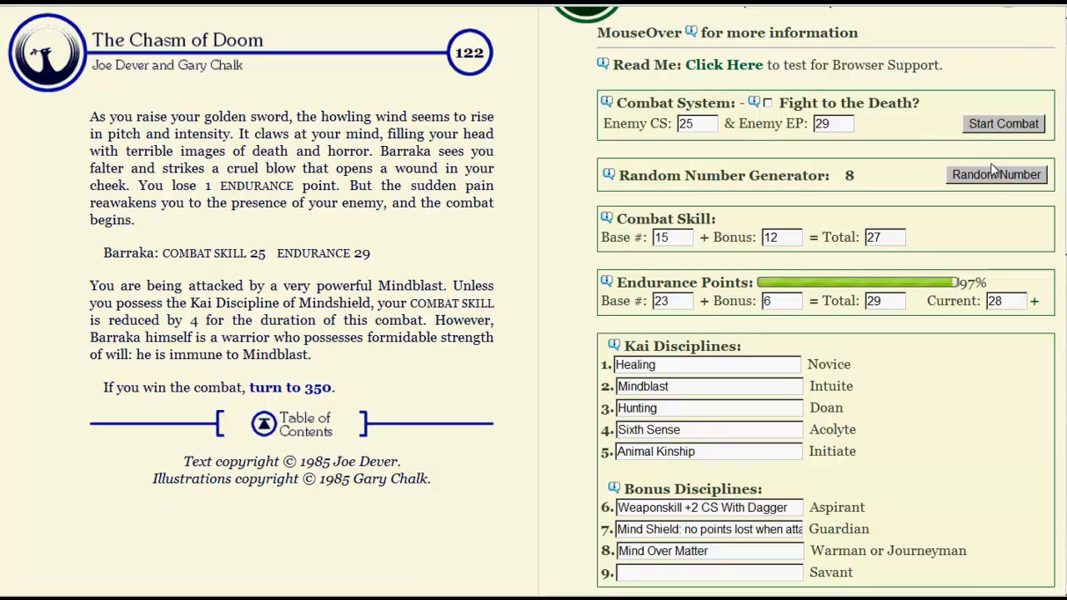
{"action": "mouse_move", "coordinate": [1009, 142]}
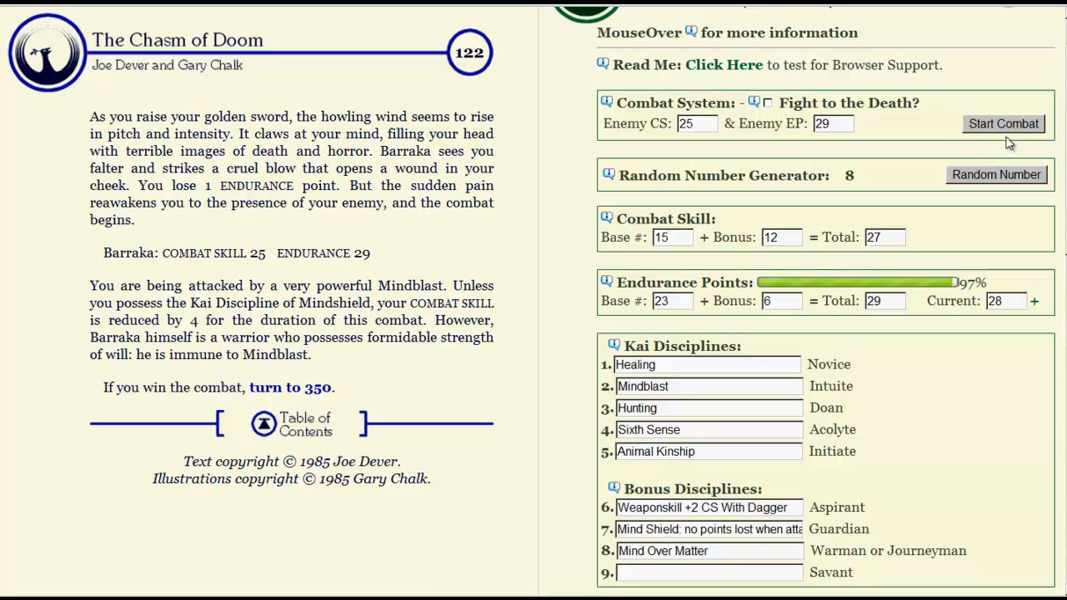
- Start the combat and fight five rounds until Barraka falls, leaving endurance at 4
{"action": "left_click", "coordinate": [1004, 123]}
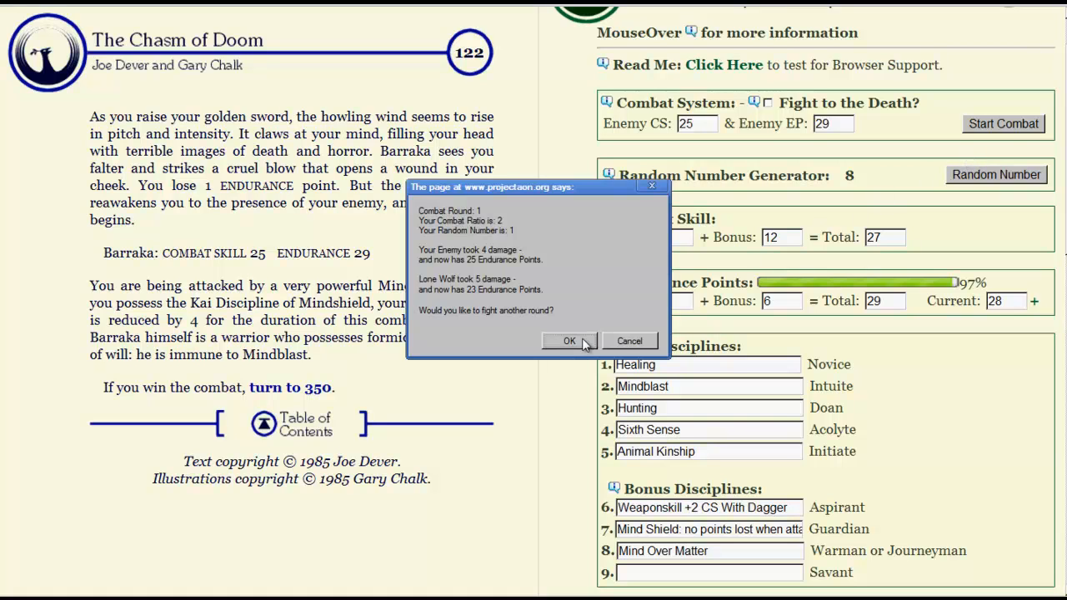
{"action": "left_click", "coordinate": [570, 340]}
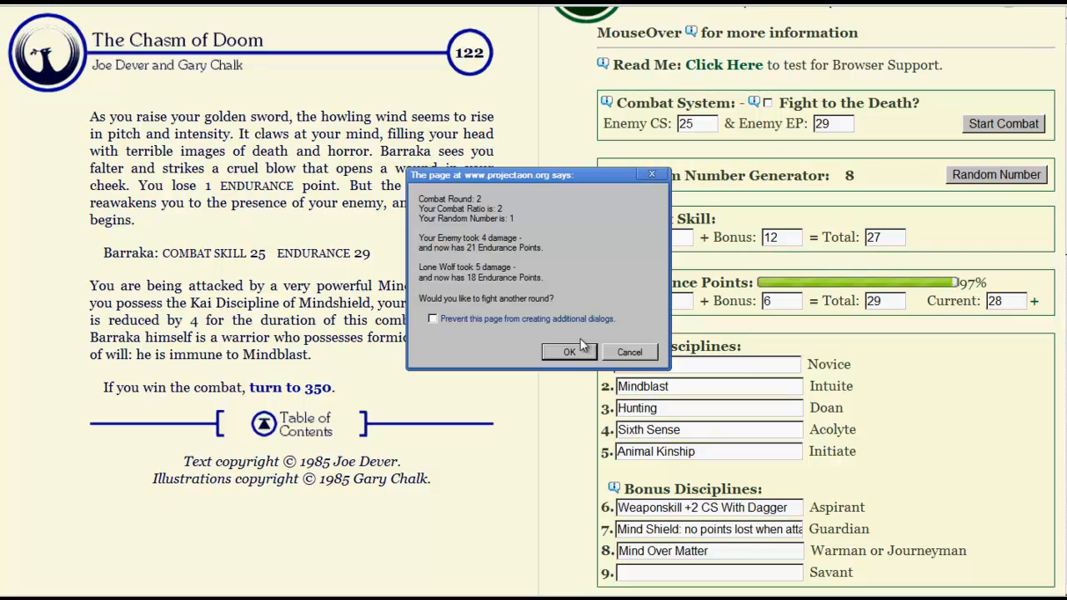
{"action": "left_click", "coordinate": [571, 352]}
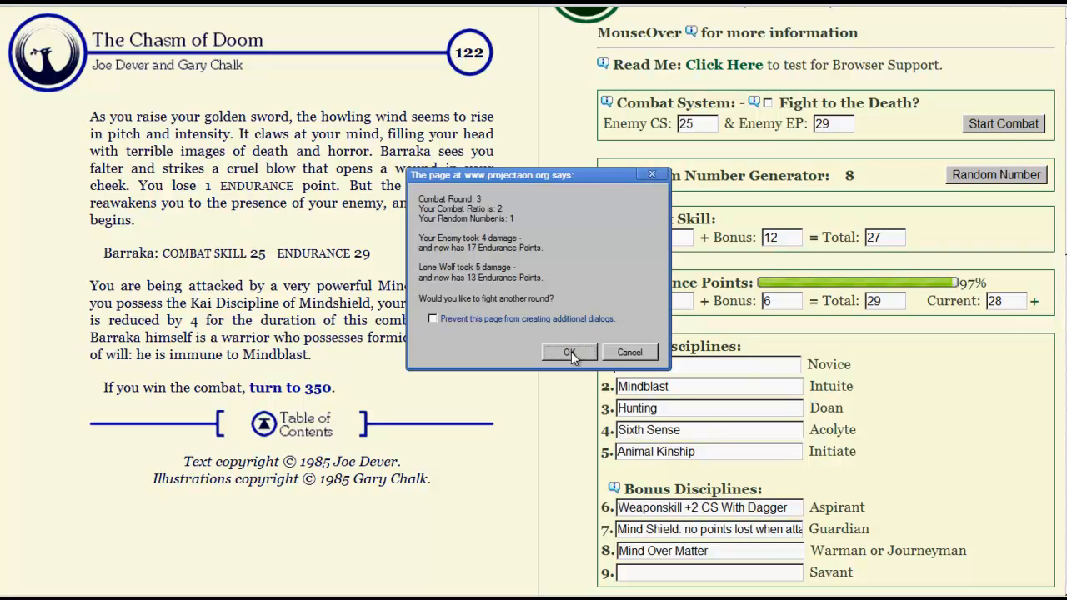
{"action": "left_click", "coordinate": [570, 352]}
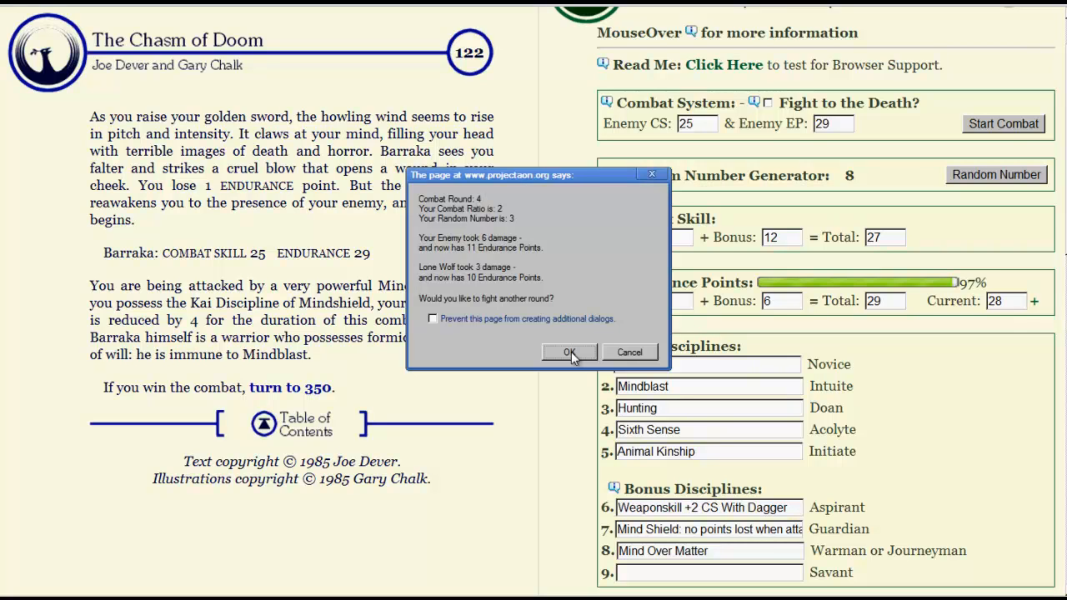
{"action": "left_click", "coordinate": [571, 353]}
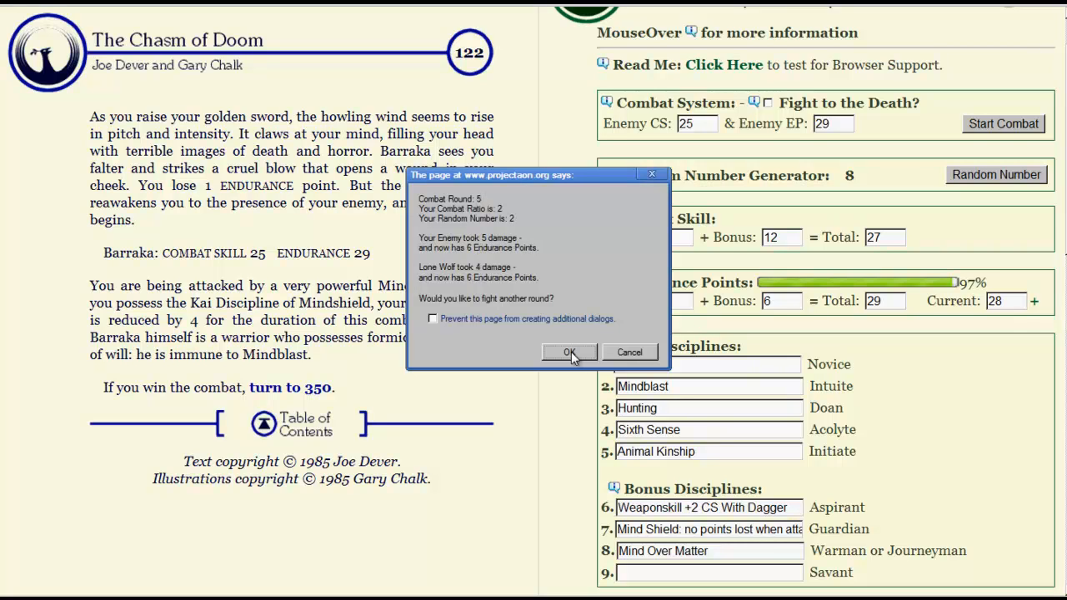
{"action": "left_click", "coordinate": [570, 352]}
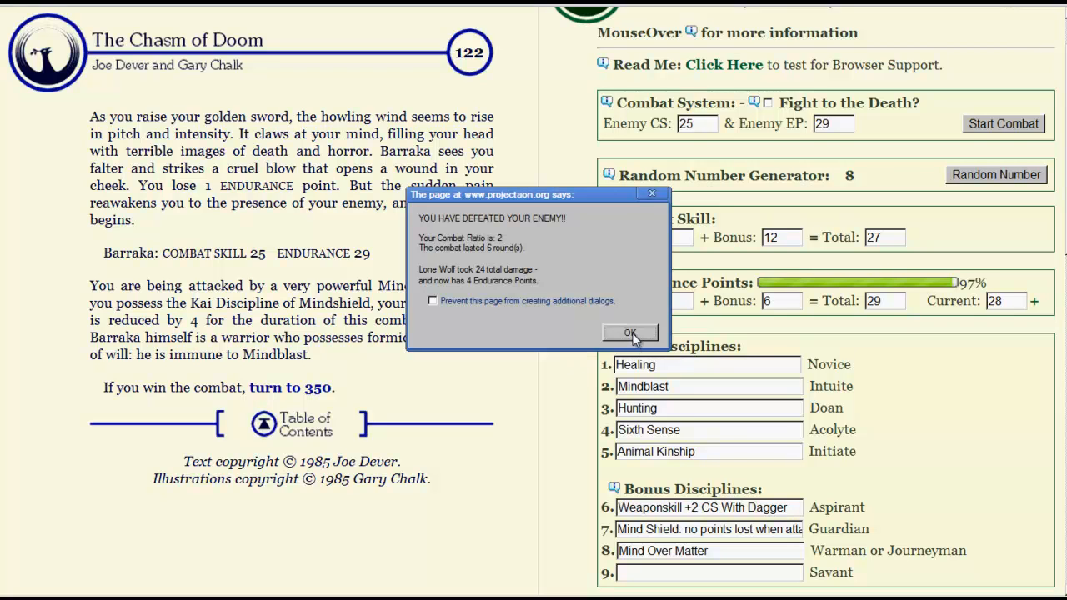
{"action": "left_click", "coordinate": [630, 334]}
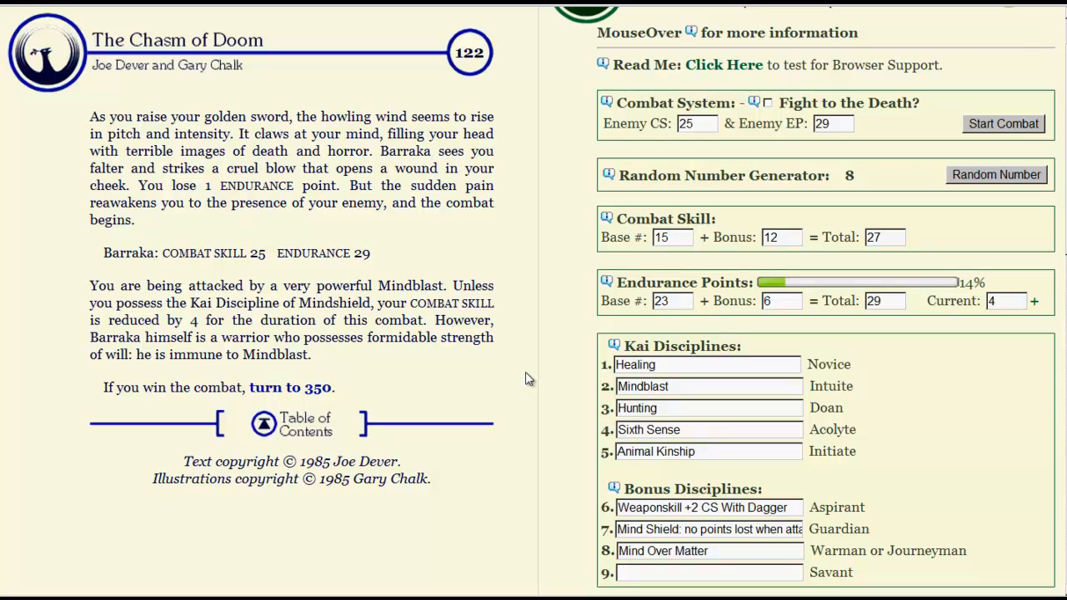
{"action": "mouse_move", "coordinate": [298, 394]}
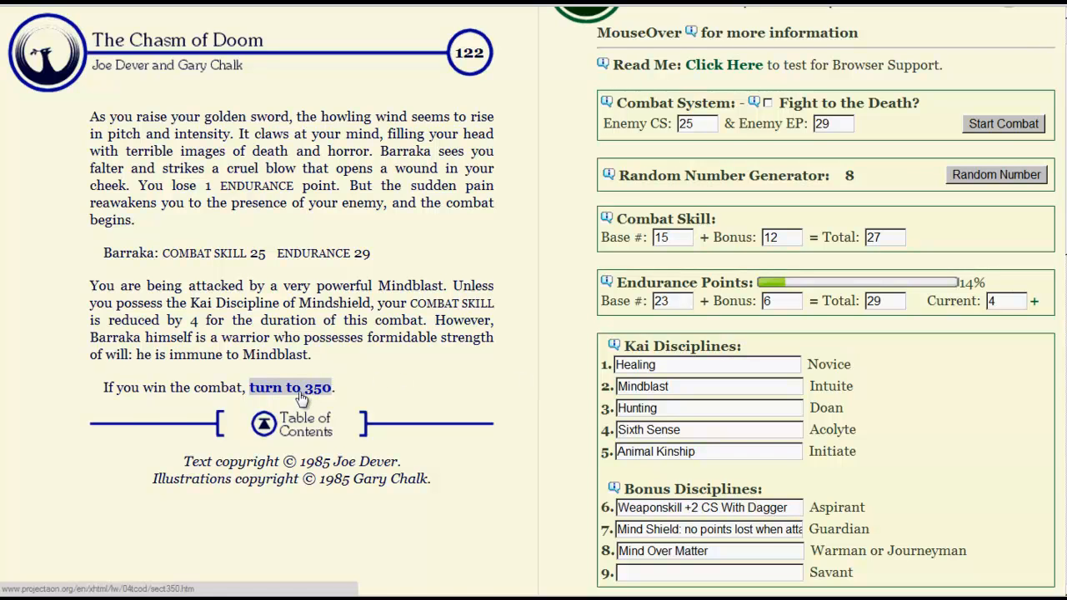
- Follow 'turn to 350' to Barraka's death and the discovery of the Dagger of Vashna
{"action": "left_click", "coordinate": [290, 387]}
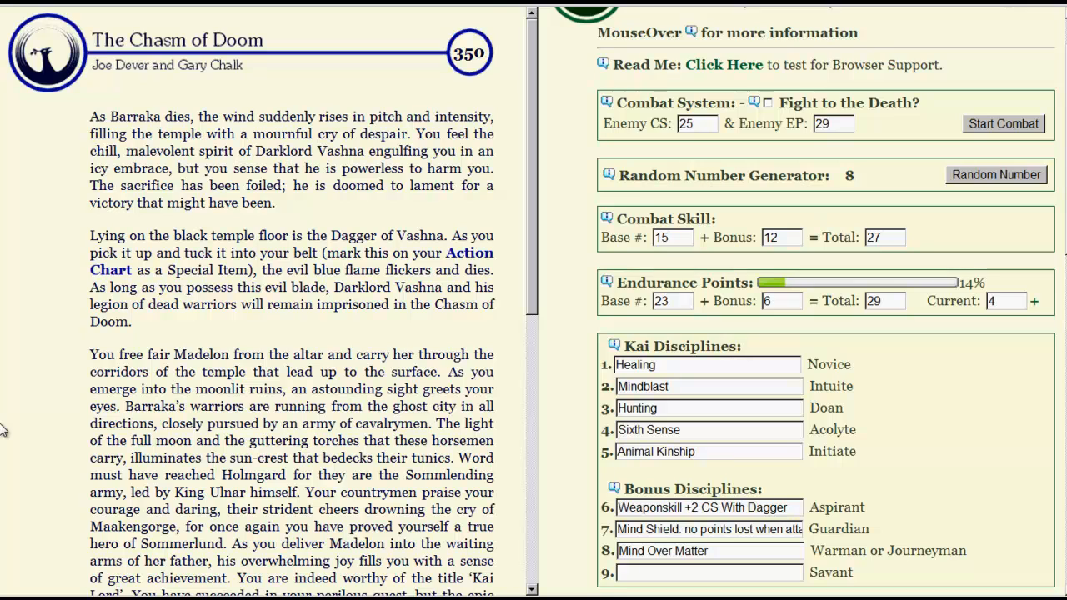
{"action": "scroll", "scroll_direction": "down", "scroll_amount": 3}
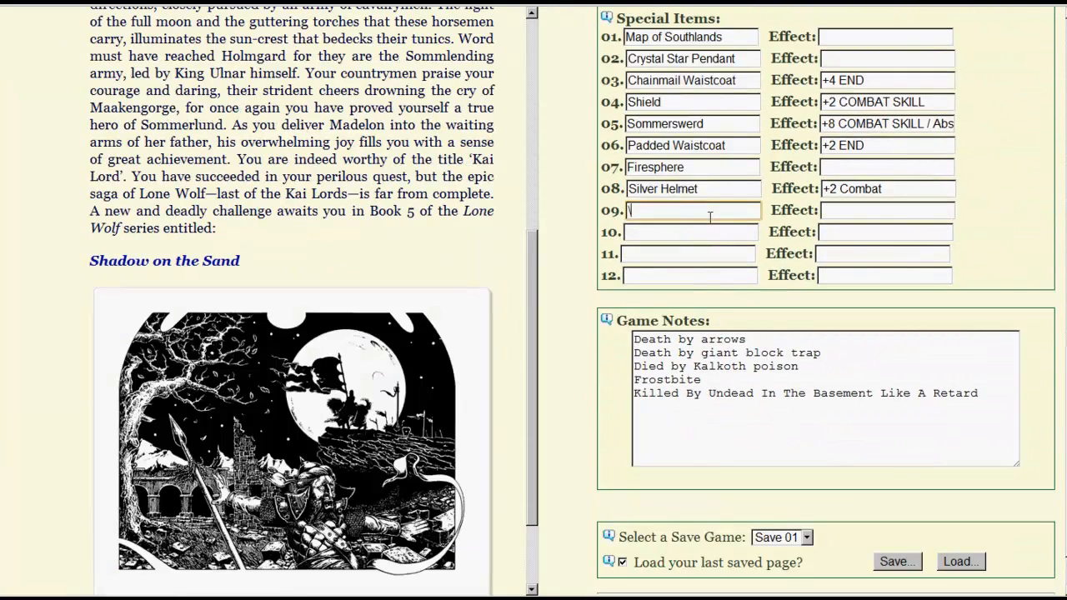
{"action": "type", "text": "D"}
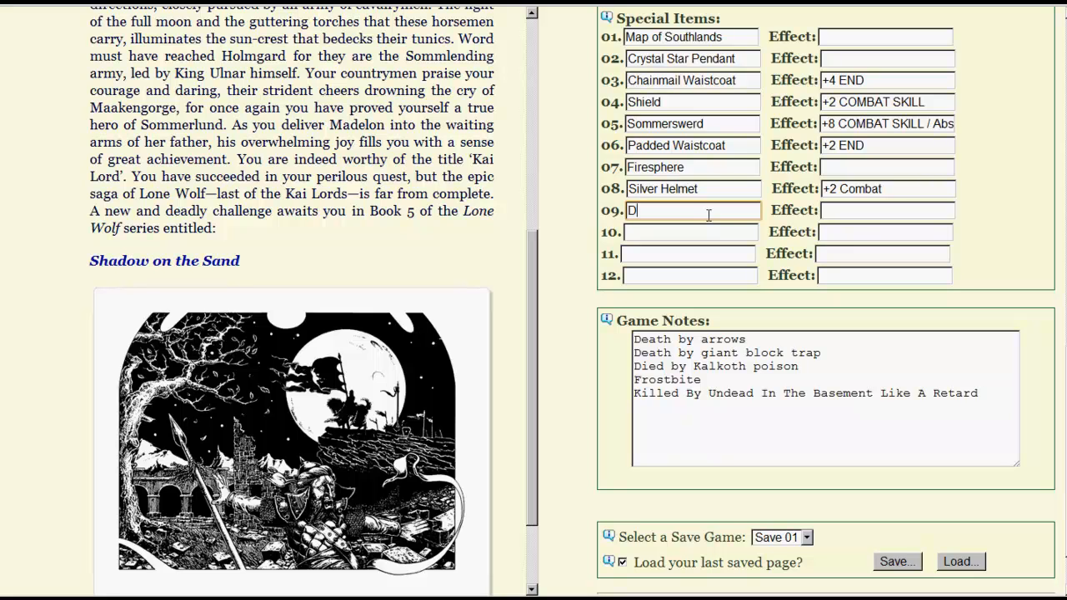
{"action": "type", "text": "agger of V"}
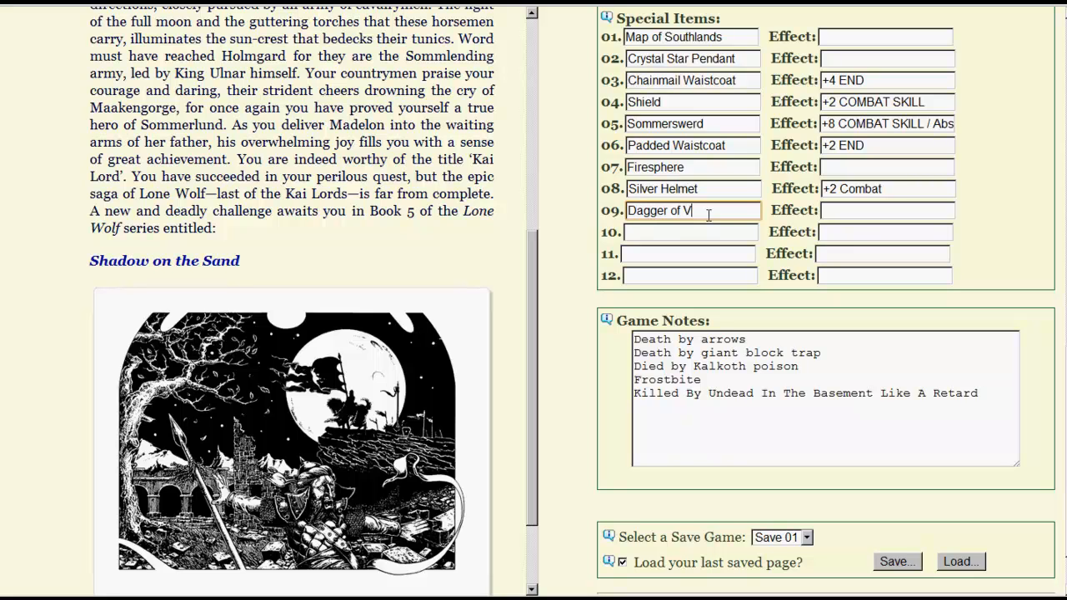
{"action": "type", "text": "ashna"}
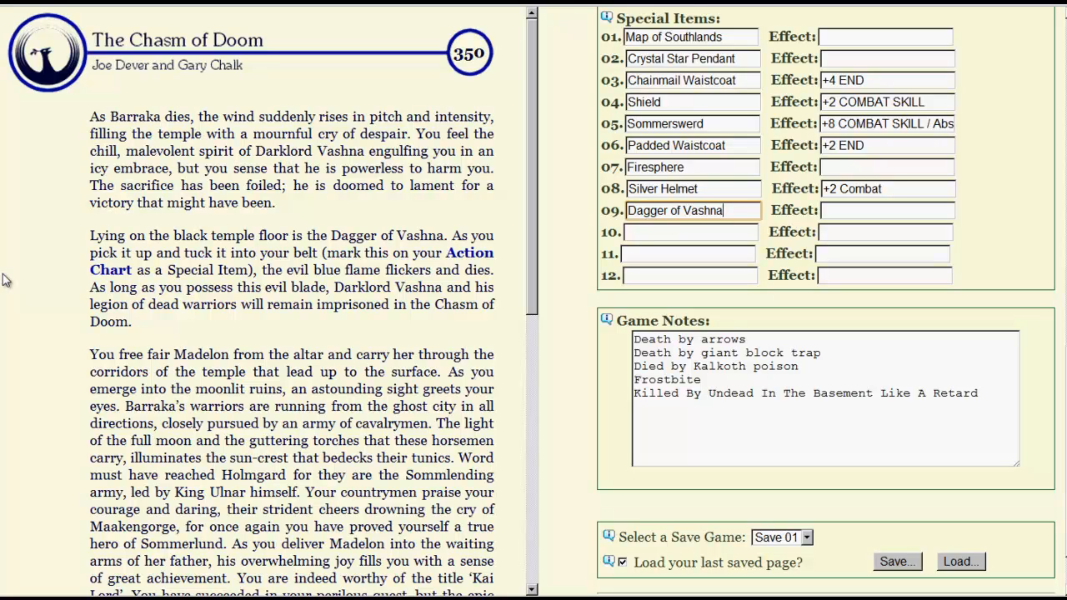
{"action": "mouse_move", "coordinate": [13, 297]}
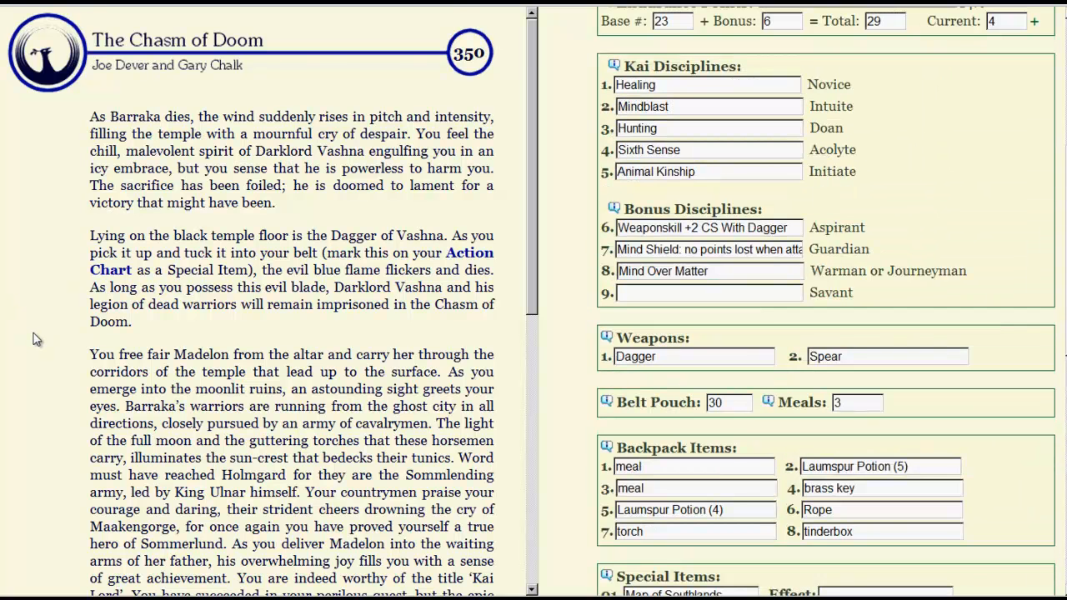
- Read section 350 through to the ending of The Chasm of Doom
{"action": "scroll", "scroll_direction": "down", "scroll_amount": 3}
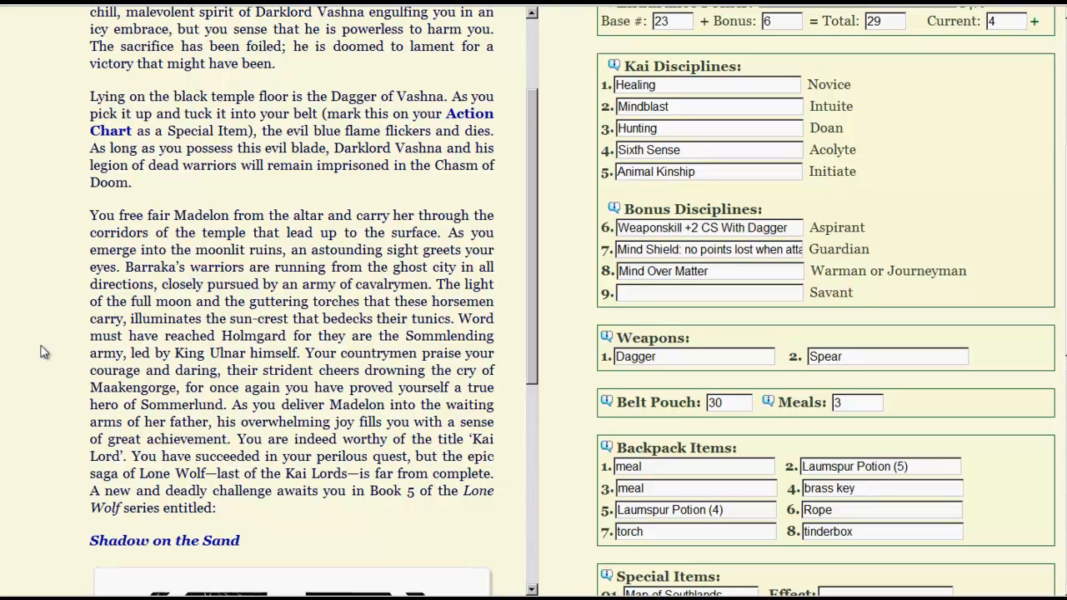
{"action": "scroll", "scroll_direction": "down", "scroll_amount": 3}
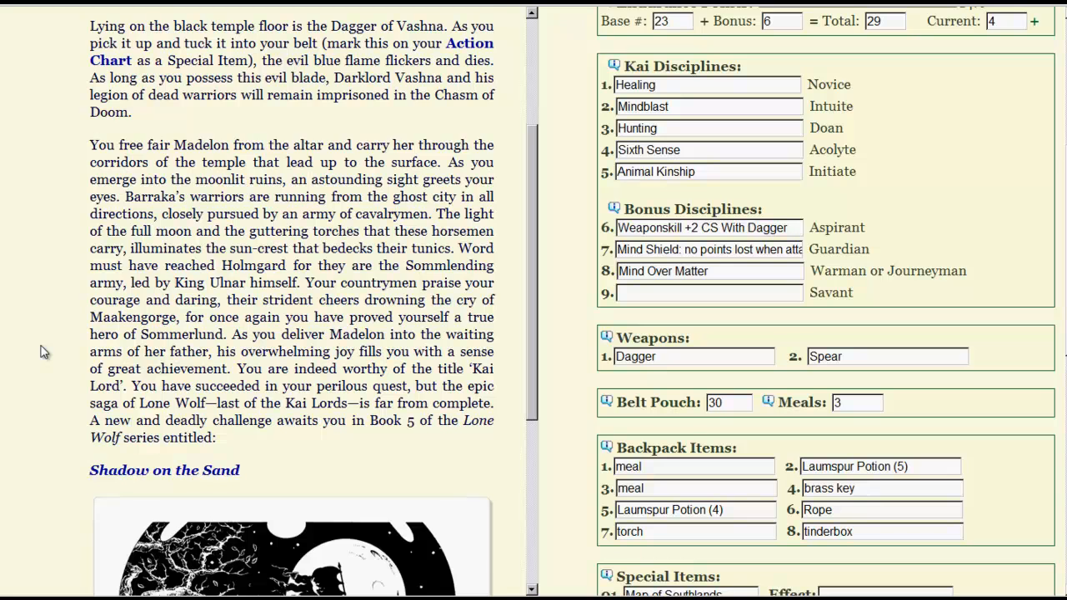
{"action": "scroll", "scroll_direction": "down", "scroll_amount": 3}
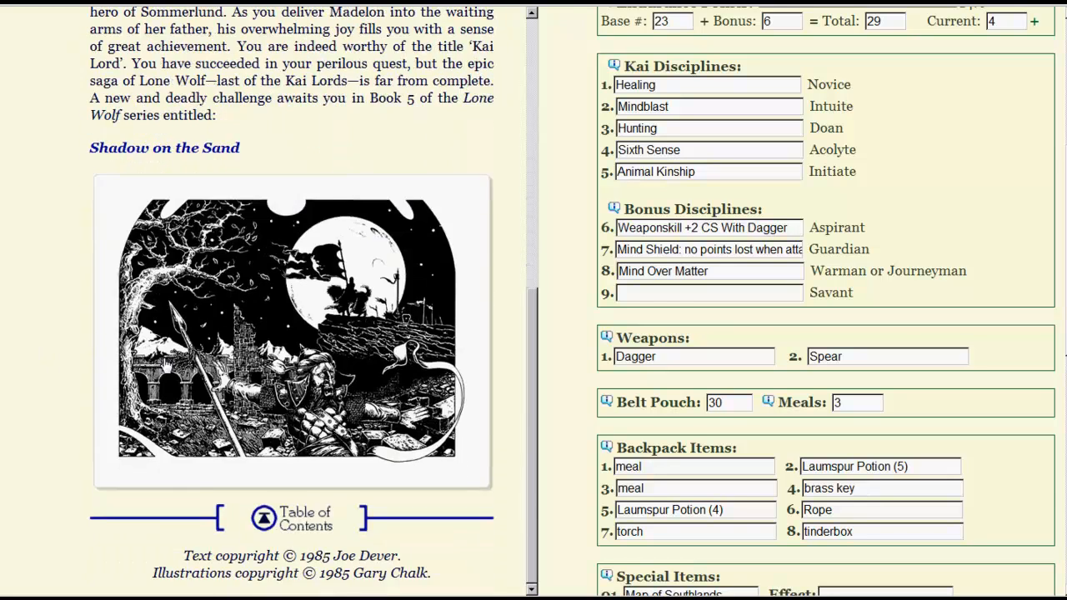
{"action": "scroll", "scroll_direction": "down", "scroll_amount": 3}
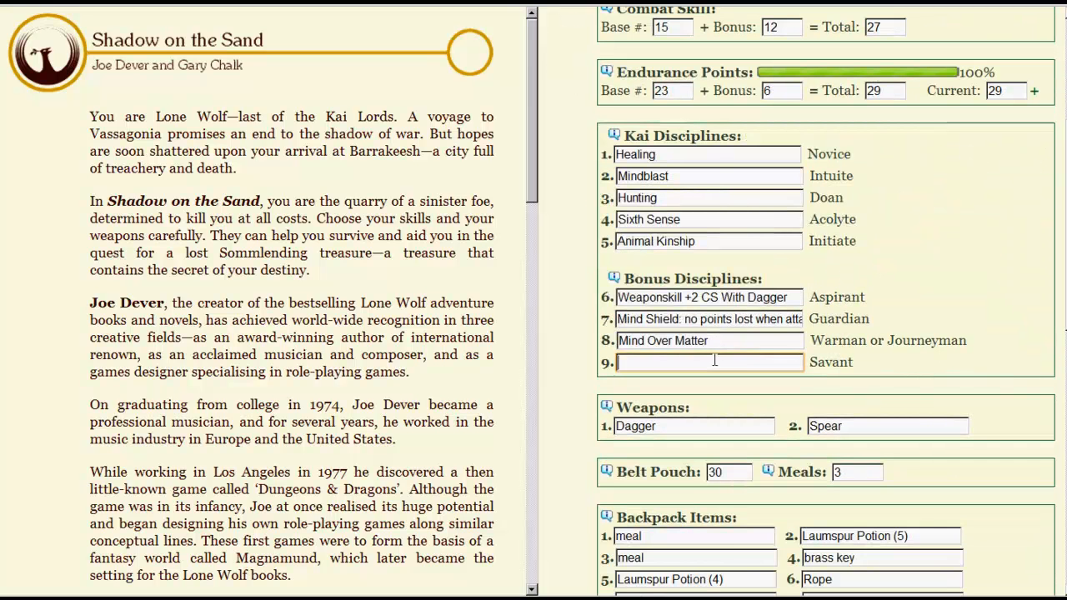
- Enter Tracking as Bonus Discipline 9 and clear the torch from the Backpack Items
{"action": "type", "text": "Tracki"}
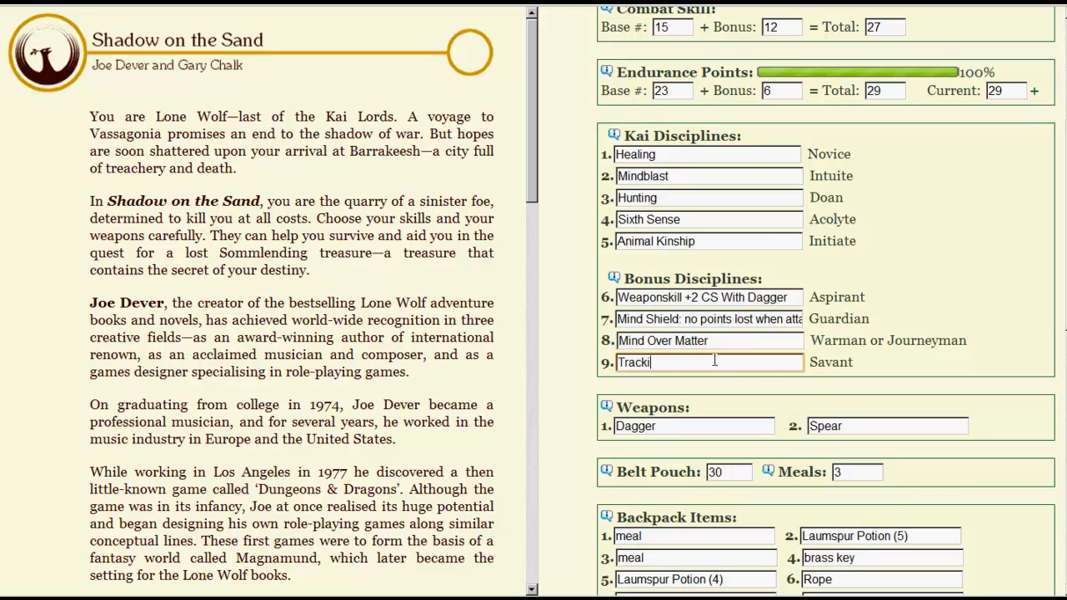
{"action": "scroll", "scroll_direction": "down", "scroll_amount": 3}
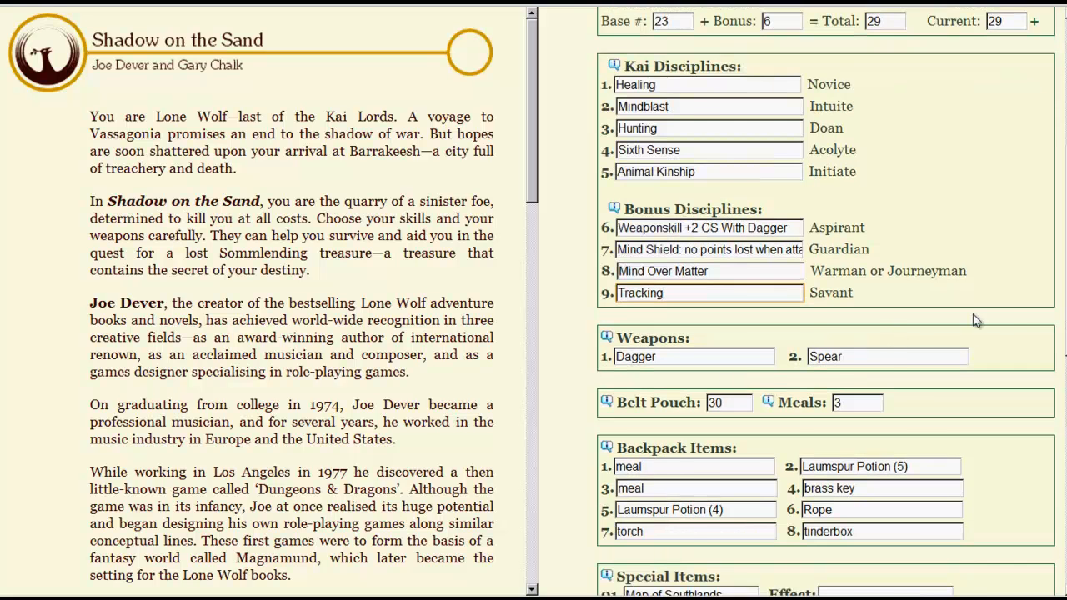
{"action": "scroll", "scroll_direction": "down", "scroll_amount": 3}
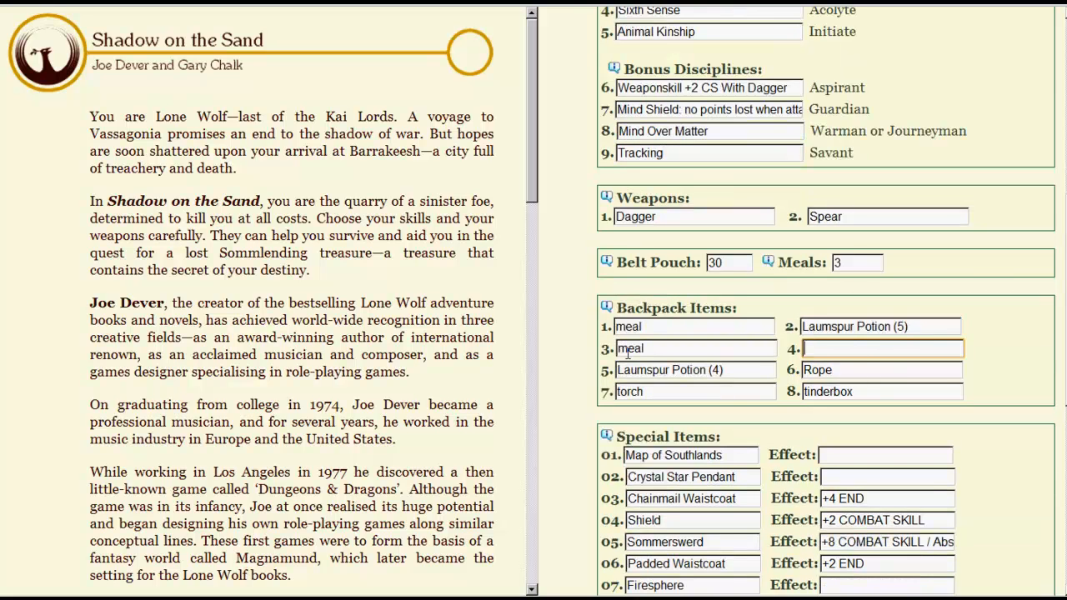
{"action": "left_click", "coordinate": [694, 392]}
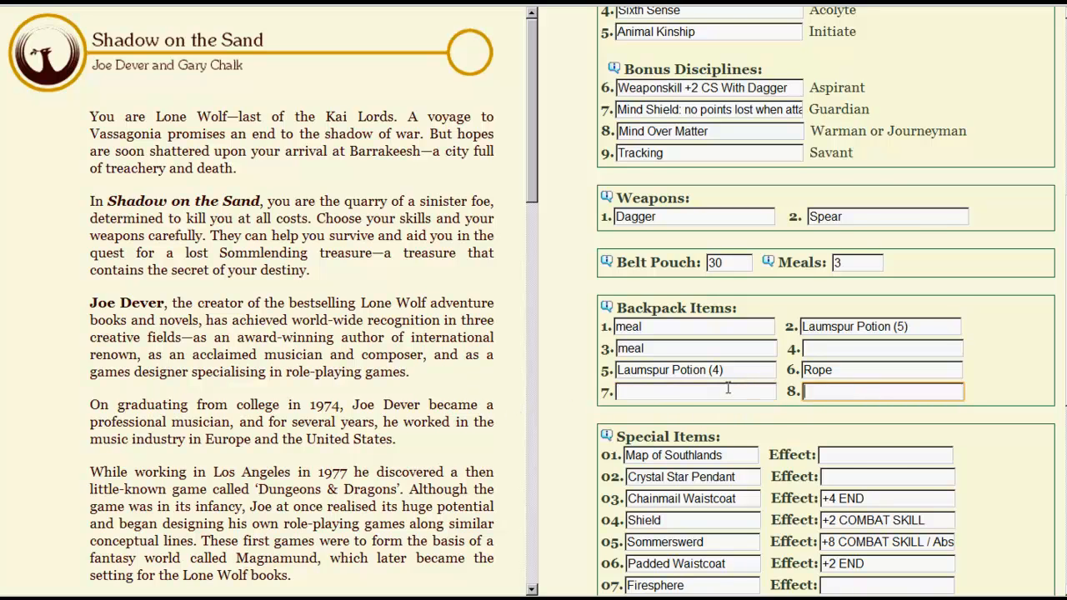
- Scroll down the Action Chart to the remaining brass key and tinderbox Backpack Item fields
{"action": "scroll", "scroll_direction": "down", "scroll_amount": 3}
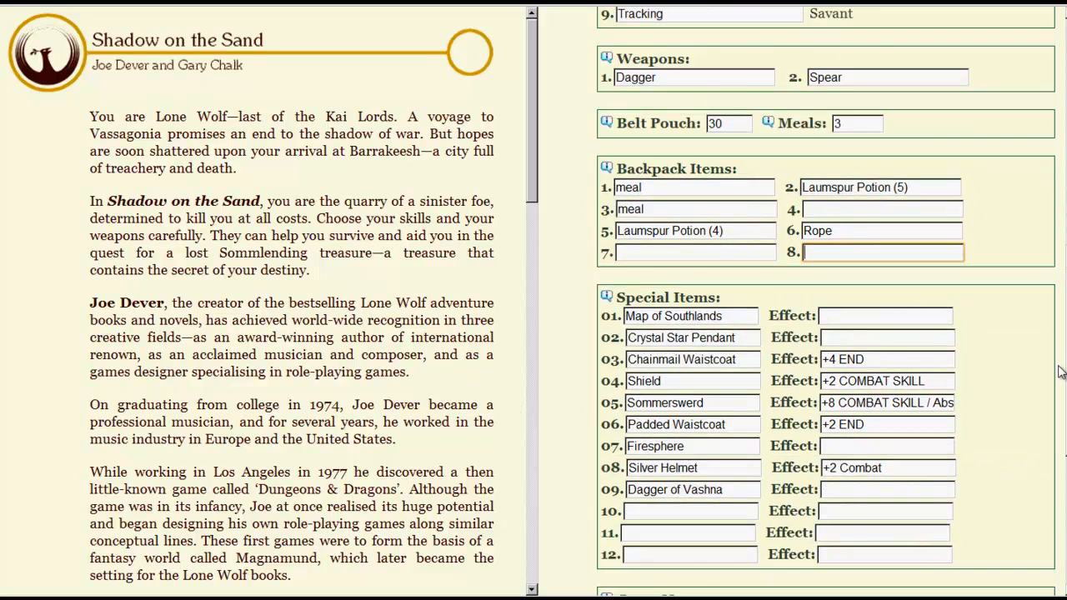
{"action": "scroll", "scroll_direction": "down", "scroll_amount": 3}
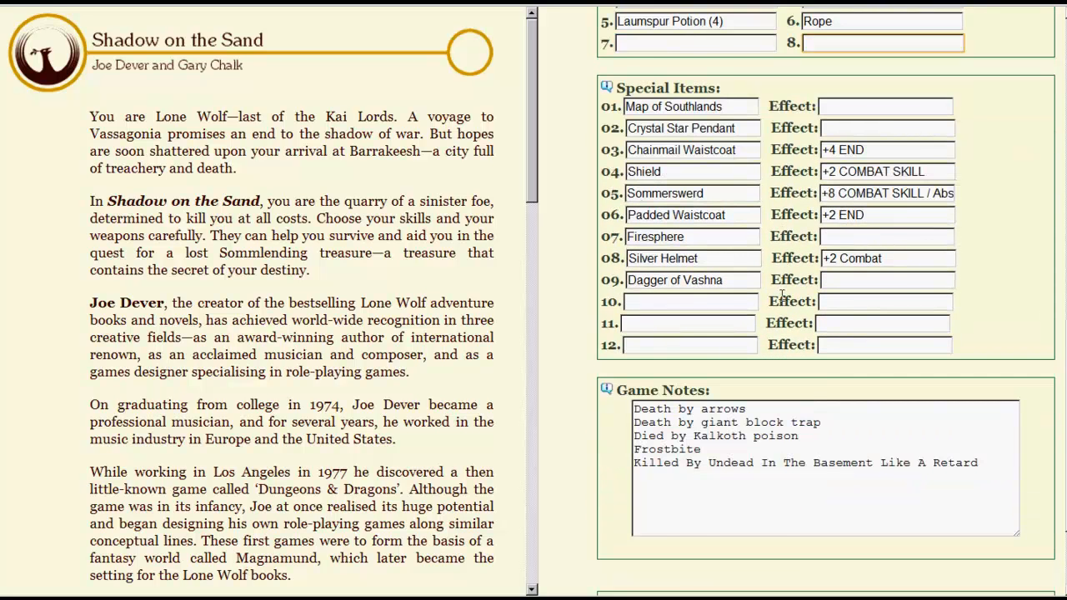
{"action": "scroll", "scroll_direction": "down", "scroll_amount": 3}
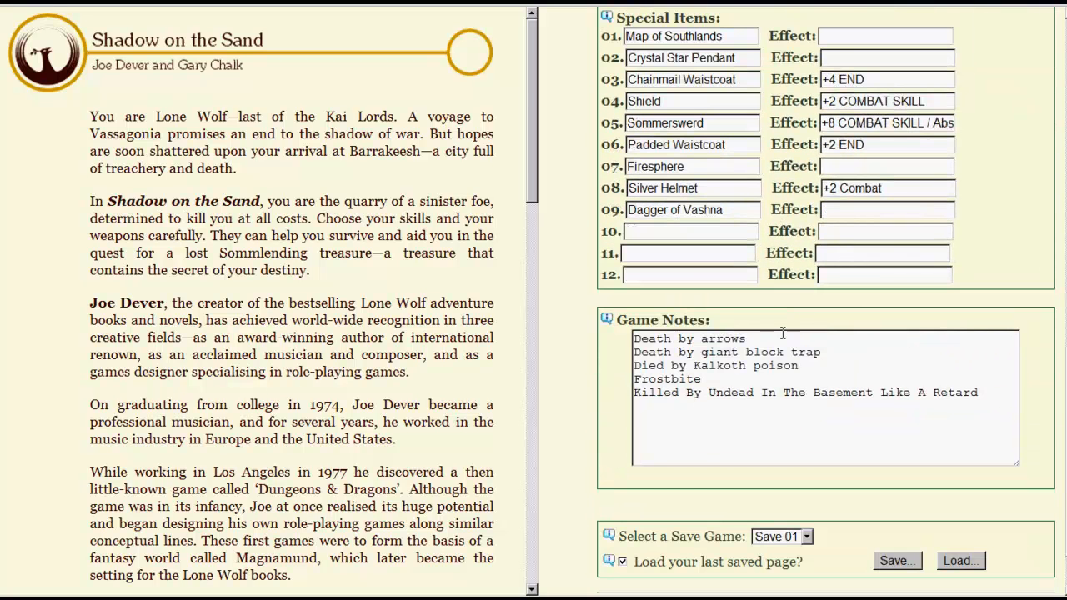
{"action": "scroll", "scroll_direction": "down", "scroll_amount": 3}
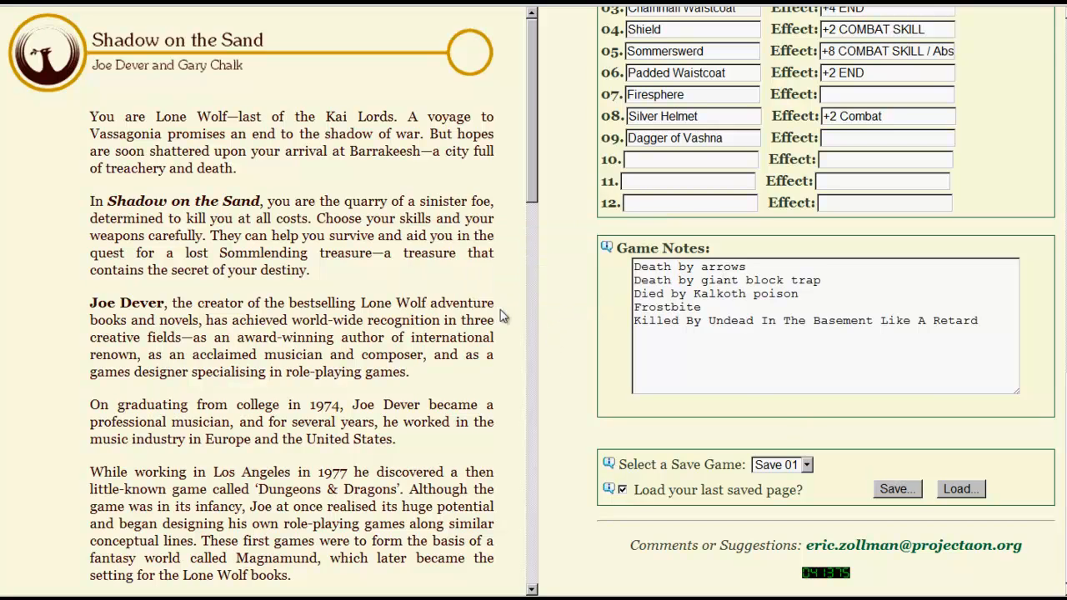
{"action": "mouse_move", "coordinate": [23, 361]}
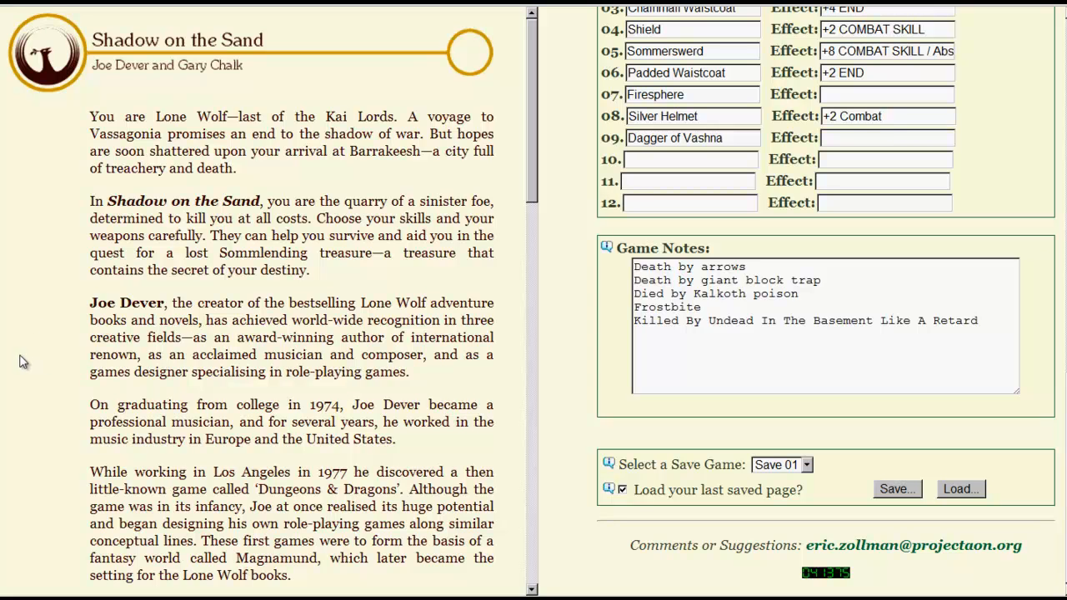
{"action": "mouse_move", "coordinate": [174, 153]}
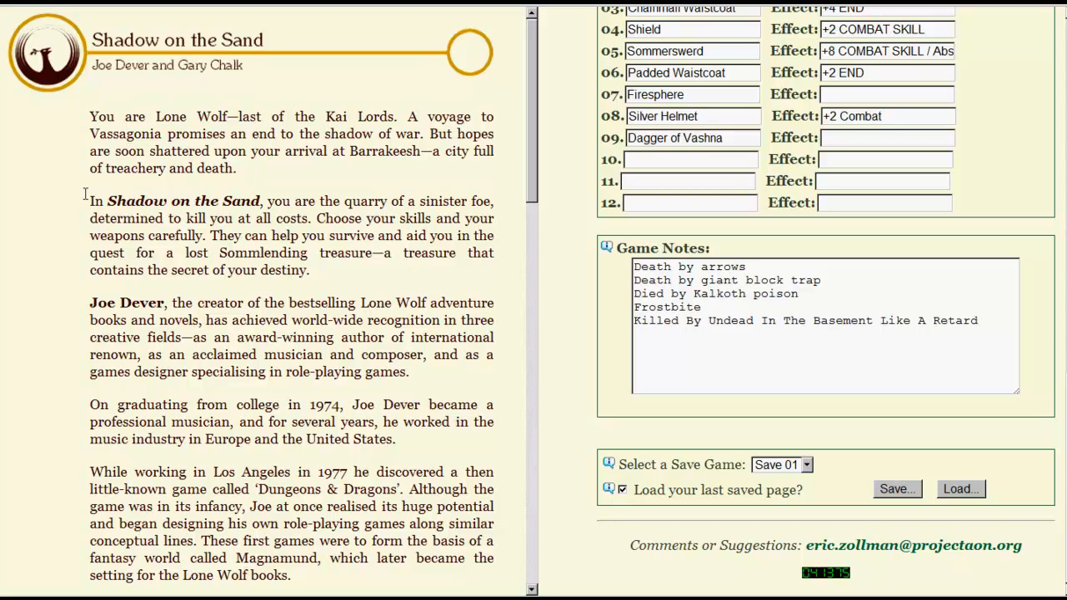
{"action": "mouse_move", "coordinate": [86, 202]}
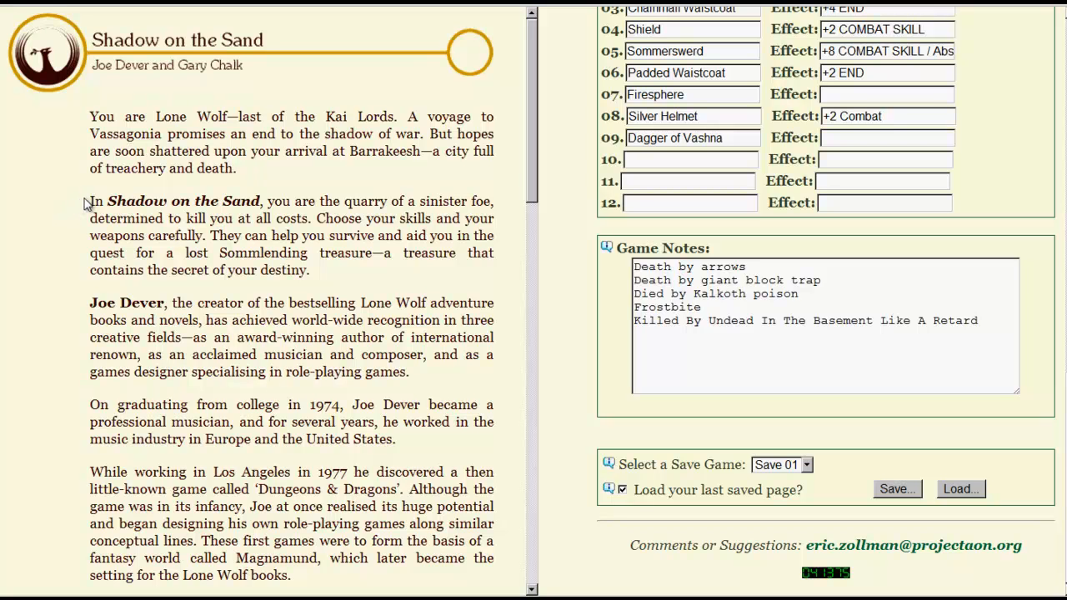
{"action": "mouse_move", "coordinate": [374, 197]}
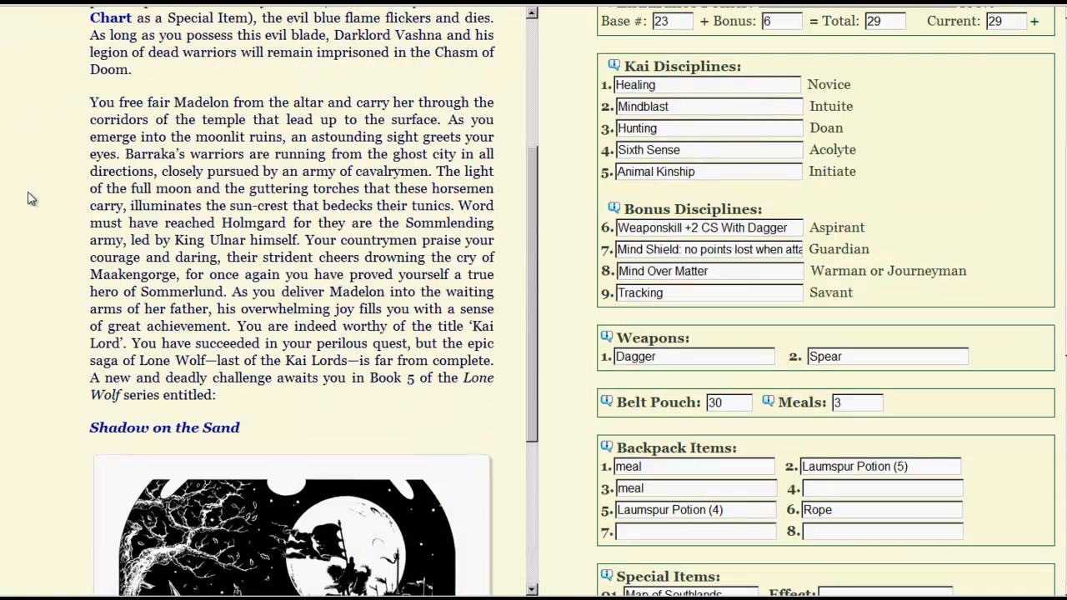
- Scroll through section 350 of The Chasm of Doom, with the chart showing combat skill 27
{"action": "scroll", "scroll_direction": "down", "scroll_amount": 3}
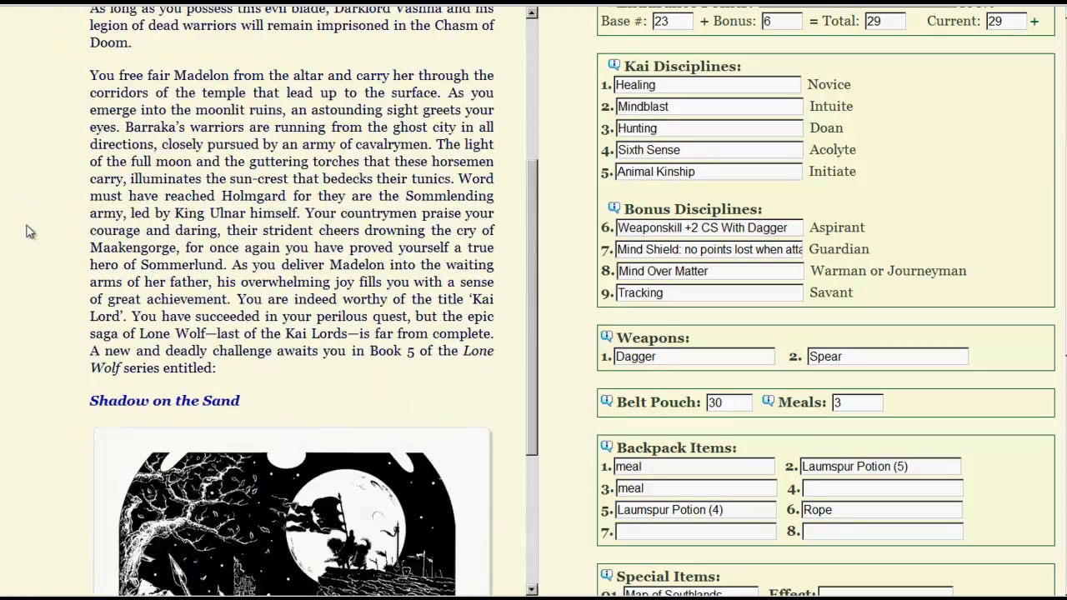
{"action": "scroll", "scroll_direction": "down", "scroll_amount": 3}
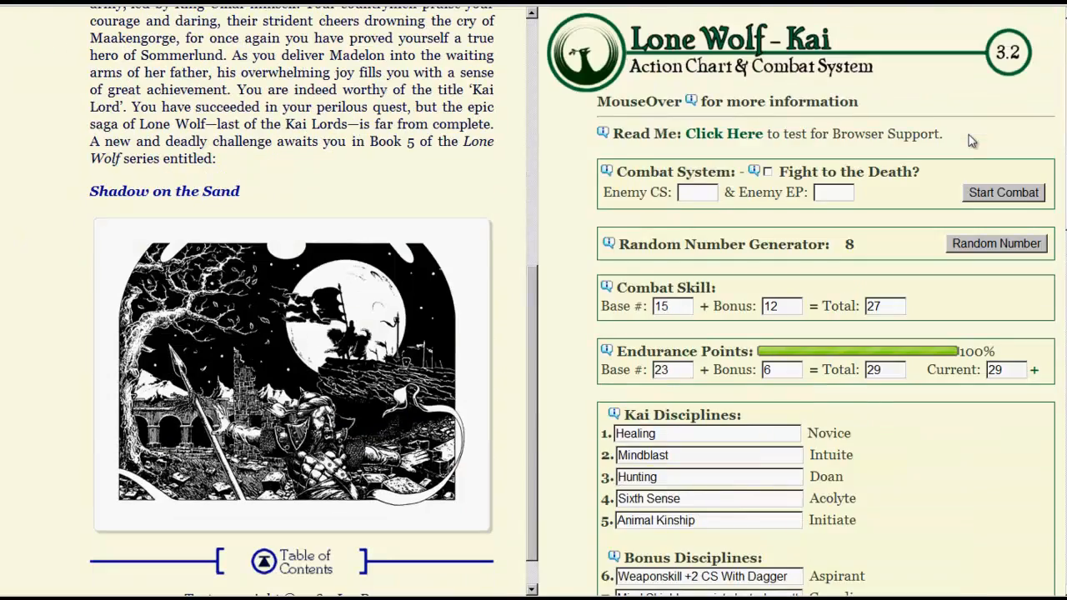
{"action": "mouse_move", "coordinate": [971, 116]}
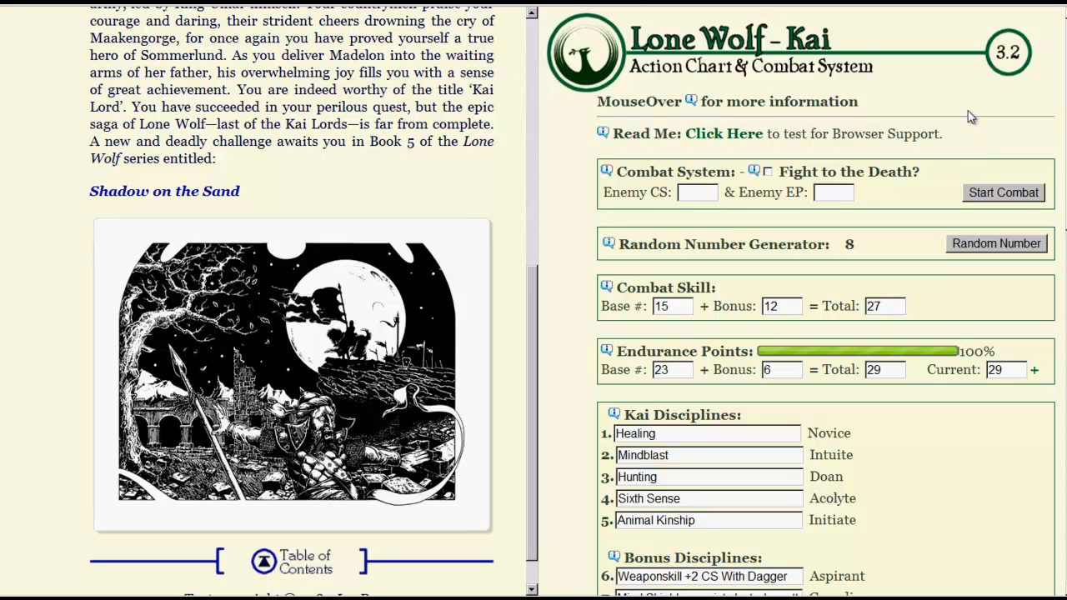
{"action": "scroll", "scroll_direction": "down", "scroll_amount": 3}
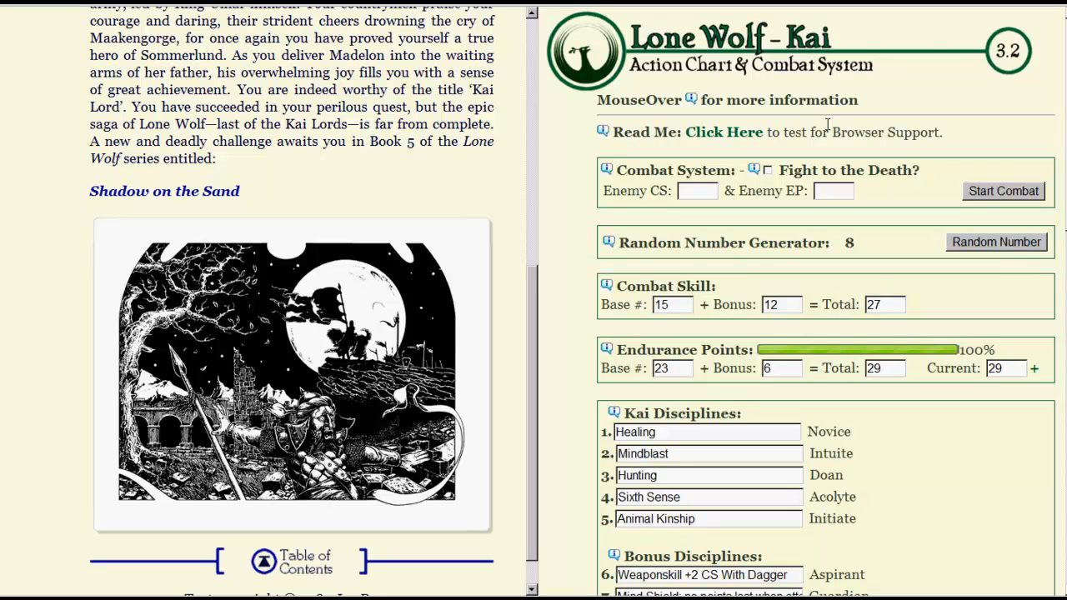
{"action": "scroll", "scroll_direction": "down", "scroll_amount": 3}
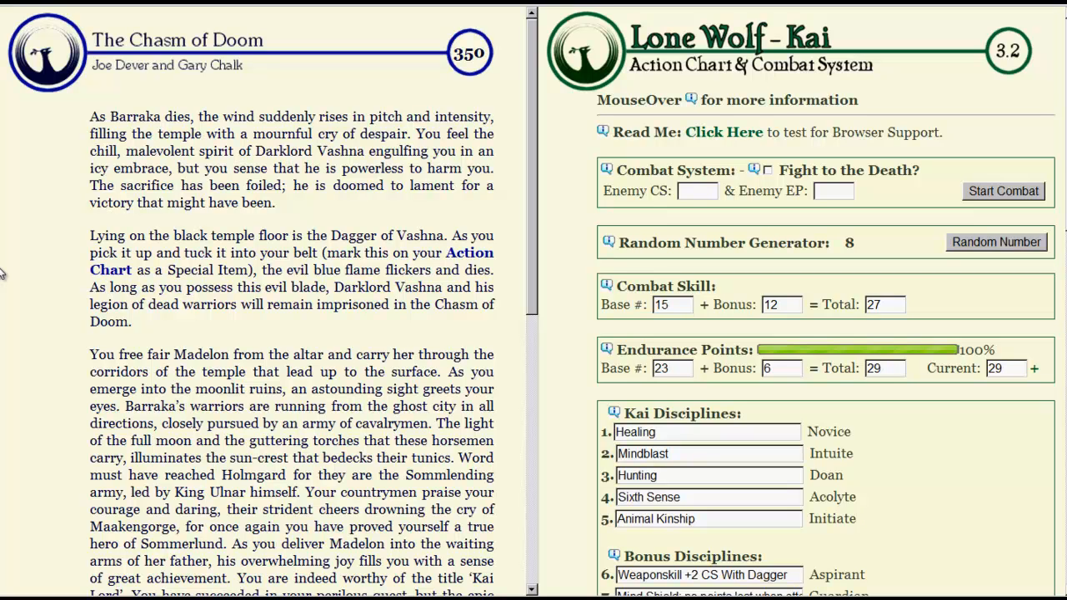
{"action": "scroll", "scroll_direction": "down", "scroll_amount": 3}
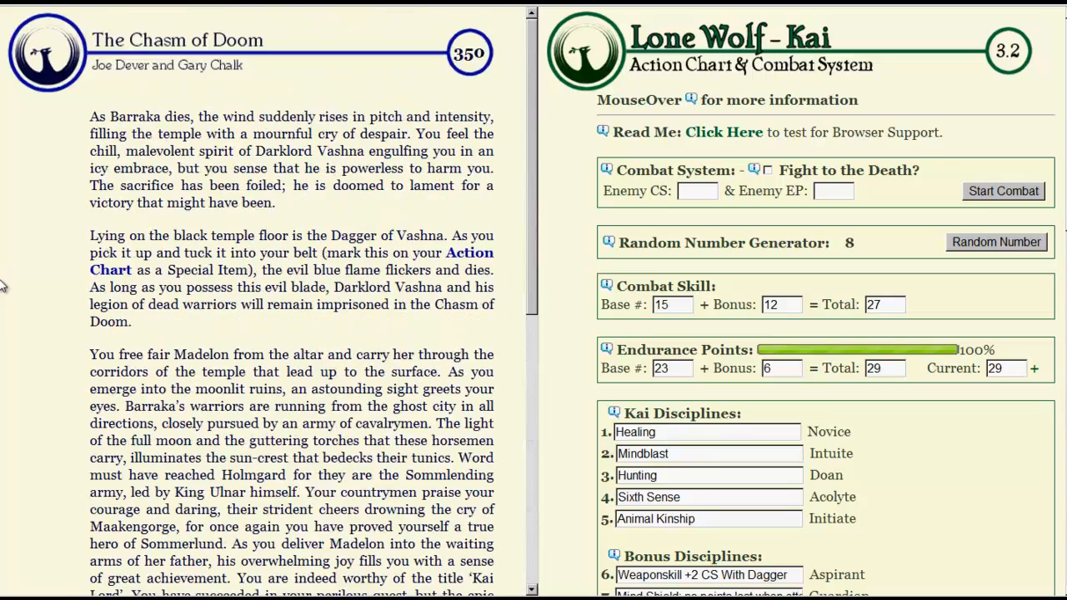
{"action": "mouse_move", "coordinate": [224, 183]}
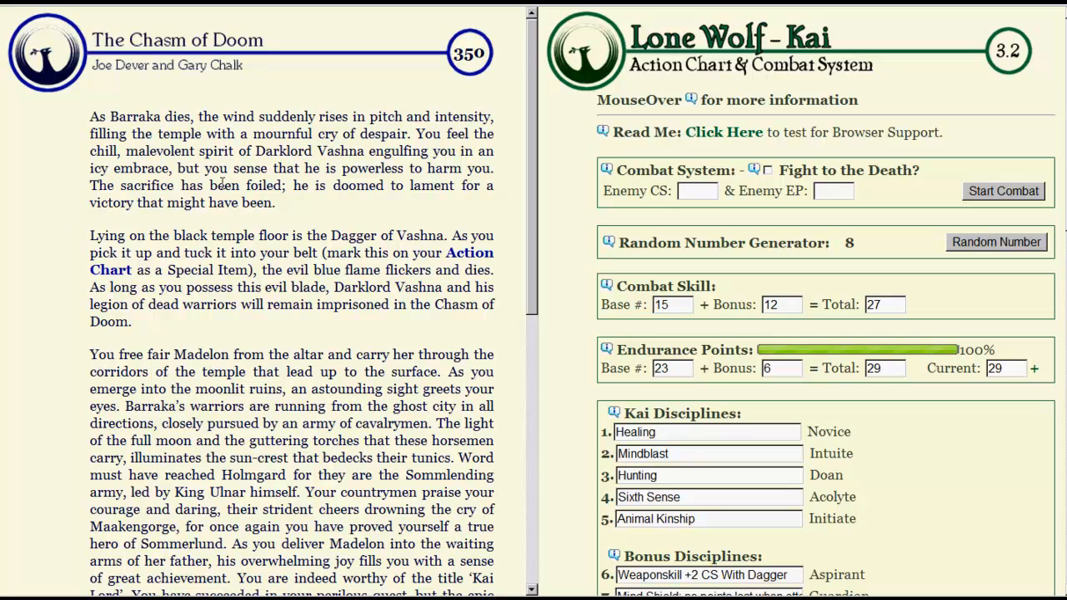